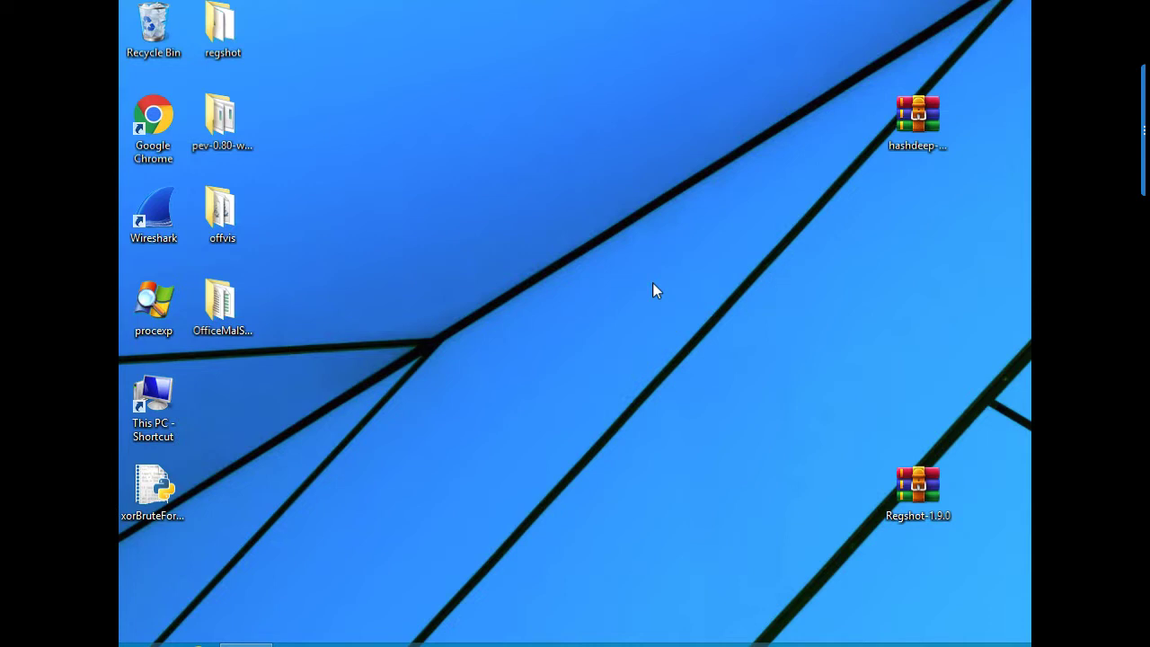
# Open the OfficeMalScanner desktop folder to view its sample documents and scanner tools
pyautogui.click(222, 305)
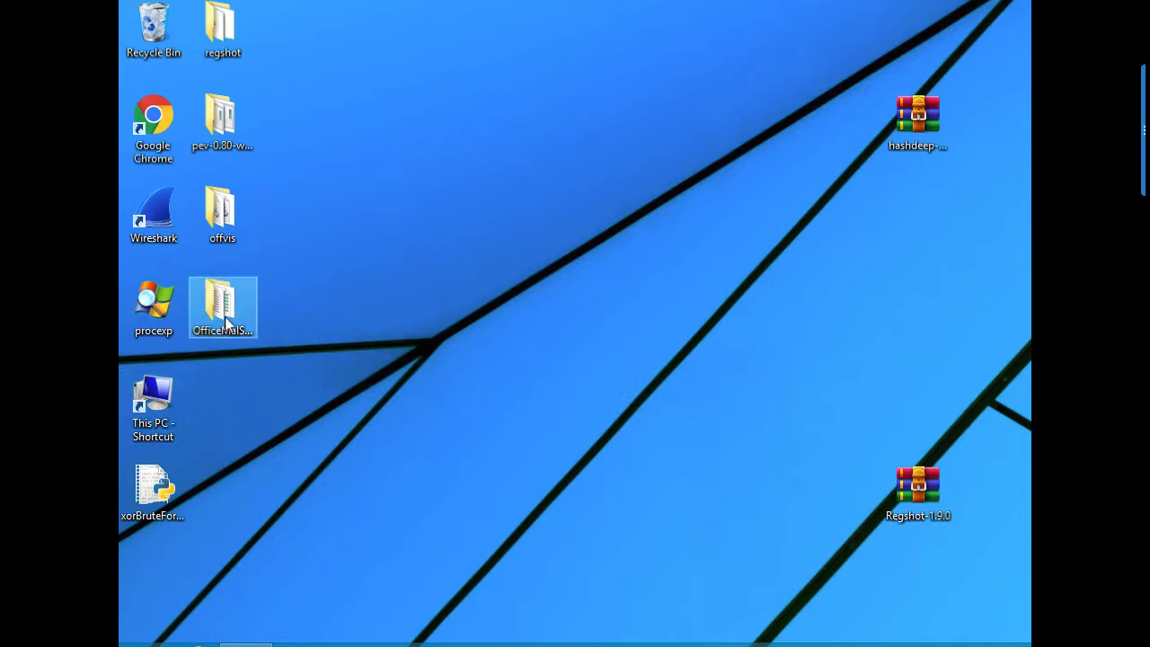
pyautogui.doubleClick(222, 307)
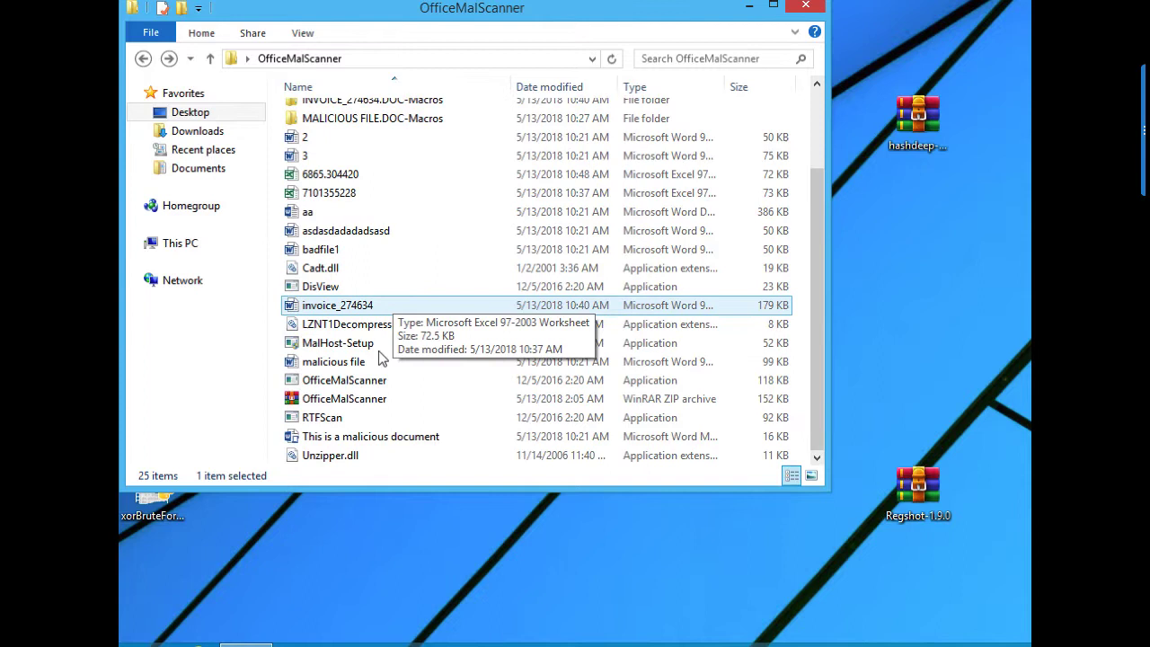
pyautogui.moveTo(759, 339)
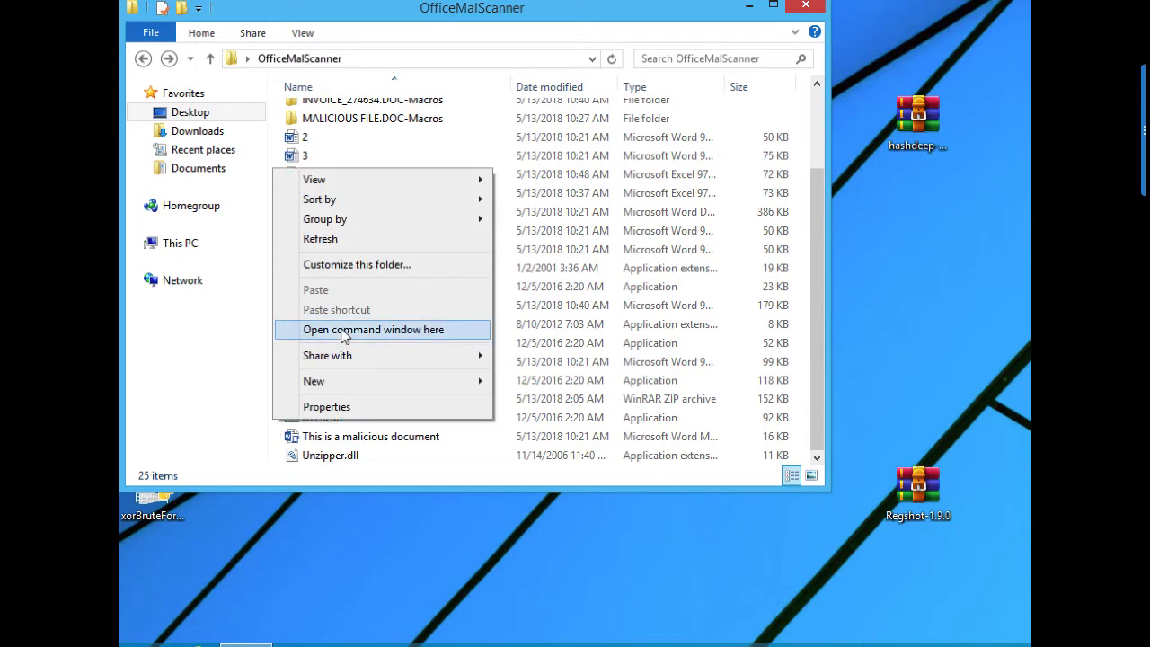
# Open a command window in the OfficeMalScanner folder and enter OfficeMalScanner.exe
pyautogui.click(373, 328)
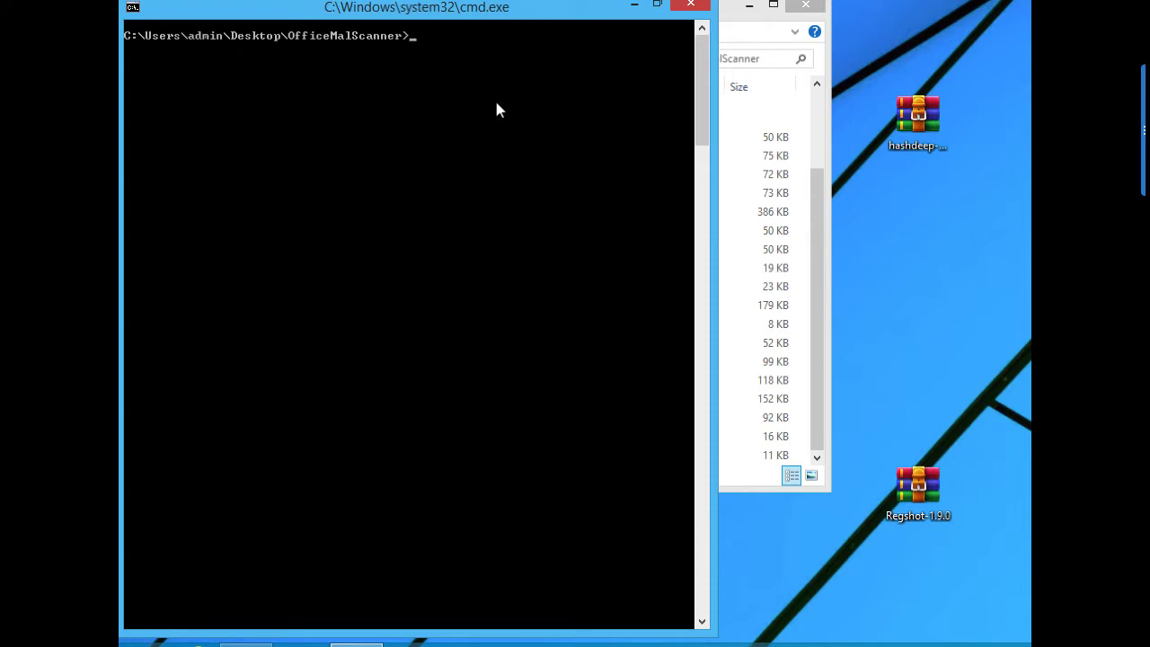
pyautogui.write('ofi')
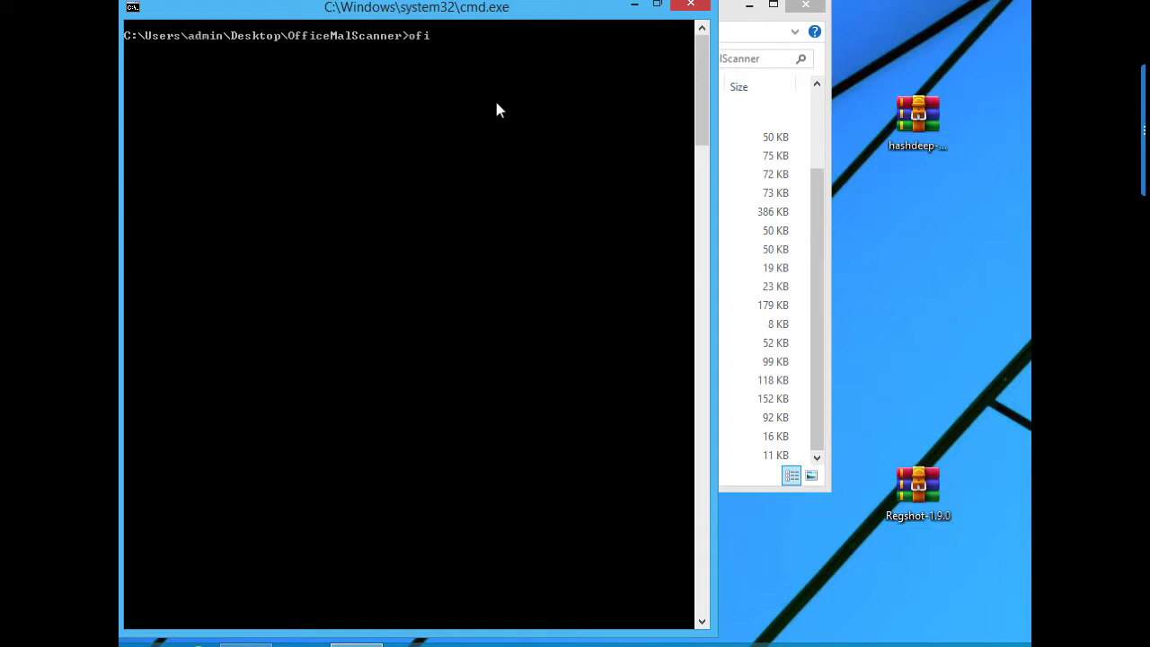
pyautogui.write('ce')
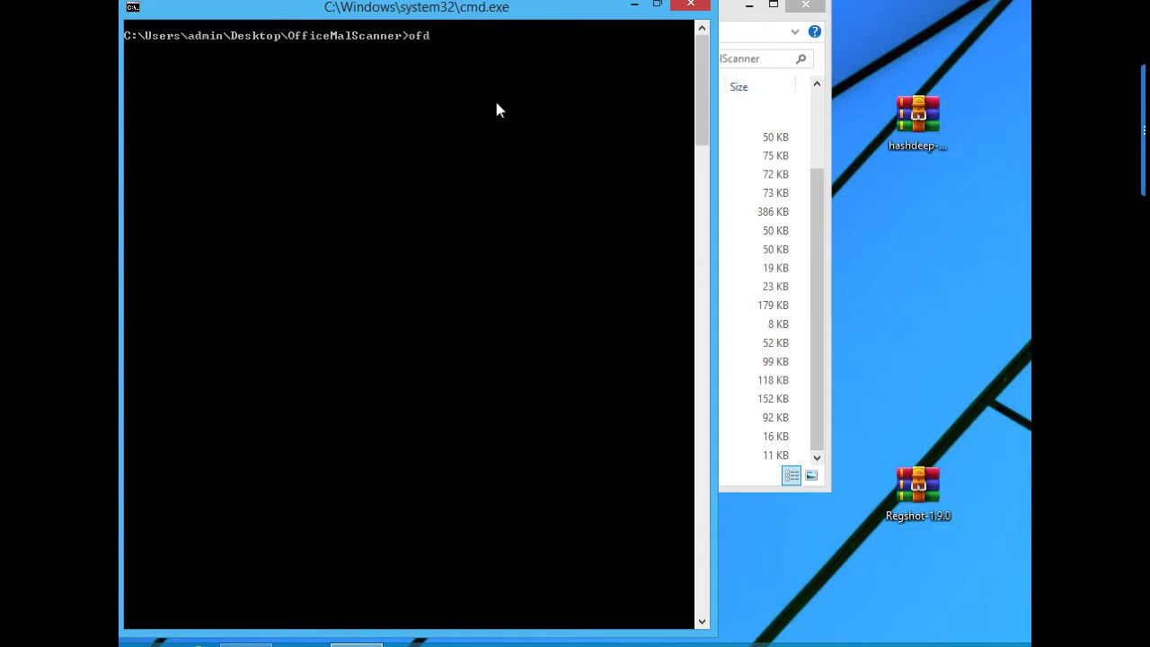
pyautogui.write('OfficeMalScanner.exe')
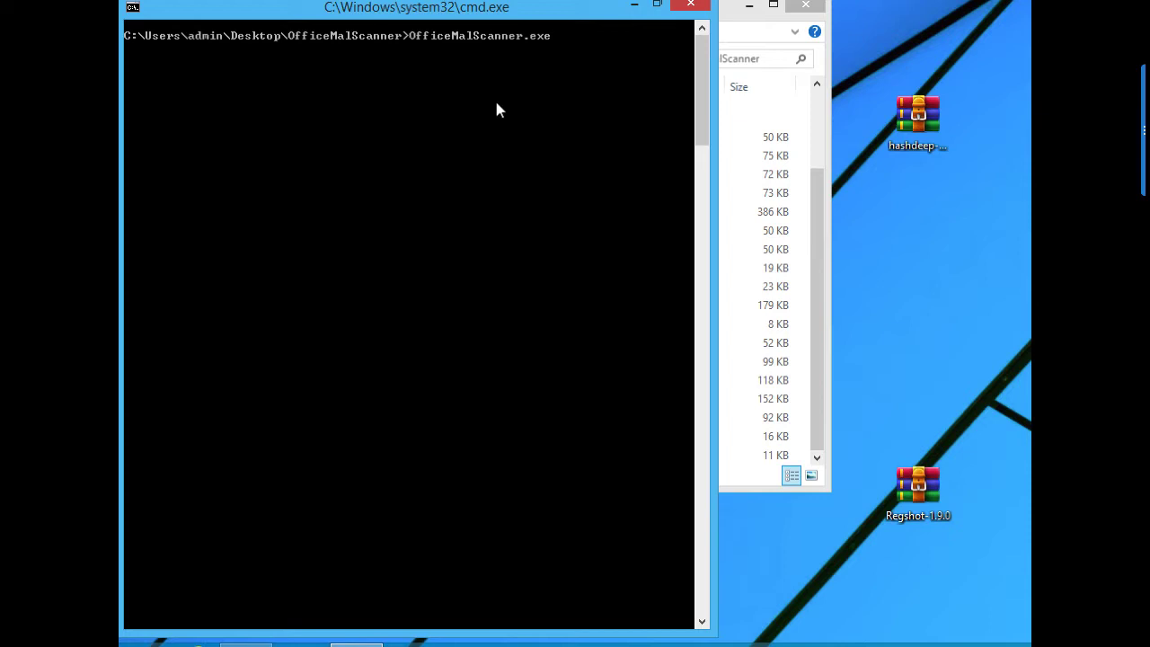
# Add a "malicious file.doc" scan argument, then erase the file name
pyautogui.write('"malicious file.doc')
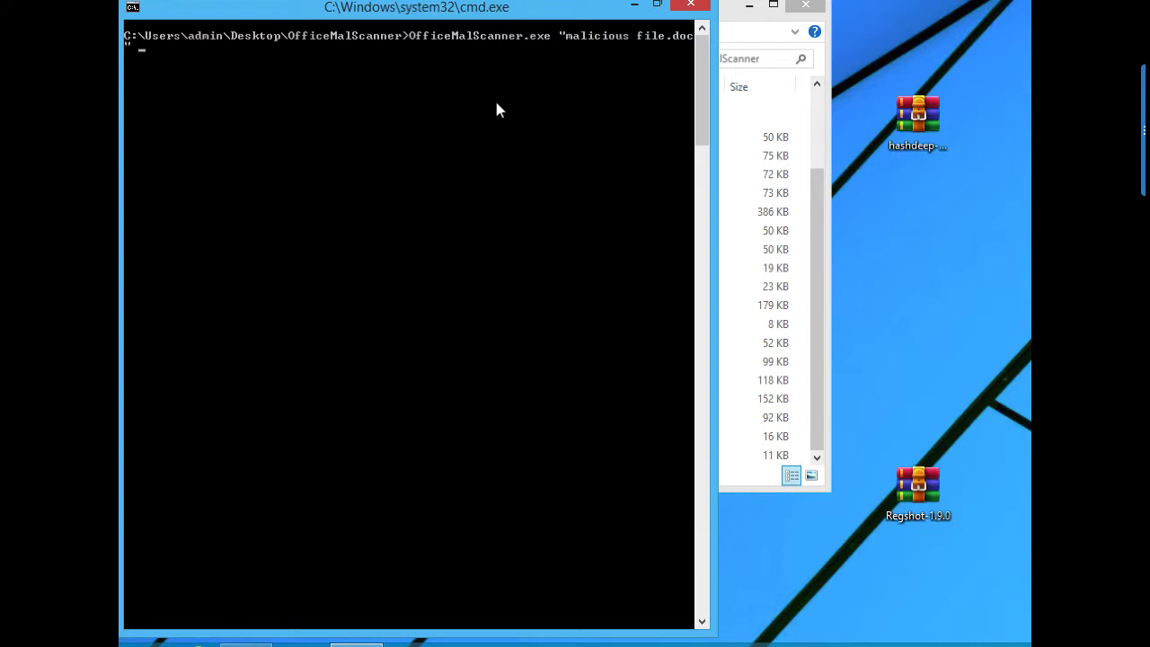
pyautogui.write('s')
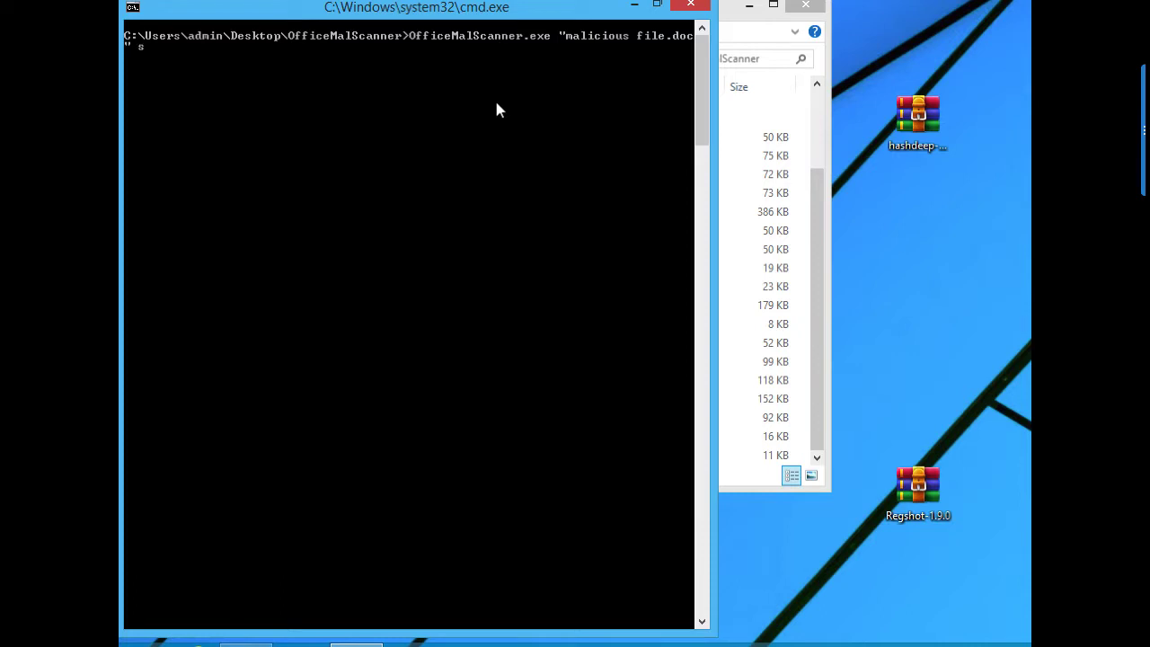
pyautogui.write('can')
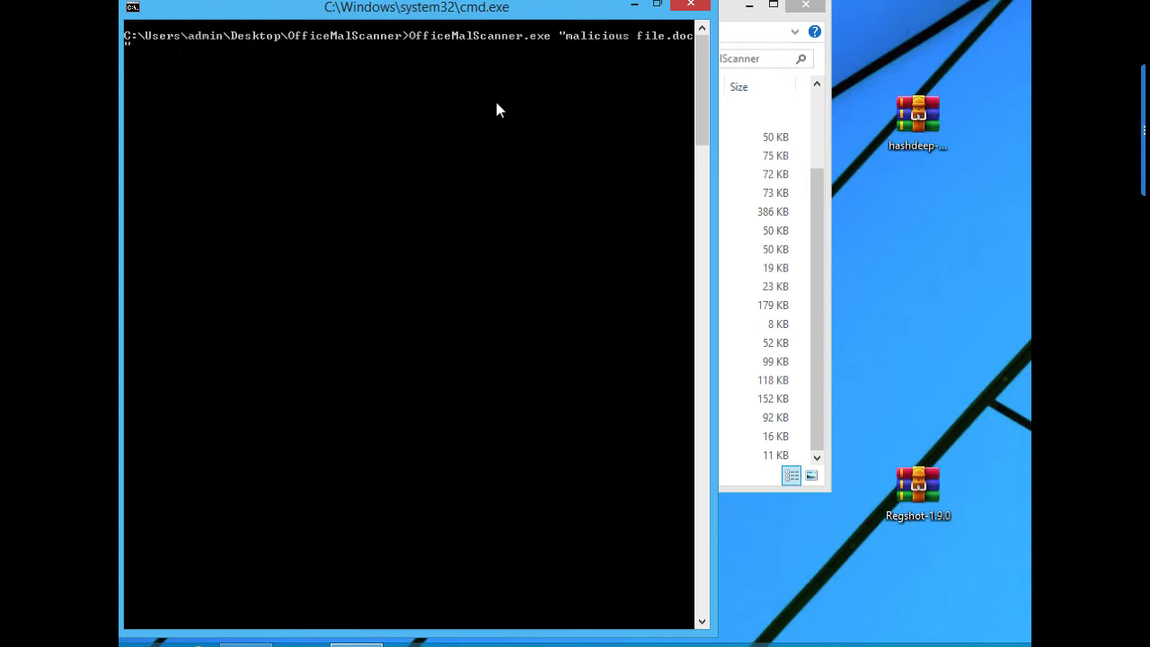
pyautogui.press('BackSpace')
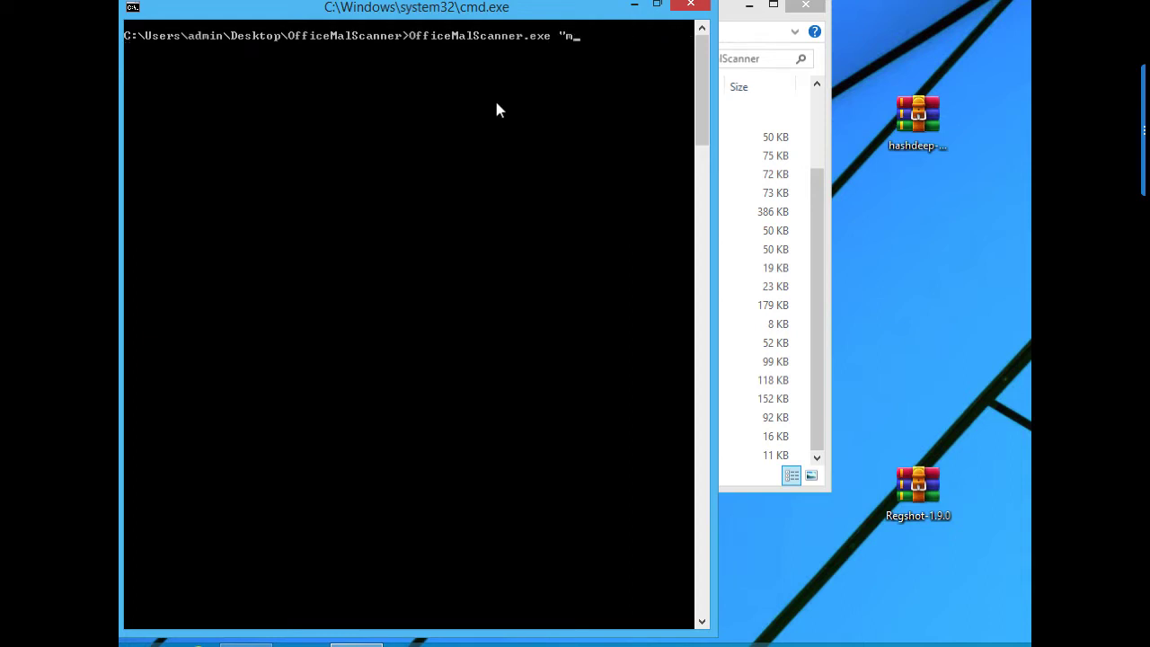
pyautogui.press('backspace')
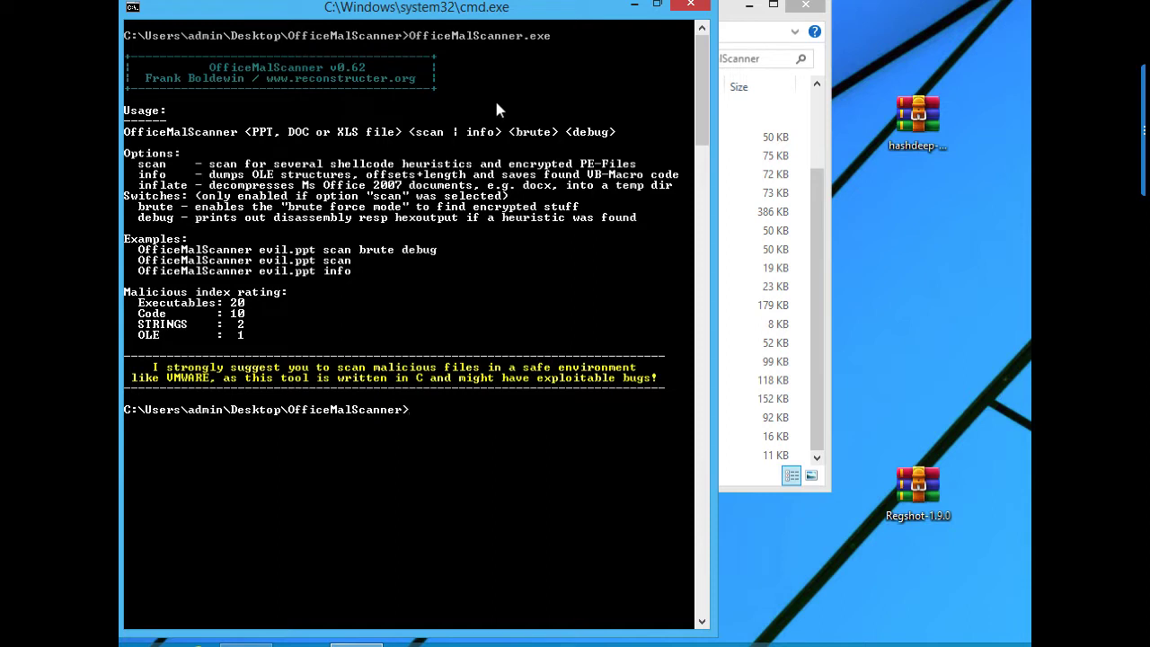
pyautogui.moveTo(188, 161)
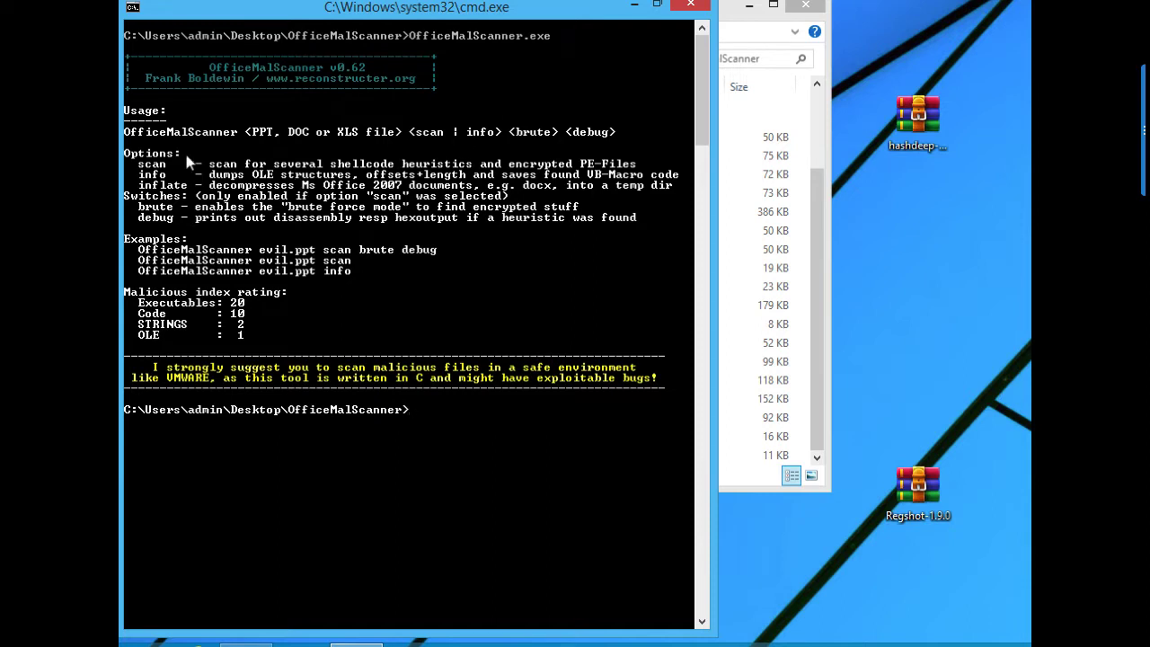
pyautogui.moveTo(162, 119)
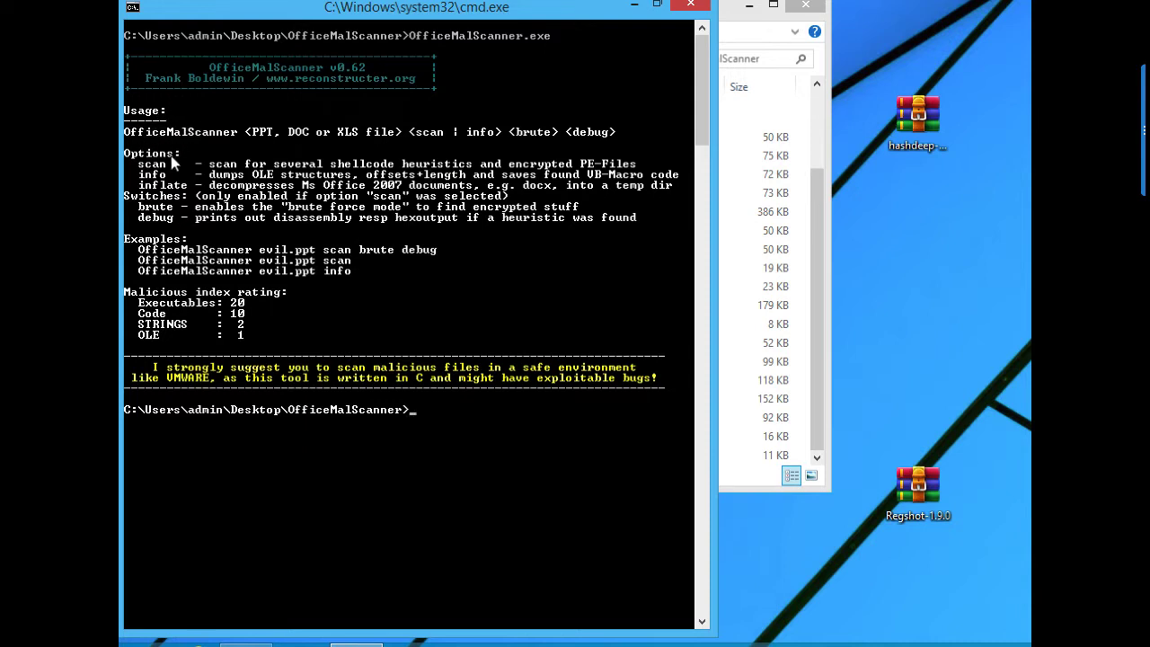
pyautogui.moveTo(177, 160)
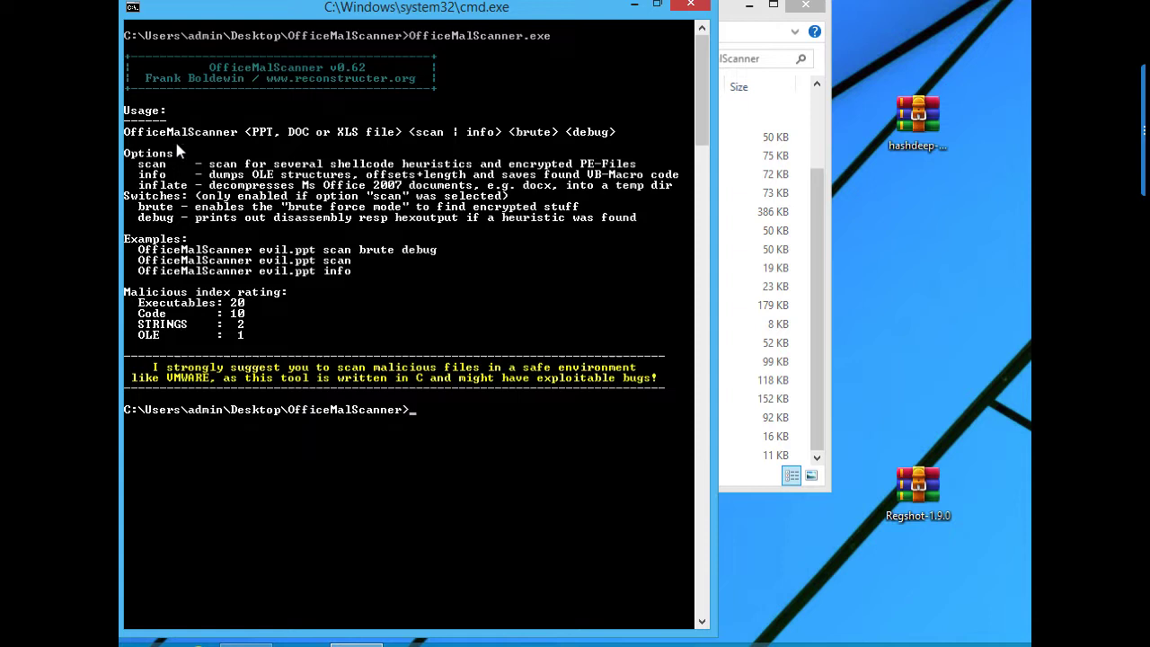
pyautogui.moveTo(190, 134)
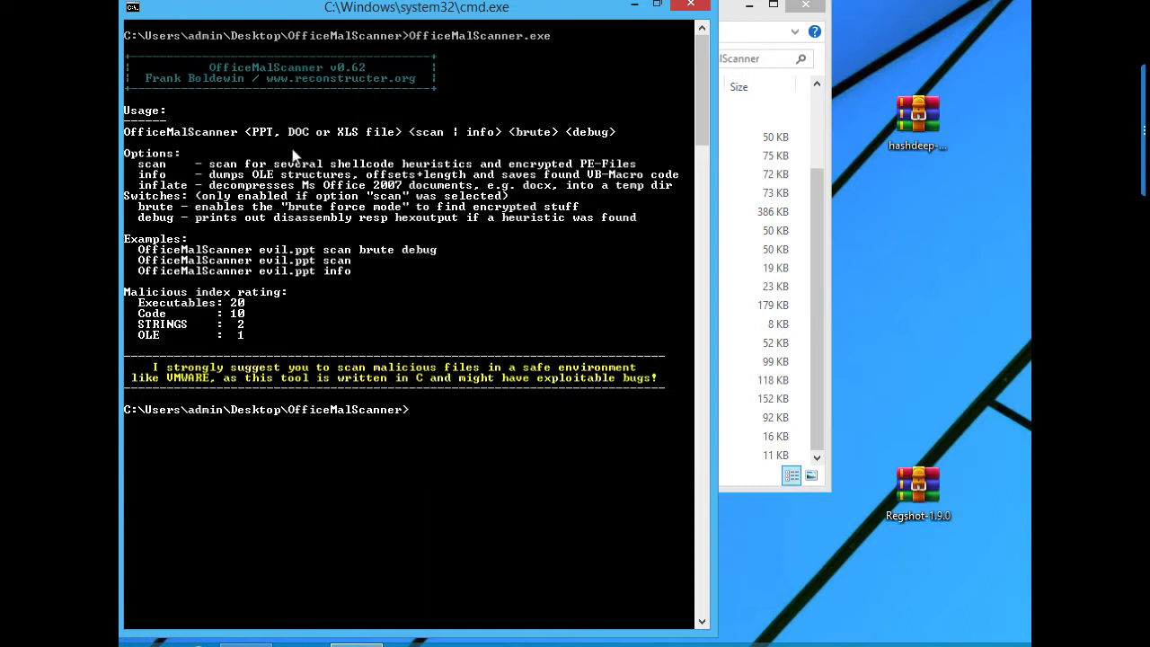
pyautogui.moveTo(332, 177)
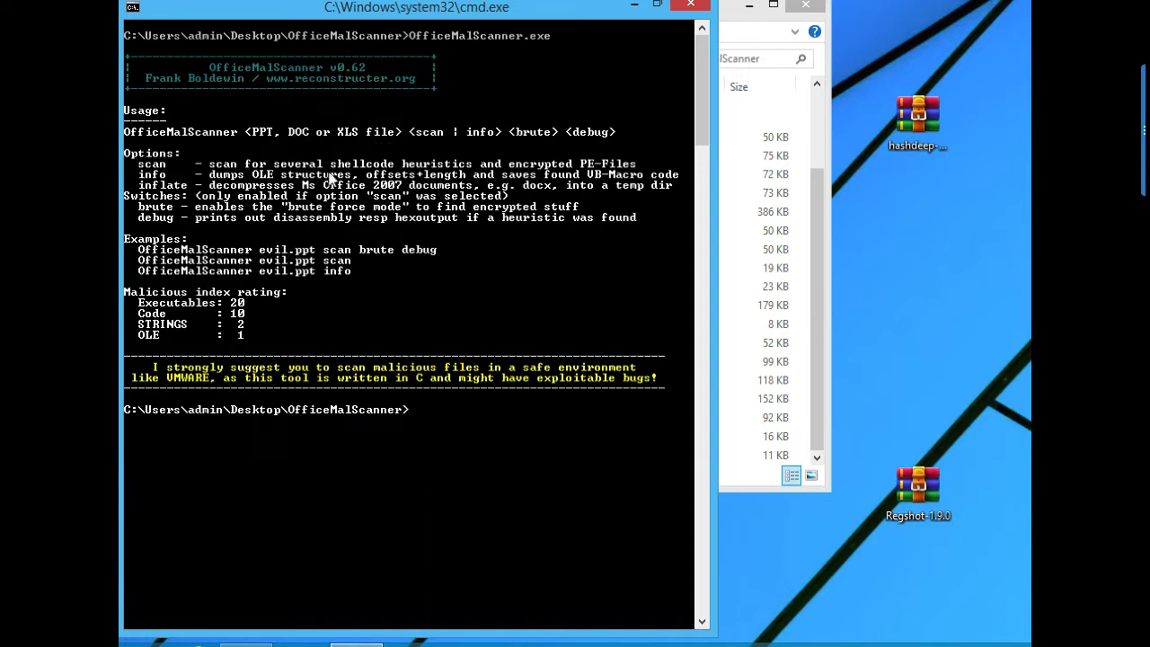
pyautogui.moveTo(519, 132)
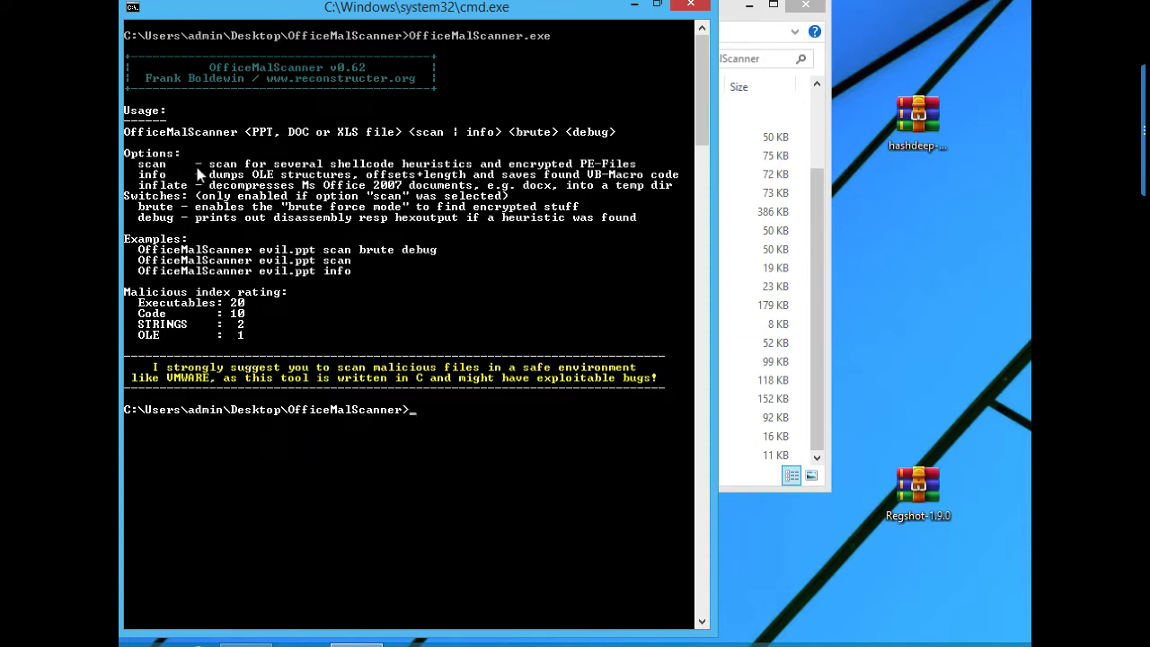
pyautogui.moveTo(171, 182)
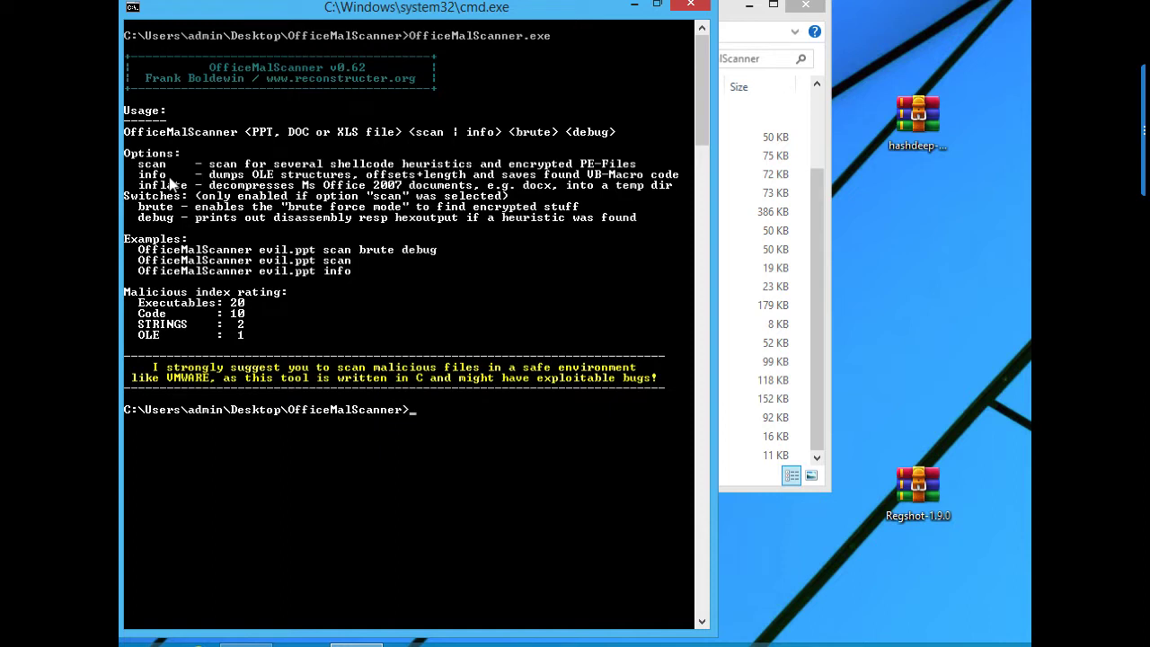
pyautogui.moveTo(190, 195)
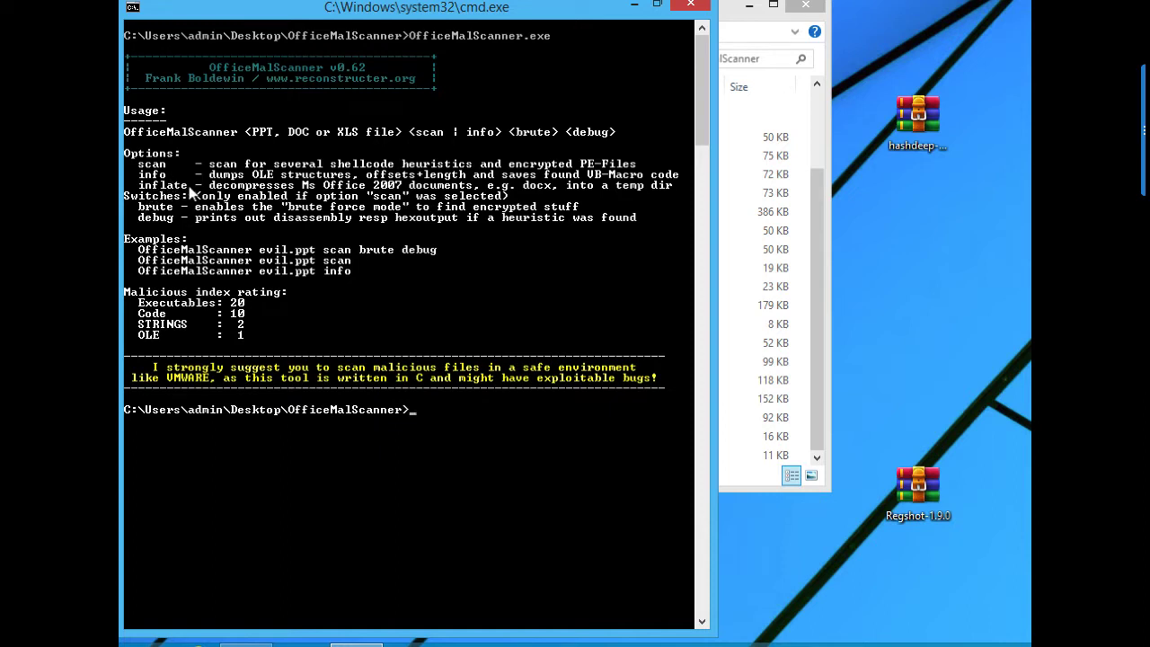
pyautogui.moveTo(223, 217)
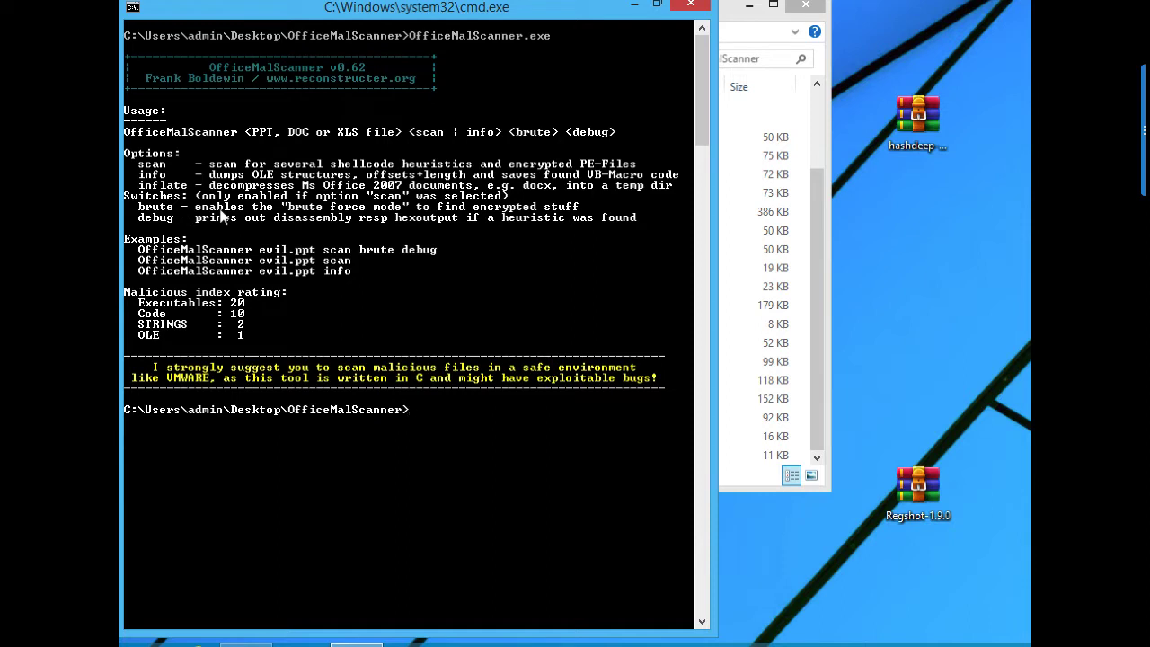
pyautogui.moveTo(171, 234)
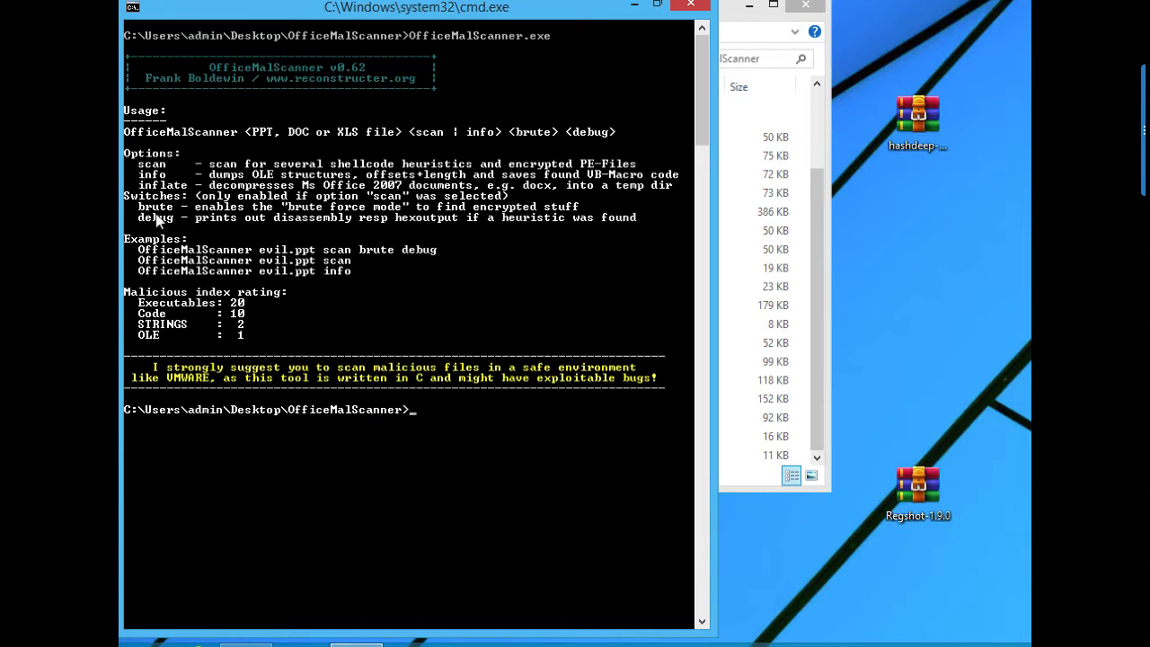
pyautogui.moveTo(242, 220)
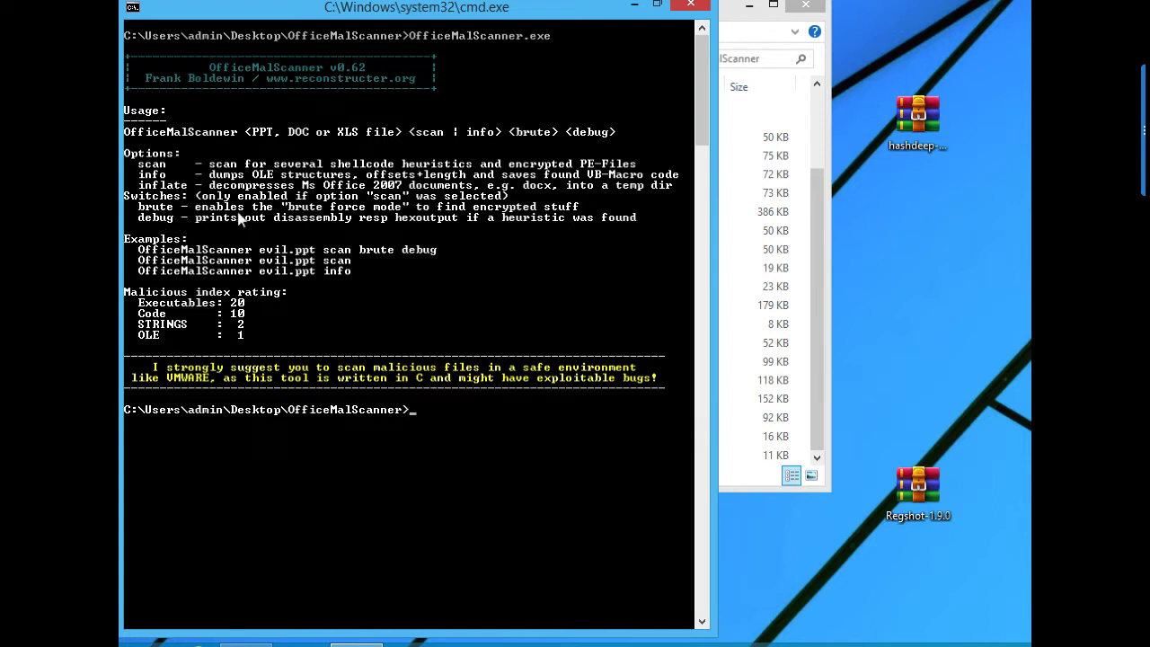
pyautogui.moveTo(436, 219)
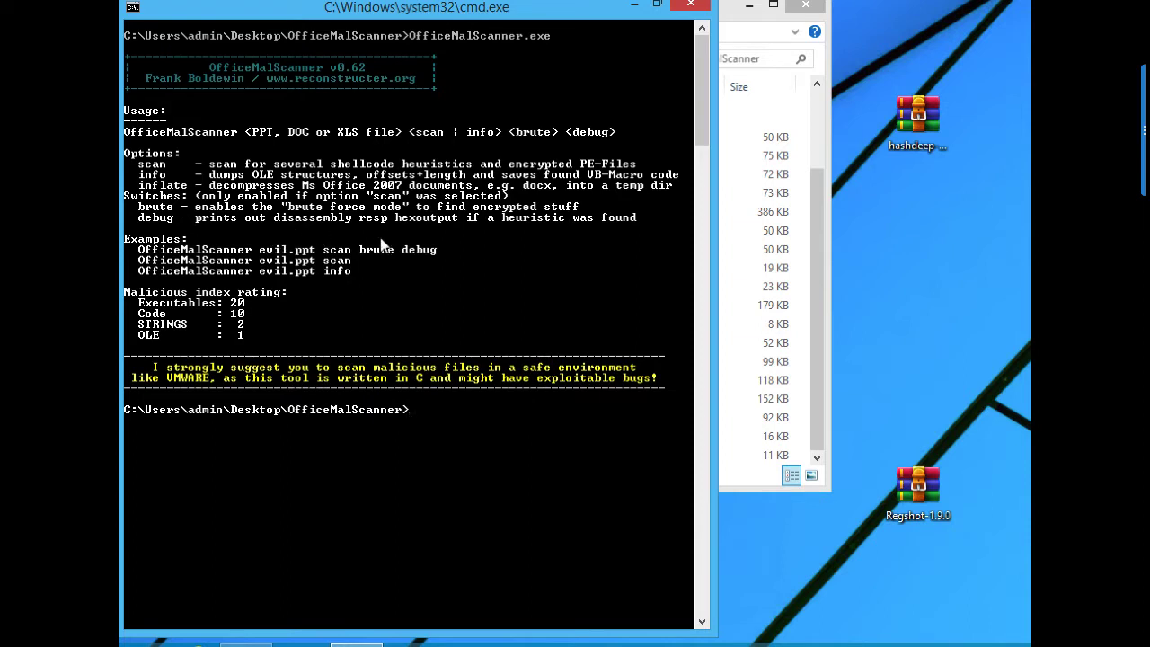
pyautogui.moveTo(386, 238)
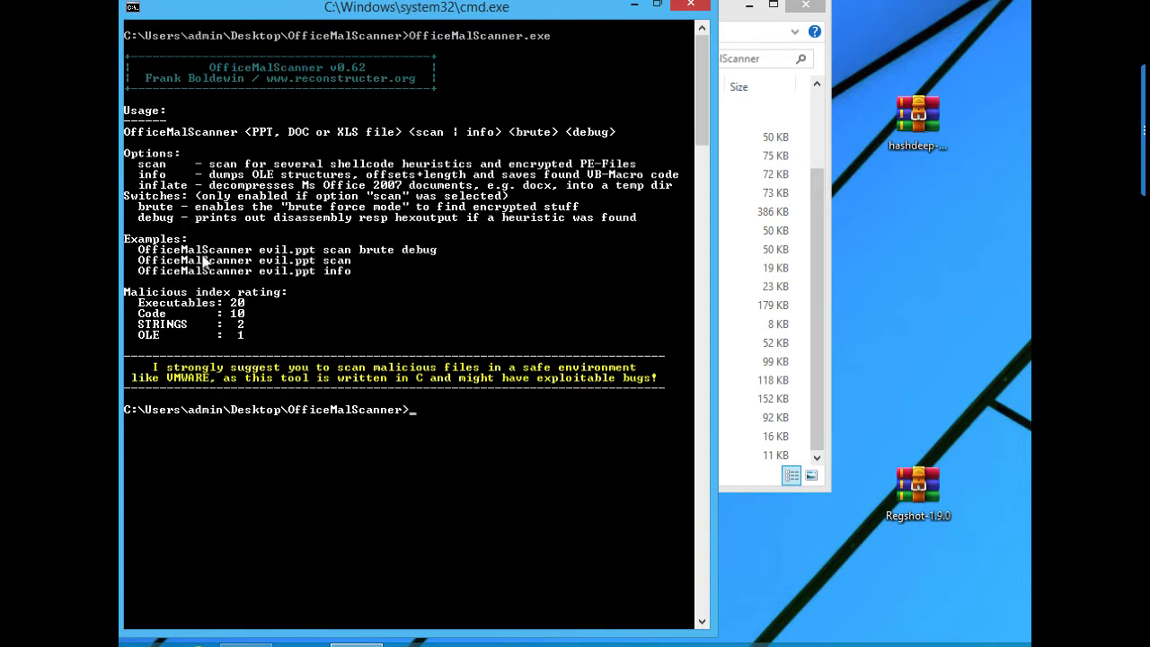
pyautogui.moveTo(215, 267)
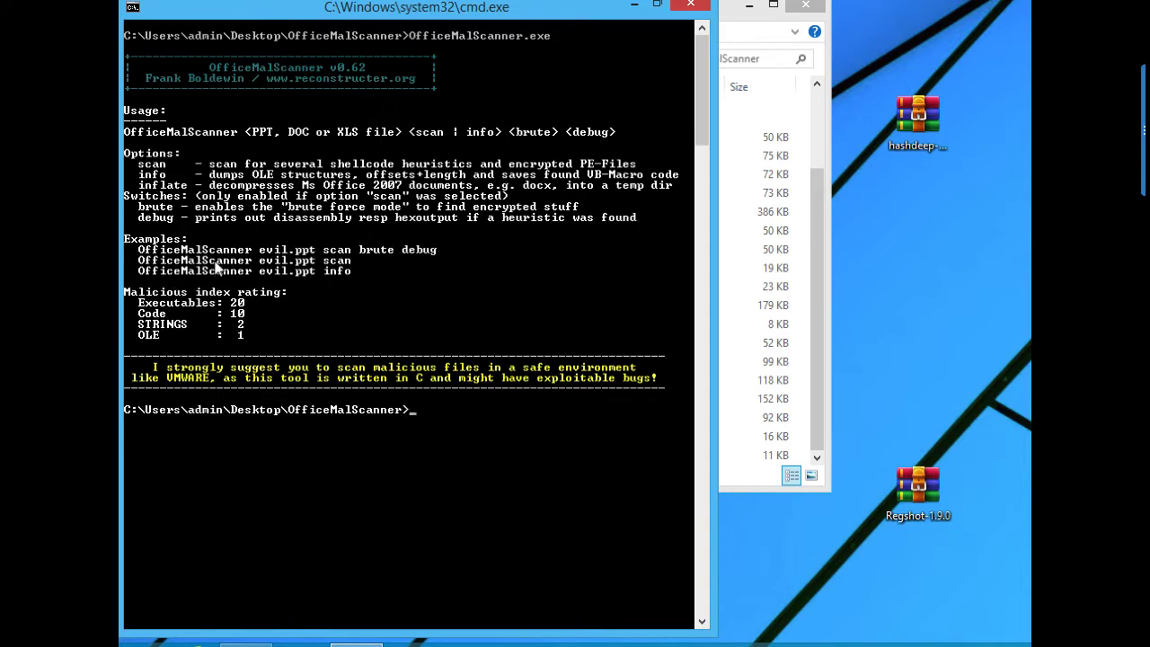
pyautogui.moveTo(288, 261)
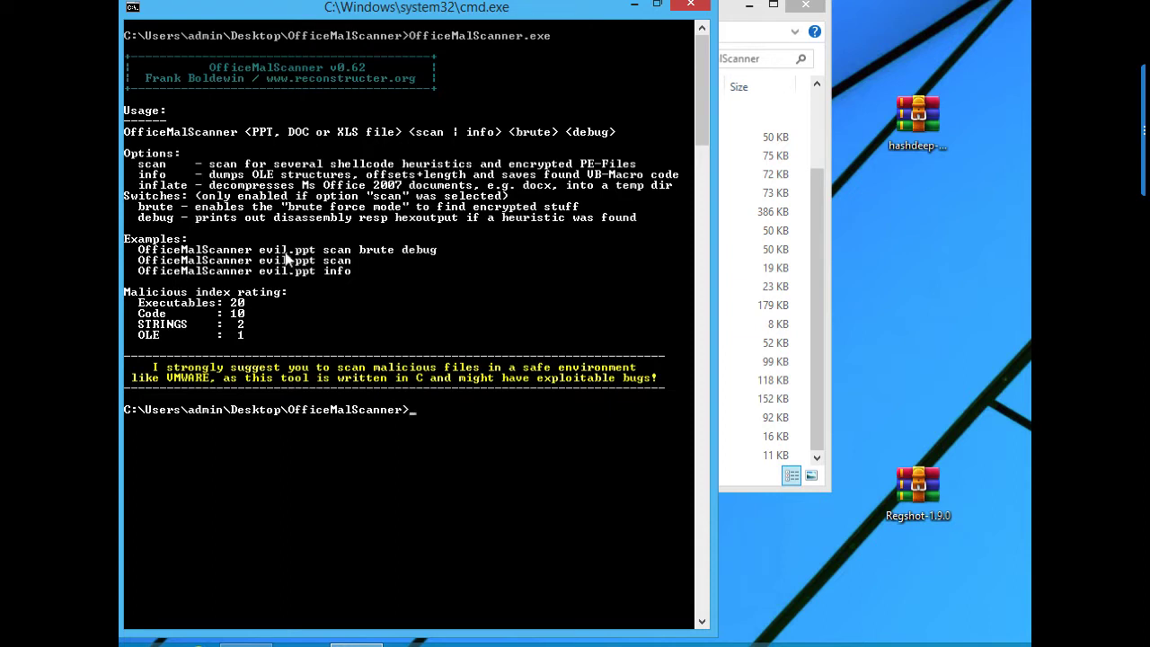
pyautogui.moveTo(319, 267)
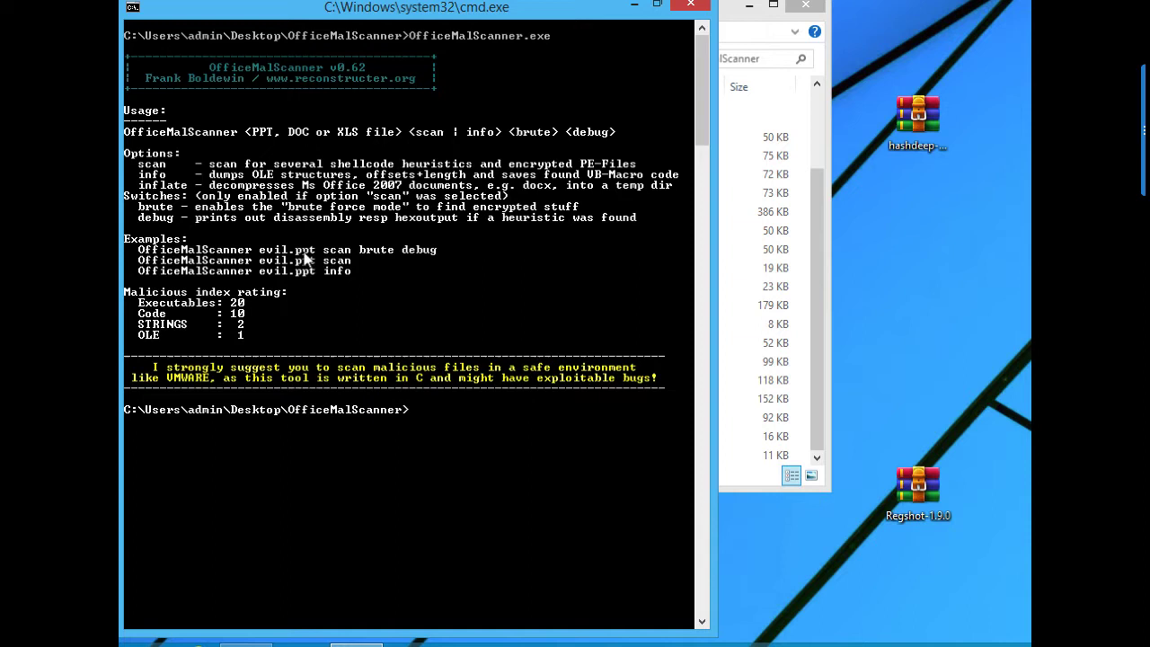
pyautogui.moveTo(377, 260)
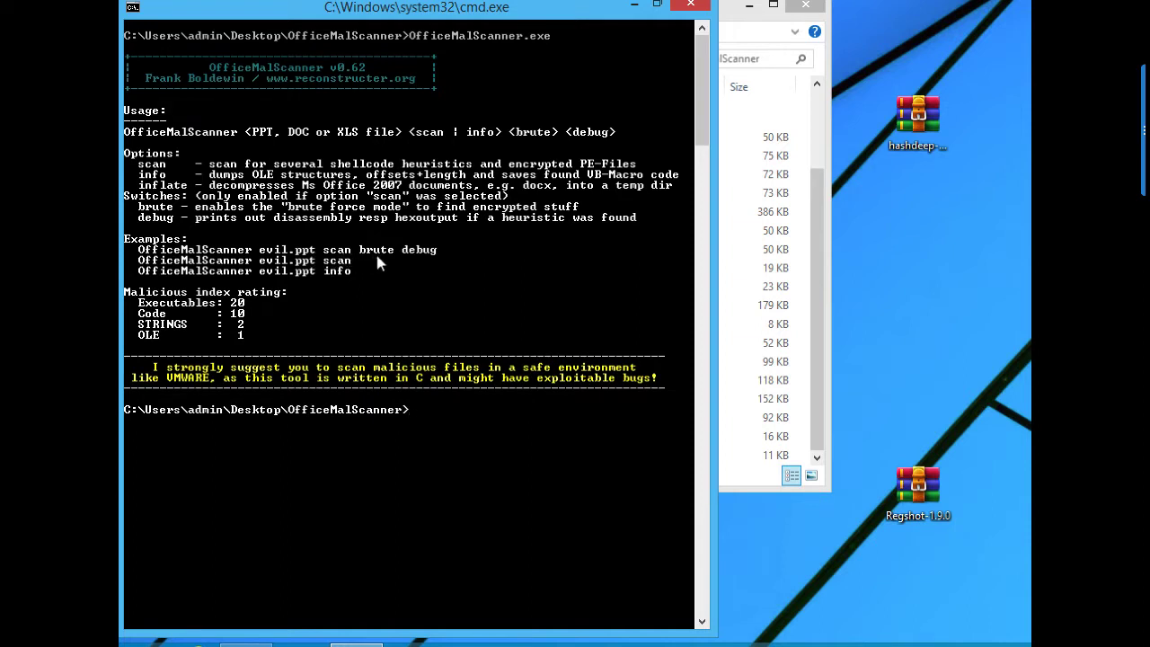
pyautogui.moveTo(378, 261)
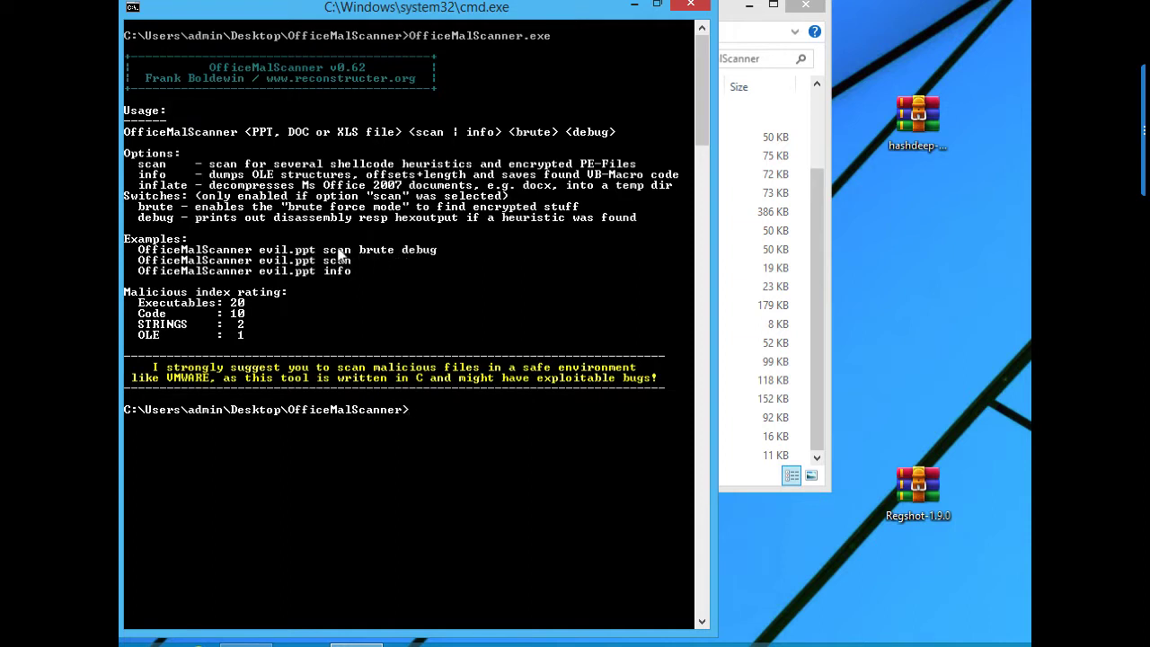
pyautogui.moveTo(337, 265)
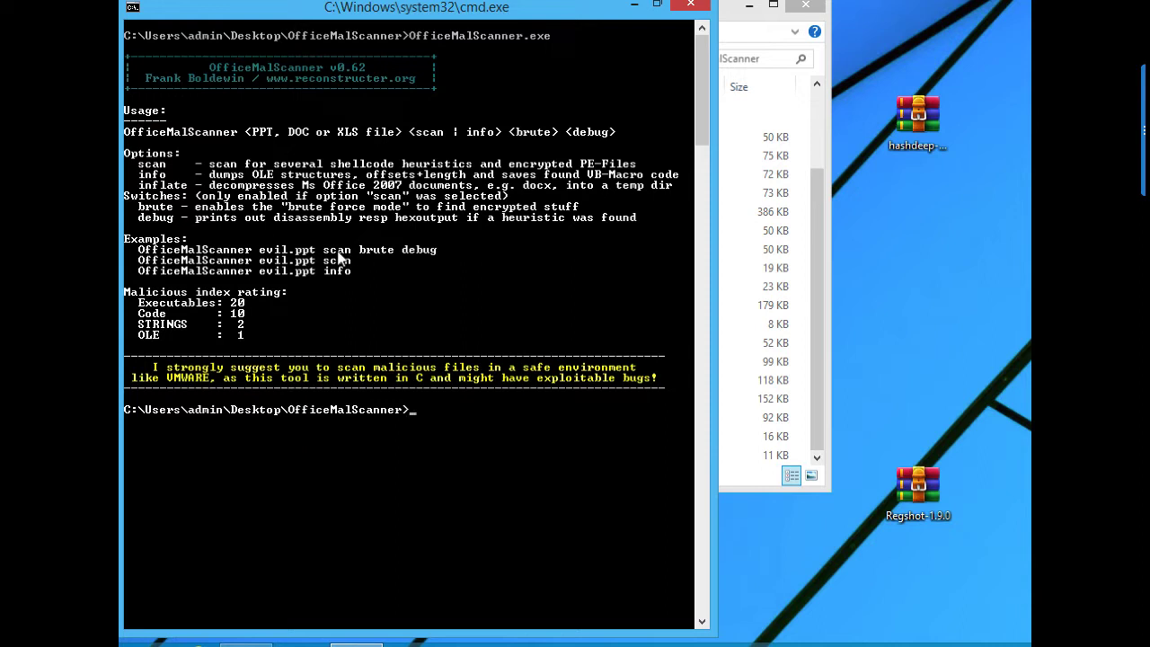
pyautogui.moveTo(182, 276)
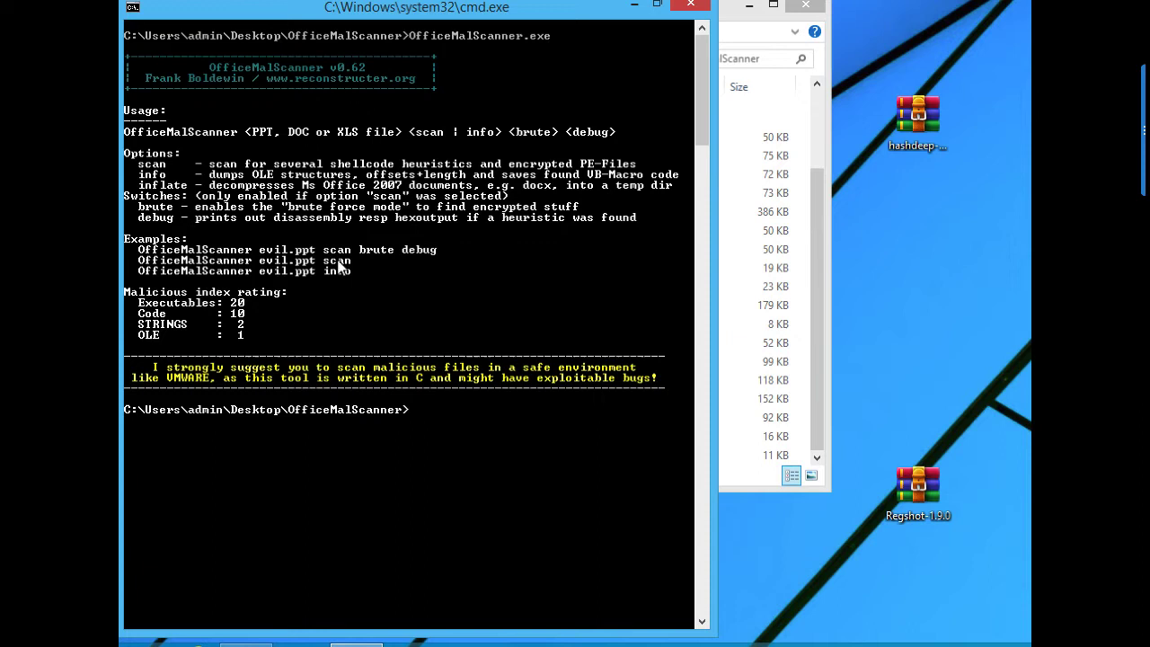
pyautogui.moveTo(339, 277)
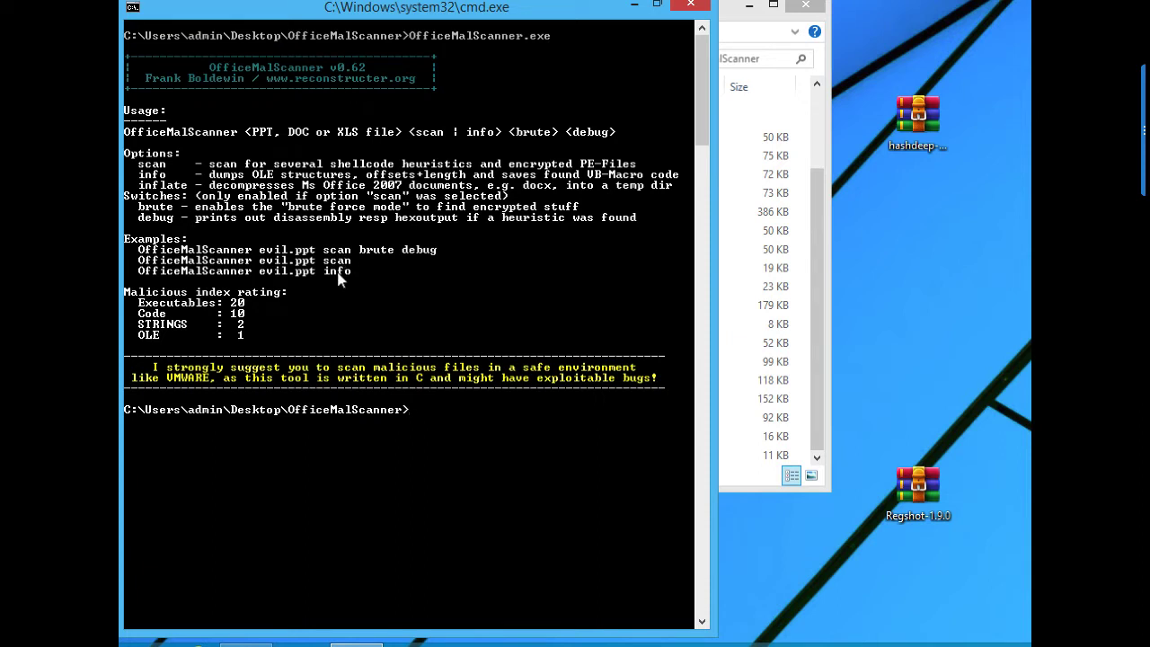
pyautogui.moveTo(366, 280)
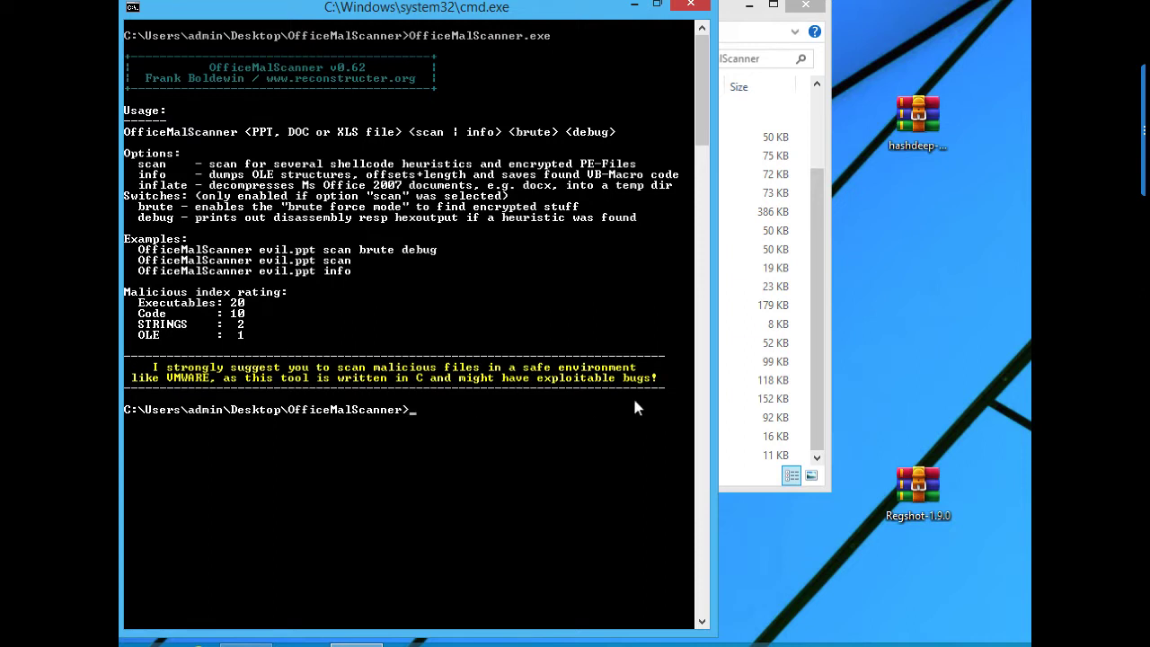
pyautogui.moveTo(525, 398)
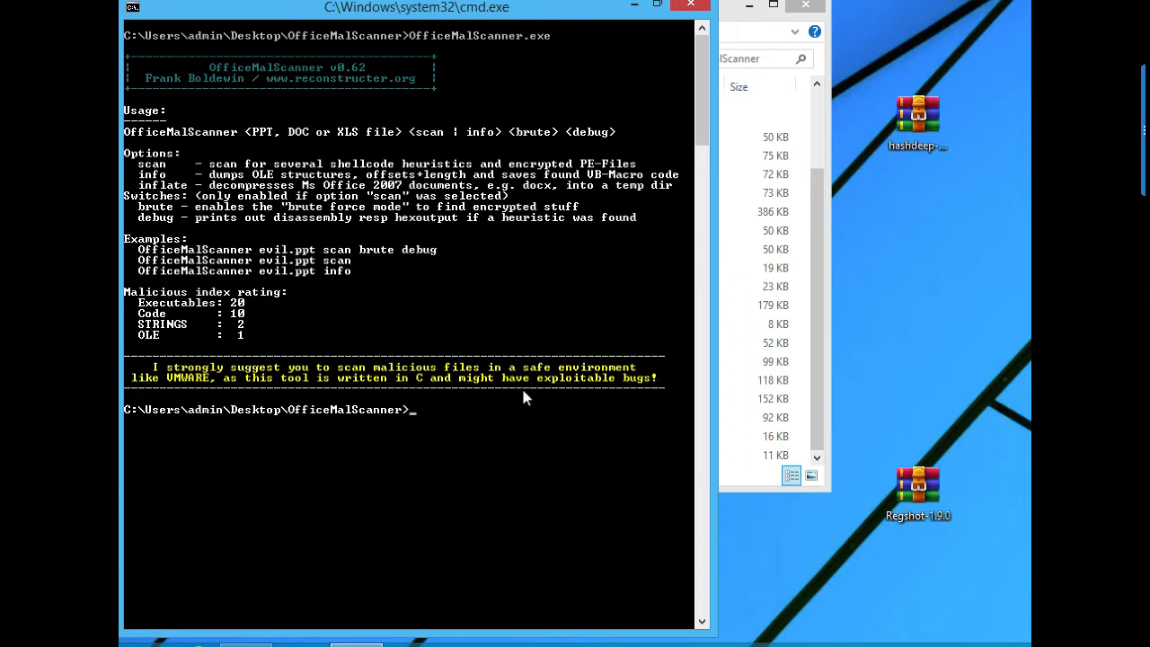
pyautogui.moveTo(415, 460)
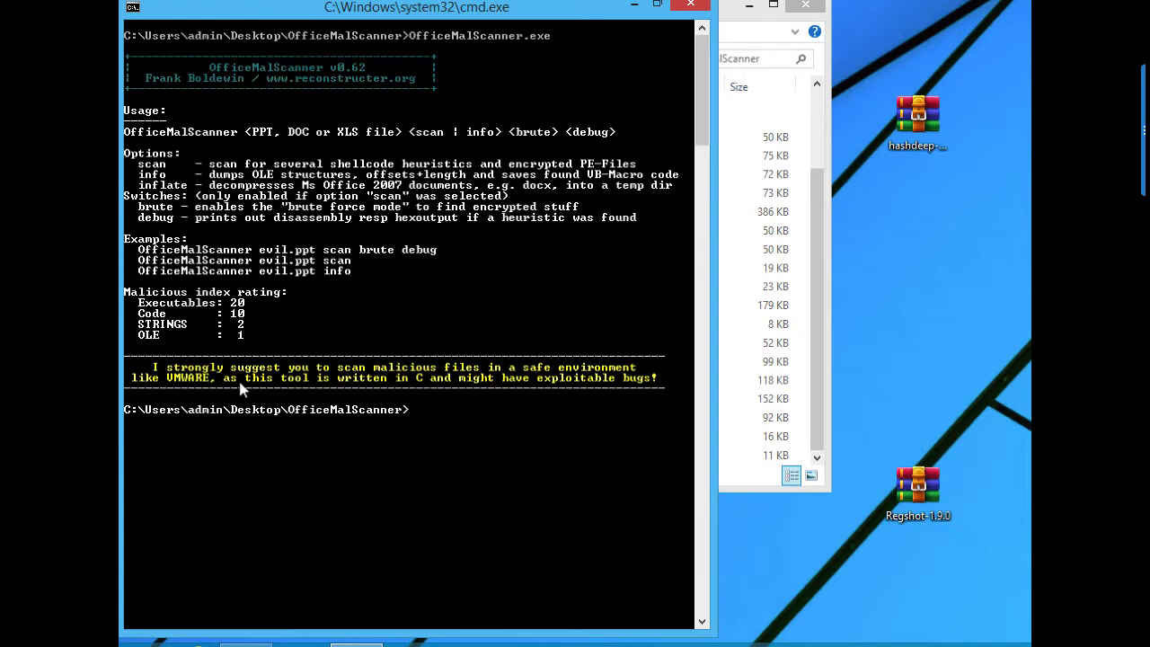
# Scan "malicious file.doc" with OfficeMalScanner in scan mode, finding no malicious traces
pyautogui.write('offi')
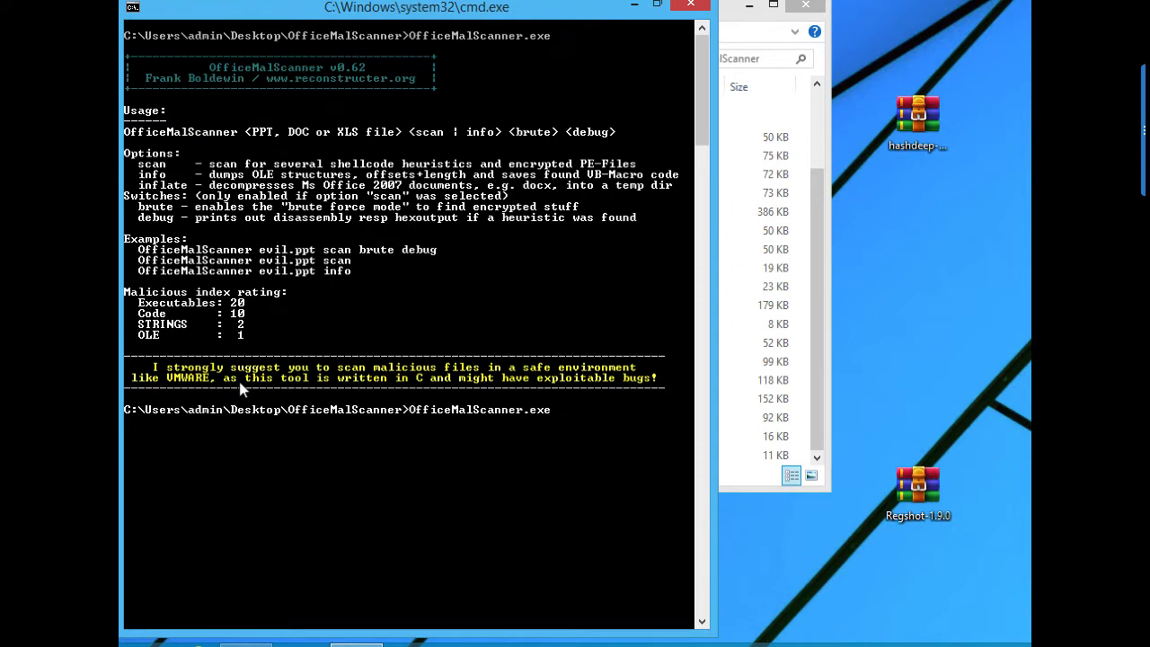
pyautogui.write('malicious file.doc"')
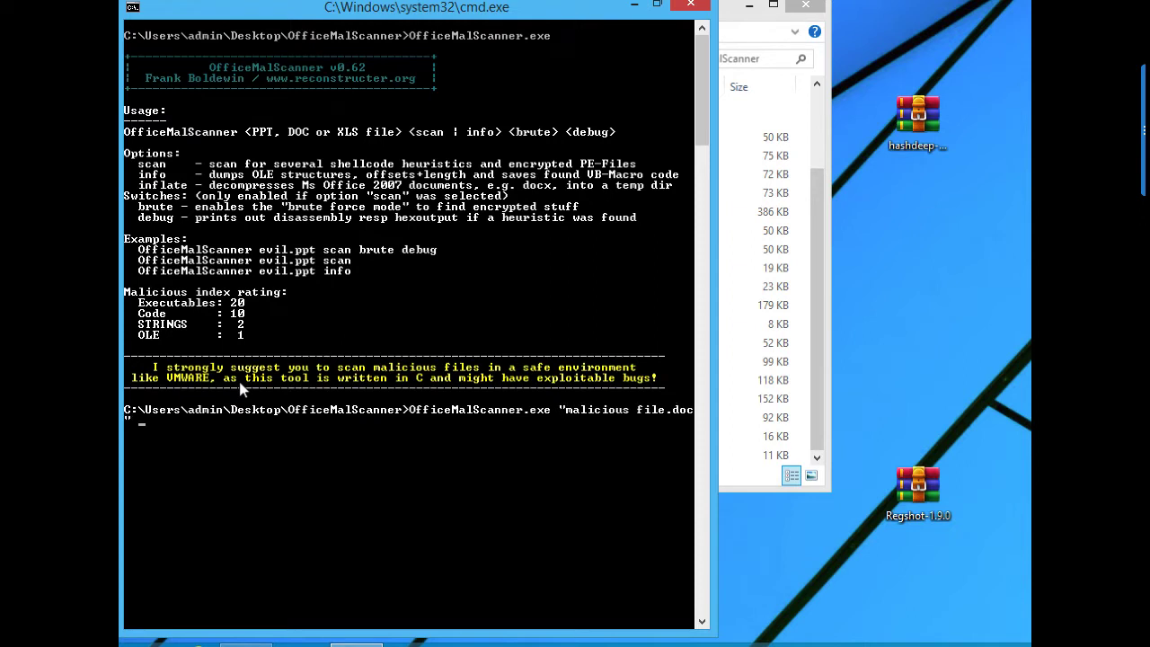
pyautogui.write('scan')
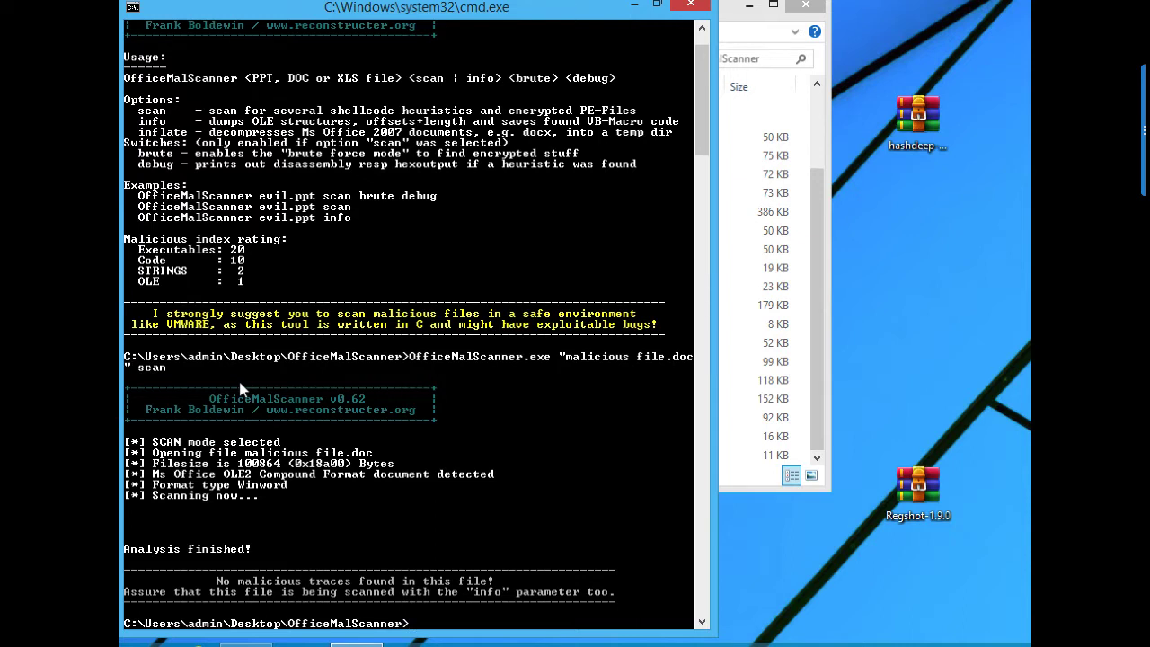
pyautogui.moveTo(363, 289)
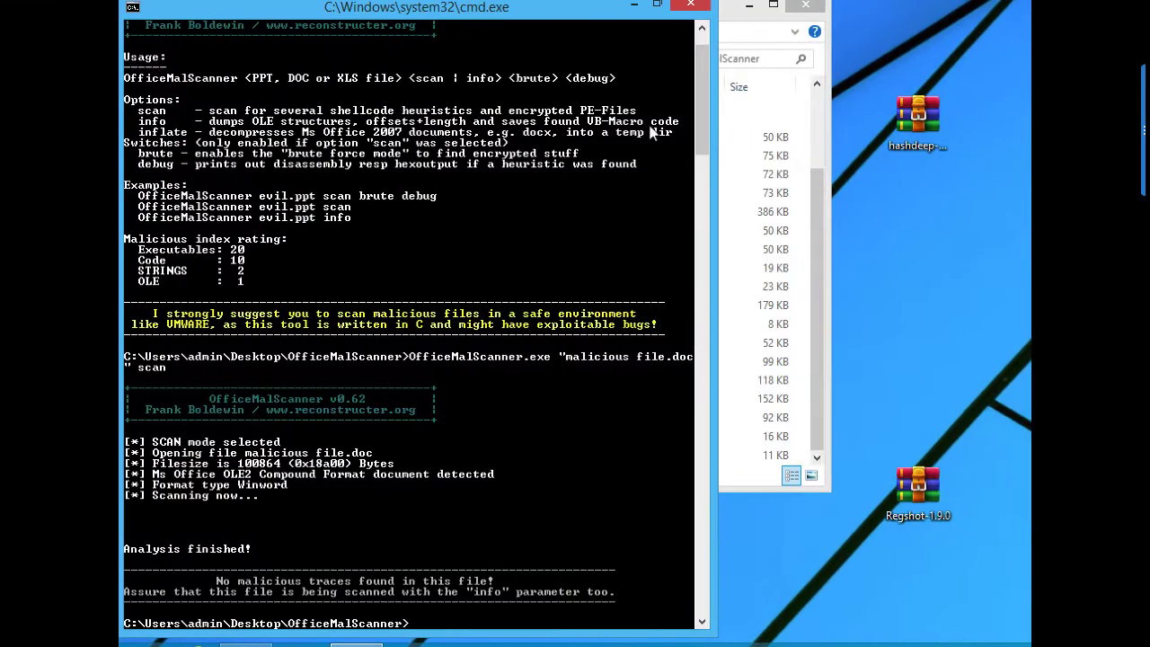
pyautogui.moveTo(628, 202)
pyautogui.write('OfficeMalScanner.exe "malicious file.doc')
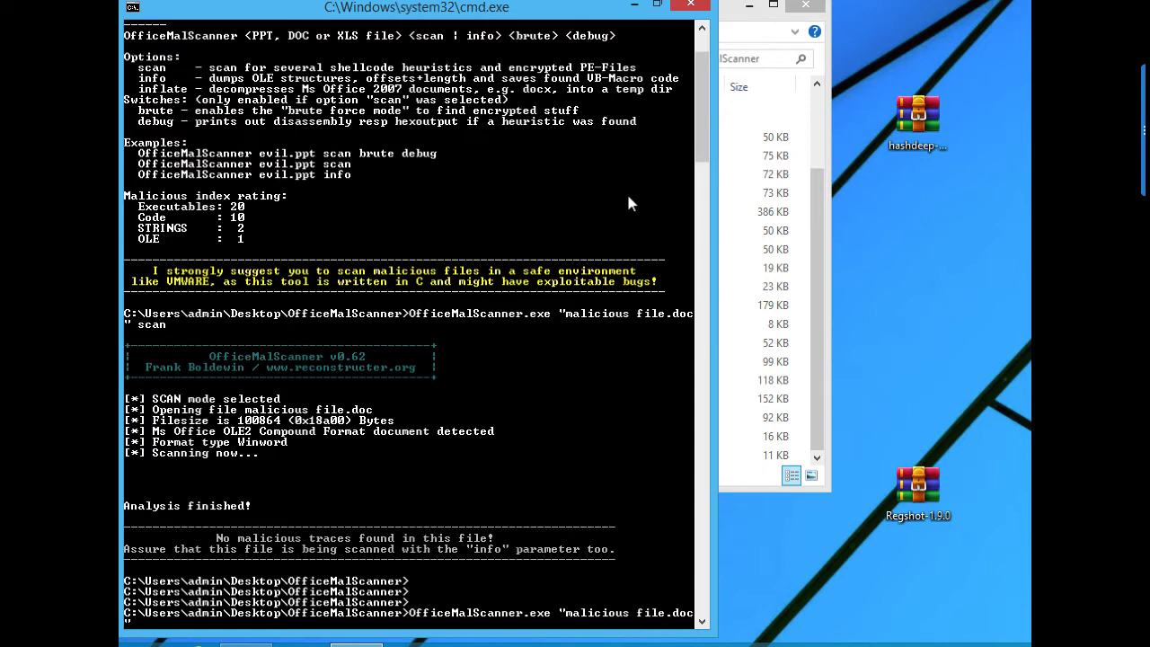
# Run info mode on "malicious file.doc" to dump NewMacros and ThisDocument, then return to Explorer
pyautogui.write('in')
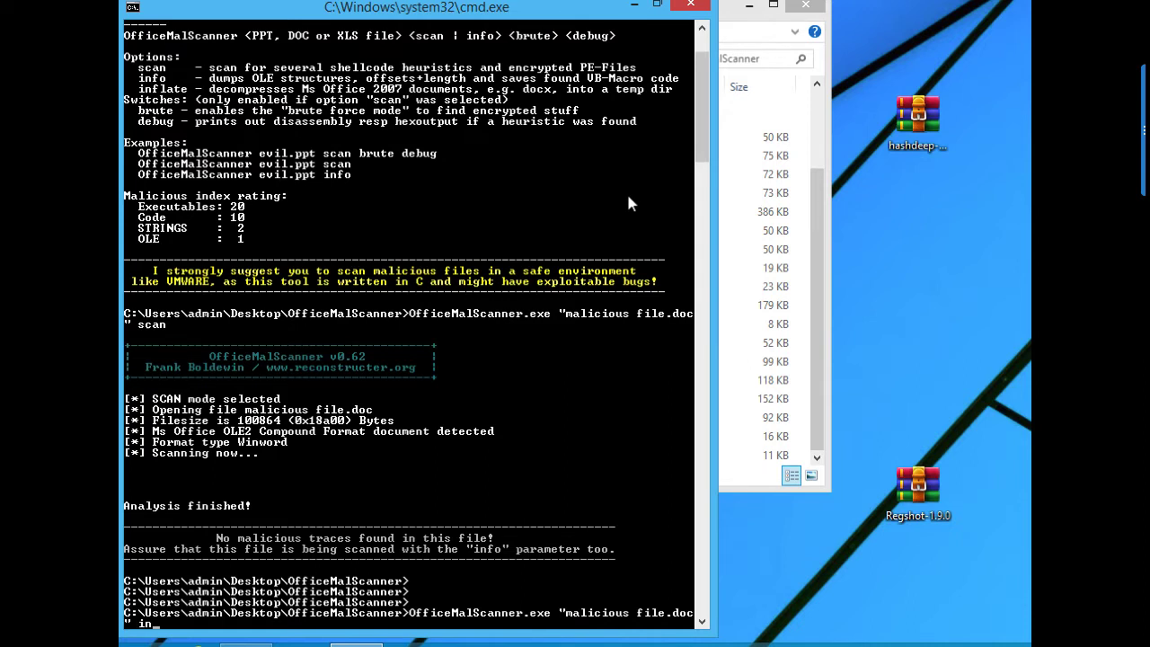
pyautogui.write('info')
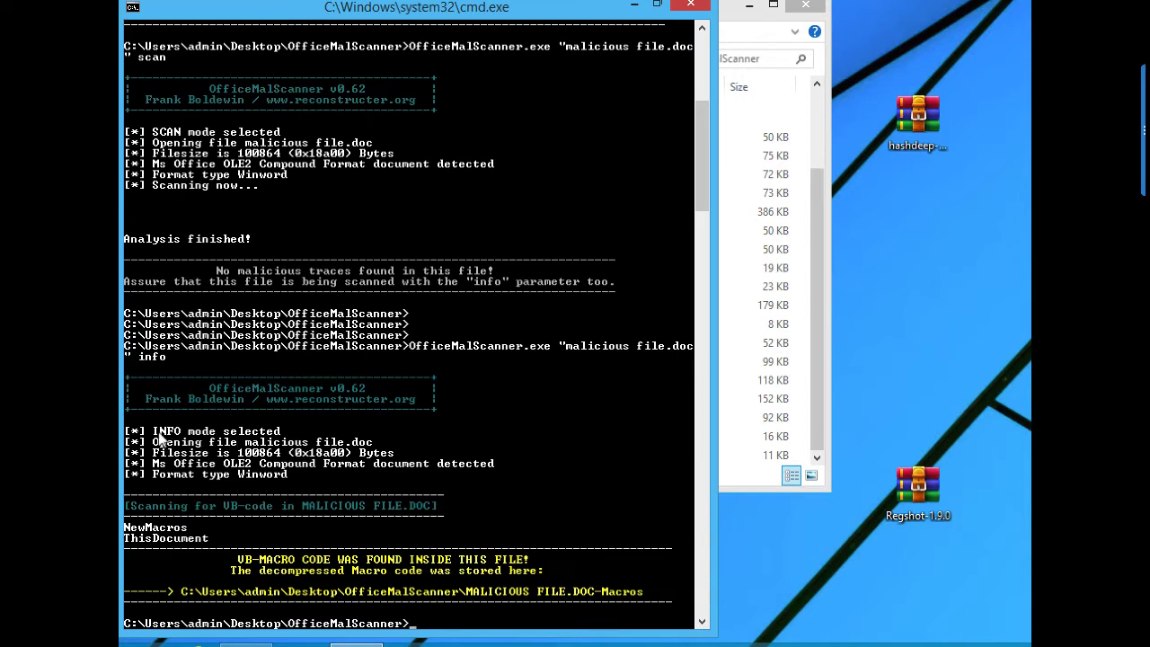
pyautogui.moveTo(171, 458)
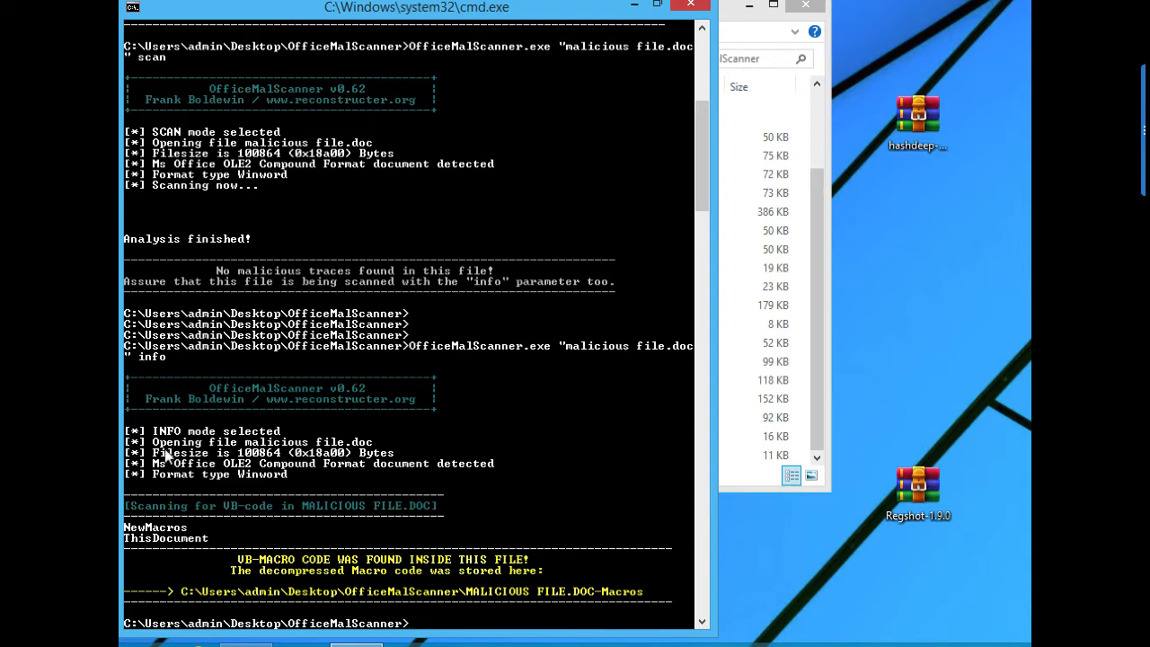
pyautogui.moveTo(180, 454)
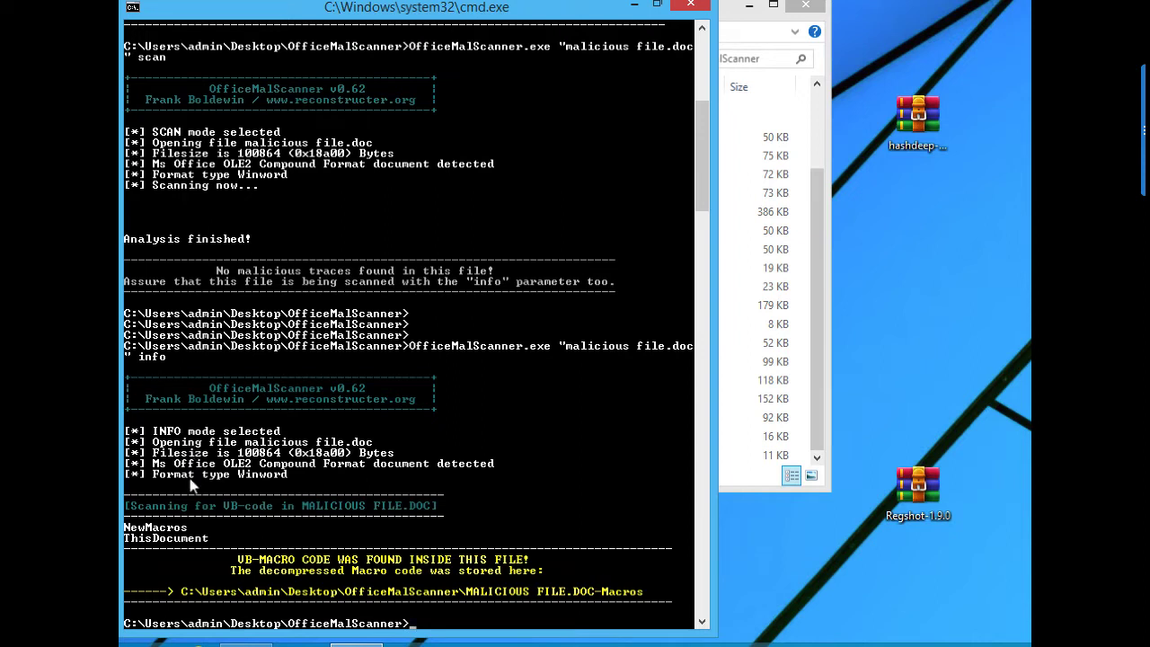
pyautogui.moveTo(209, 462)
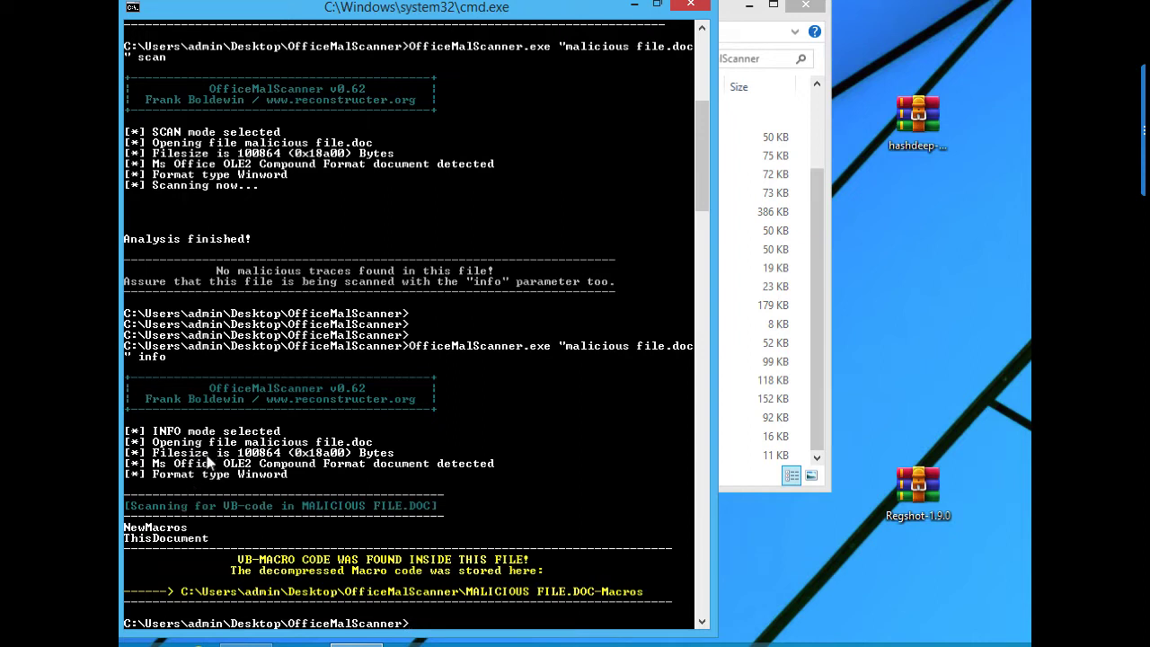
pyautogui.moveTo(216, 478)
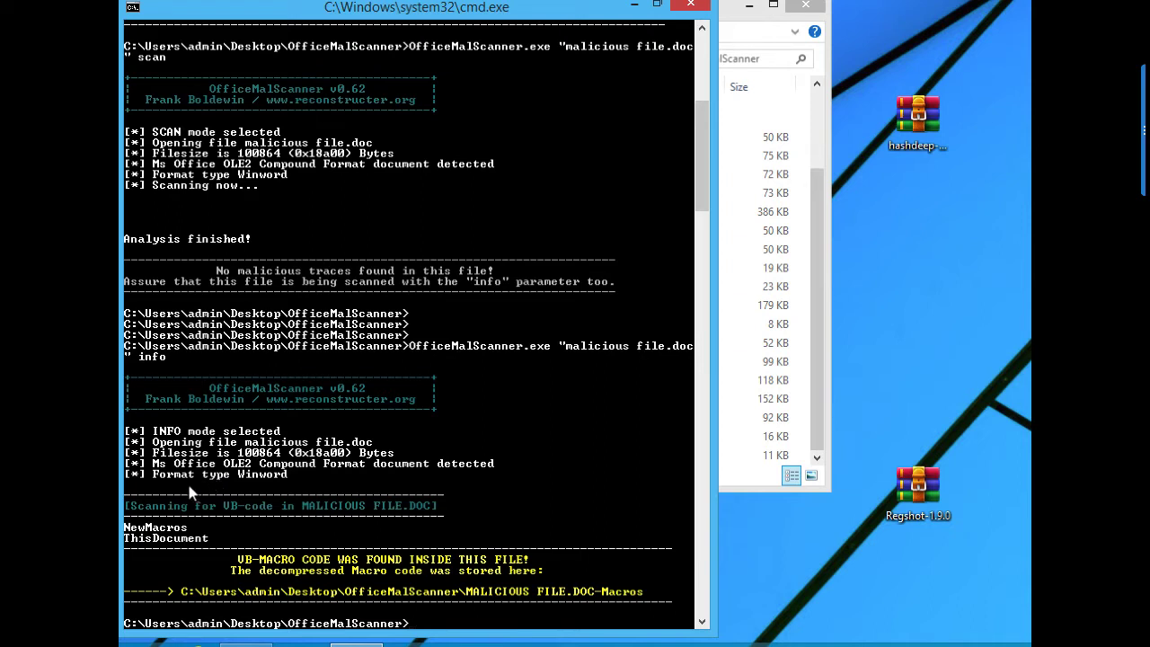
pyautogui.moveTo(234, 477)
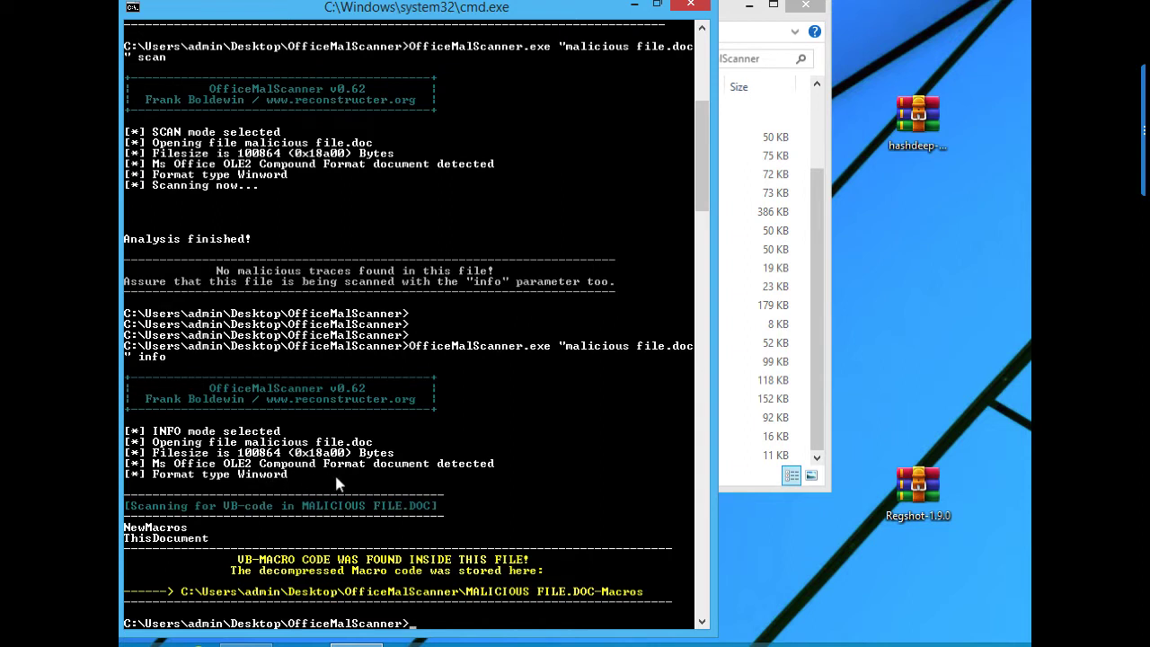
pyautogui.moveTo(330, 476)
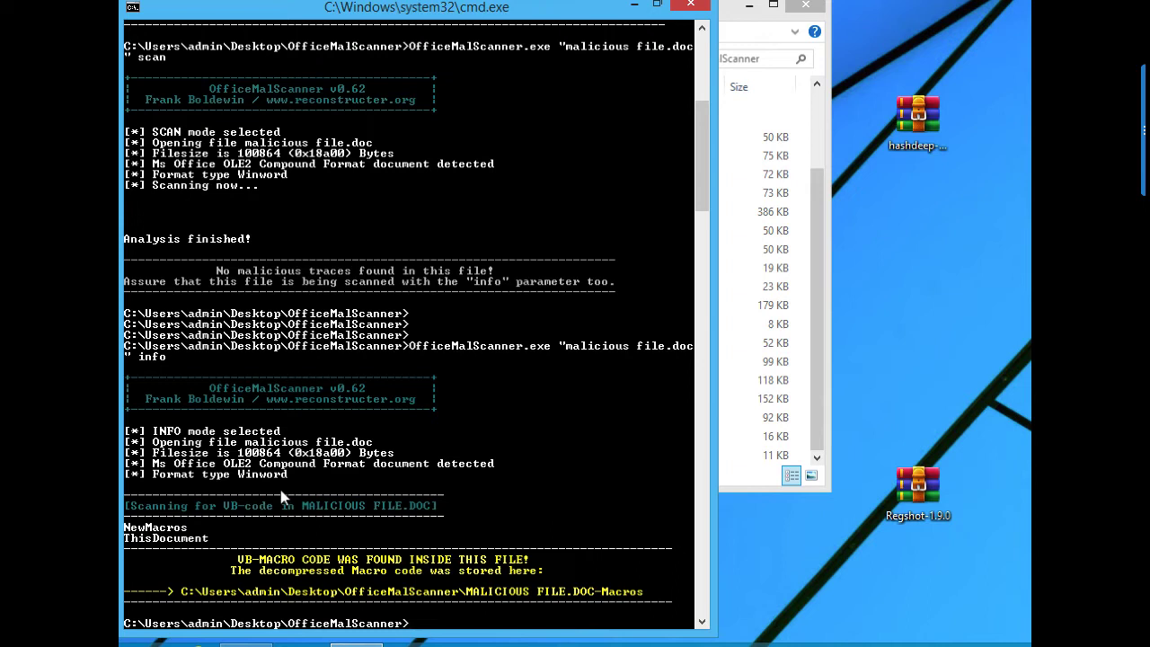
pyautogui.moveTo(281, 497)
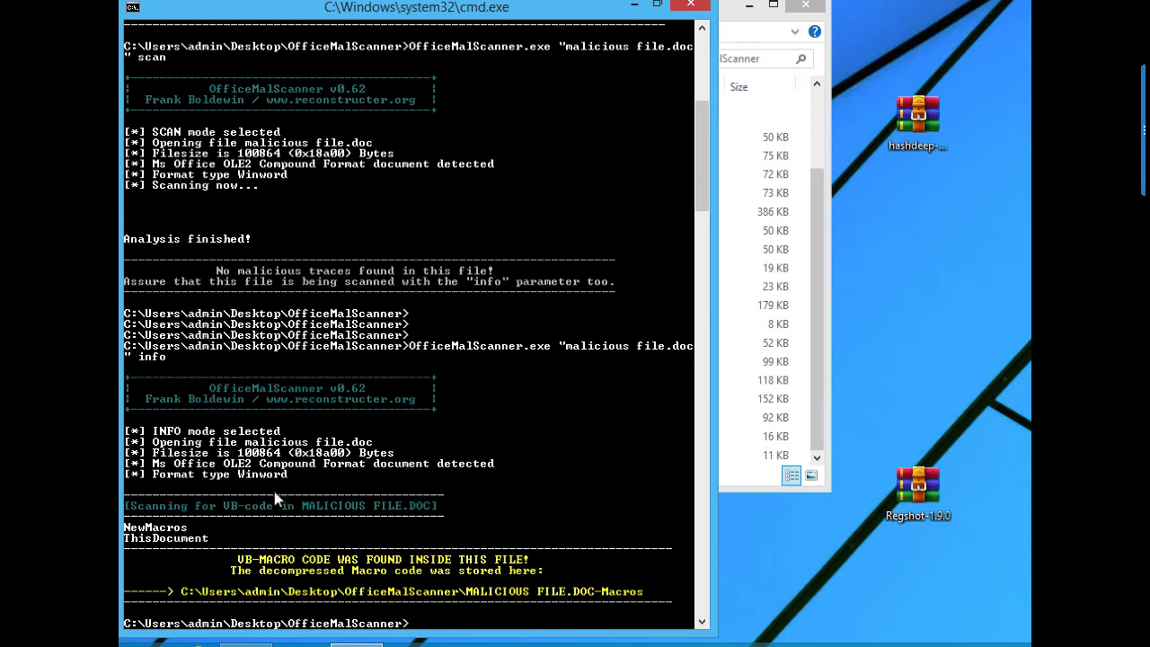
pyautogui.moveTo(363, 537)
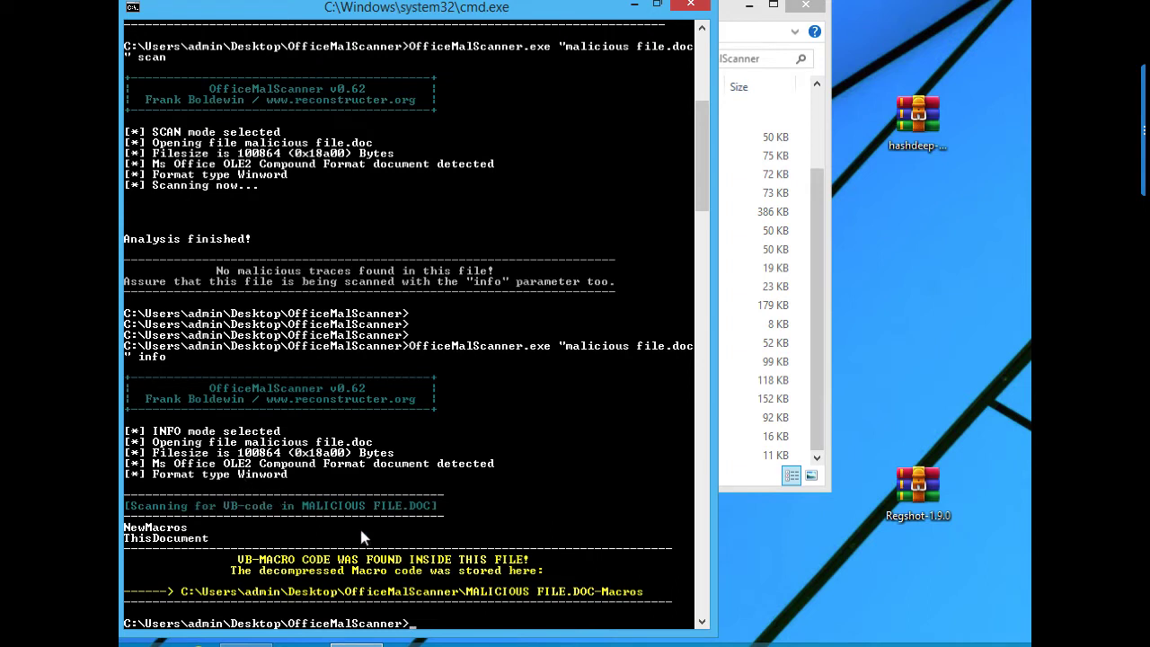
pyautogui.moveTo(426, 509)
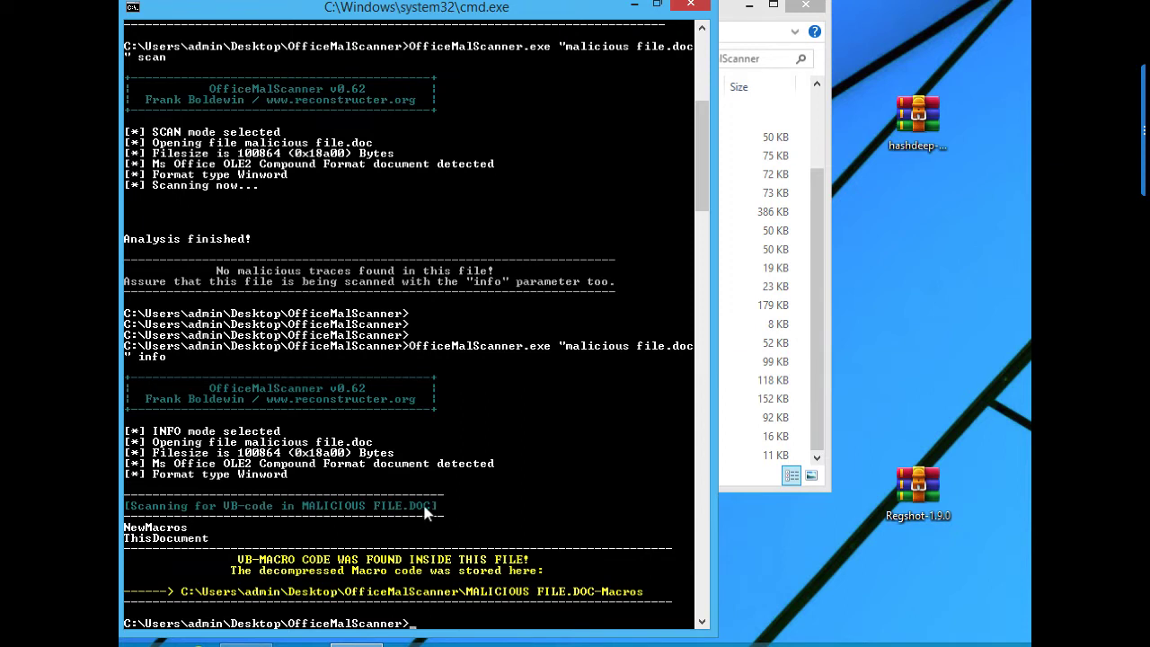
pyautogui.moveTo(137, 550)
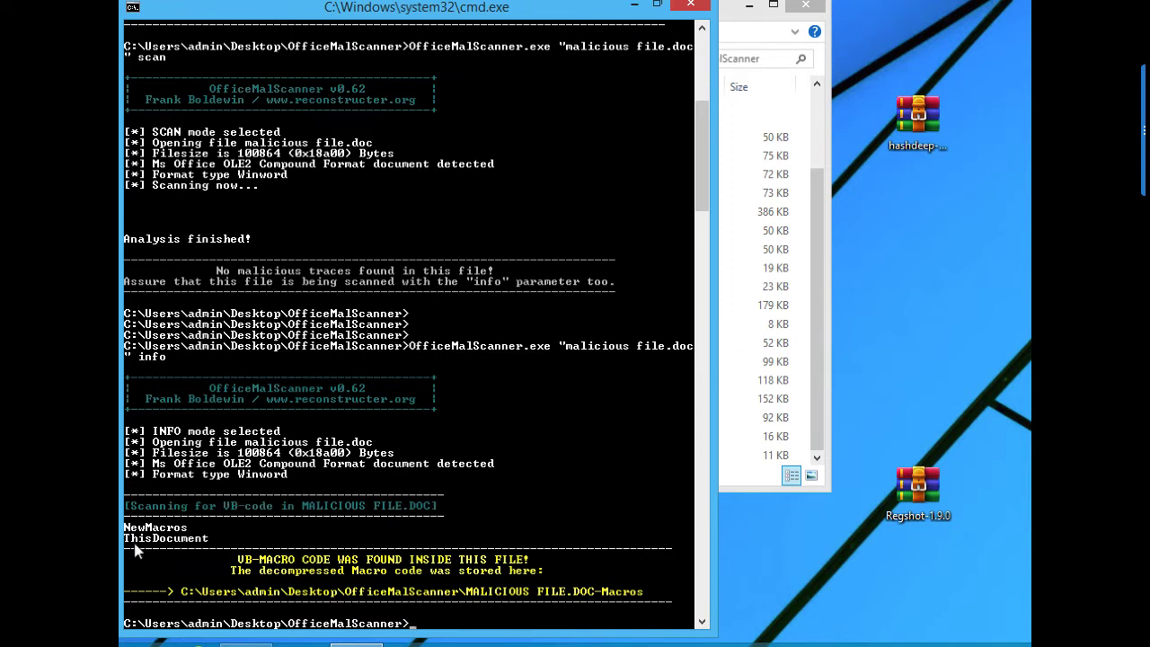
pyautogui.moveTo(399, 513)
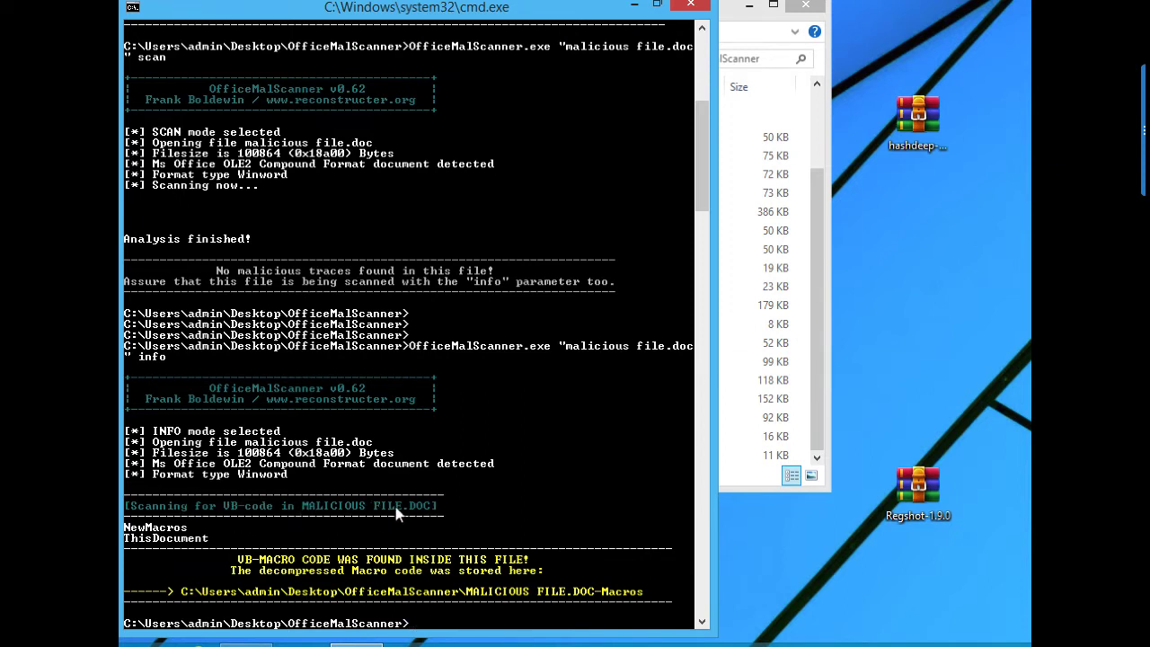
pyautogui.moveTo(148, 528)
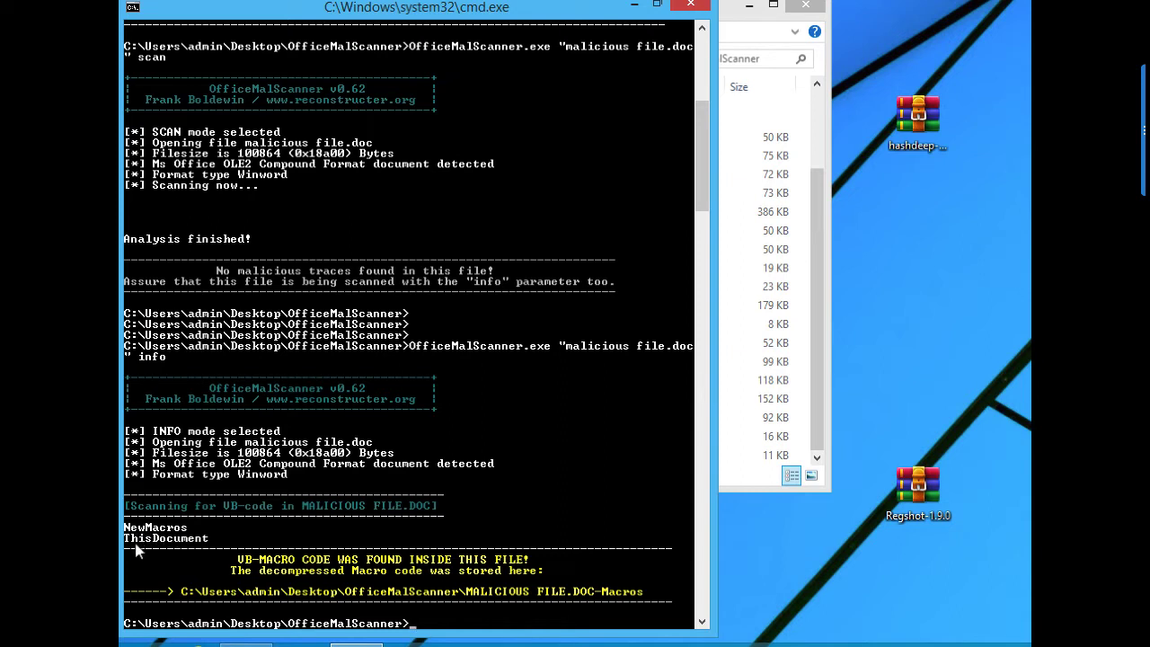
pyautogui.moveTo(169, 548)
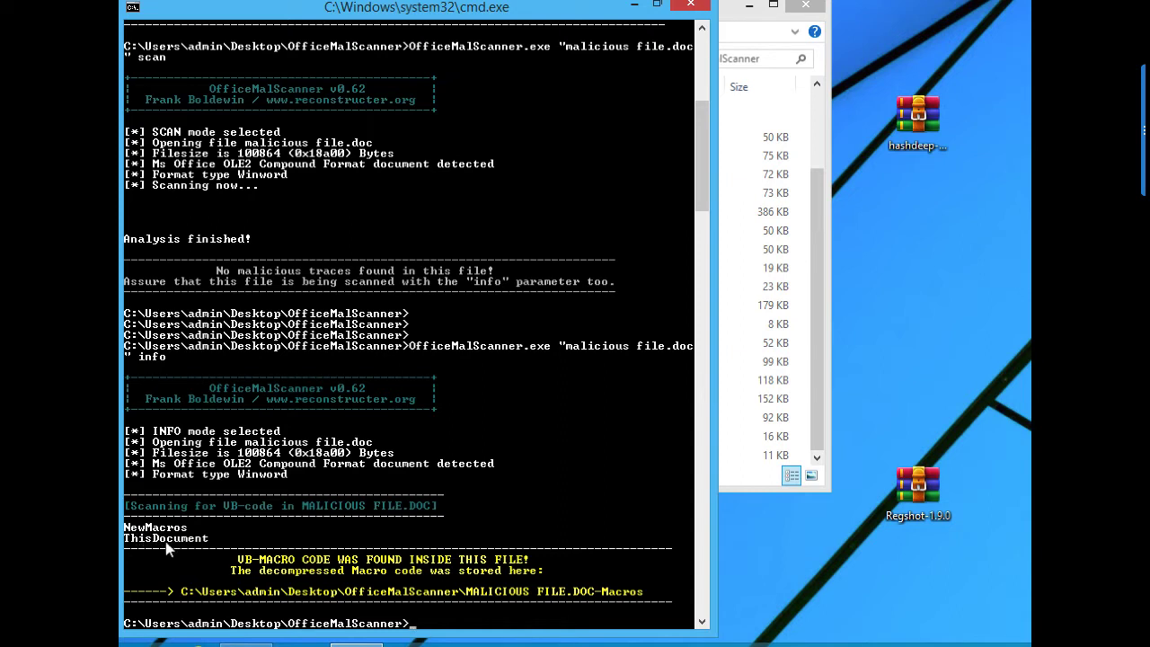
pyautogui.moveTo(243, 588)
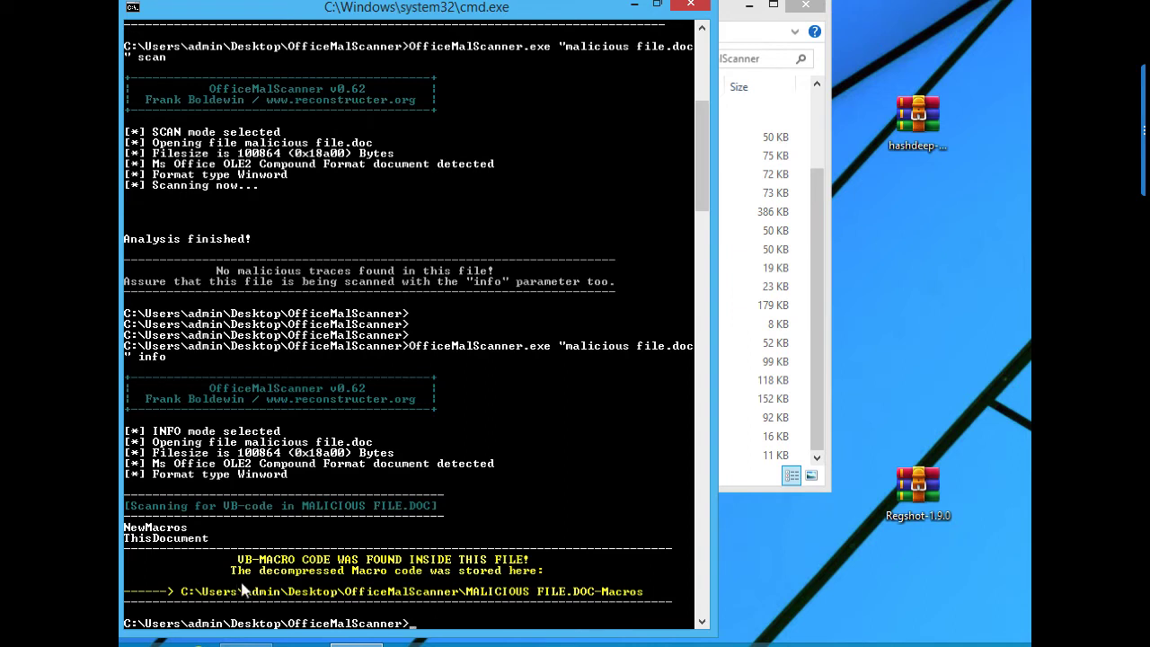
pyautogui.moveTo(307, 541)
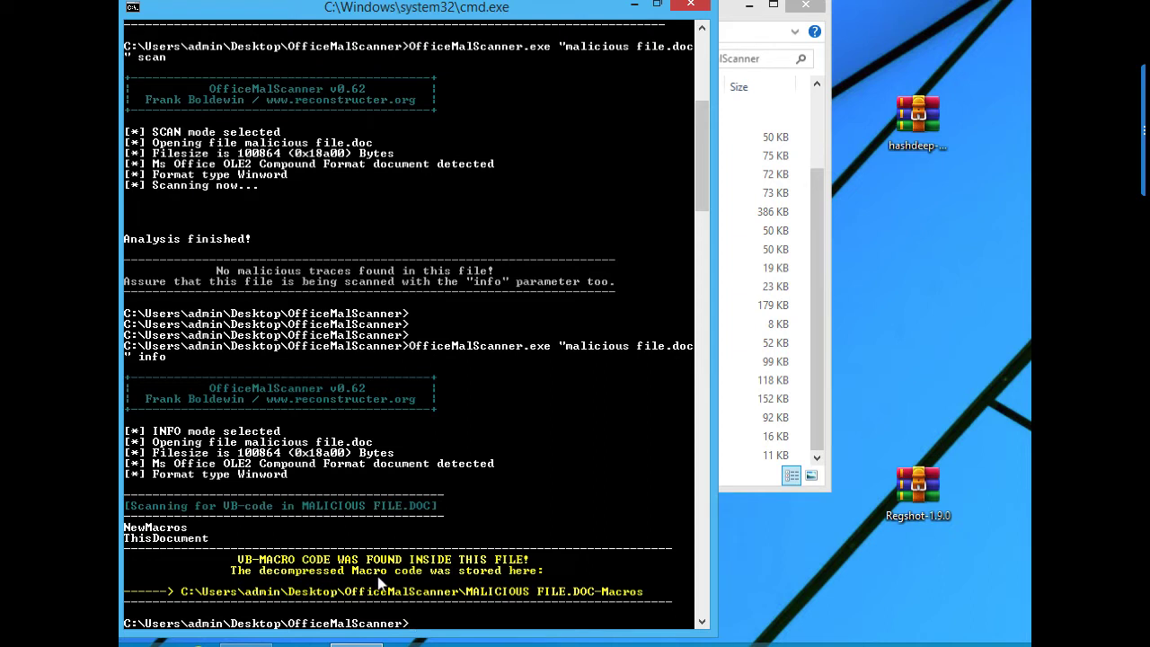
pyautogui.moveTo(341, 591)
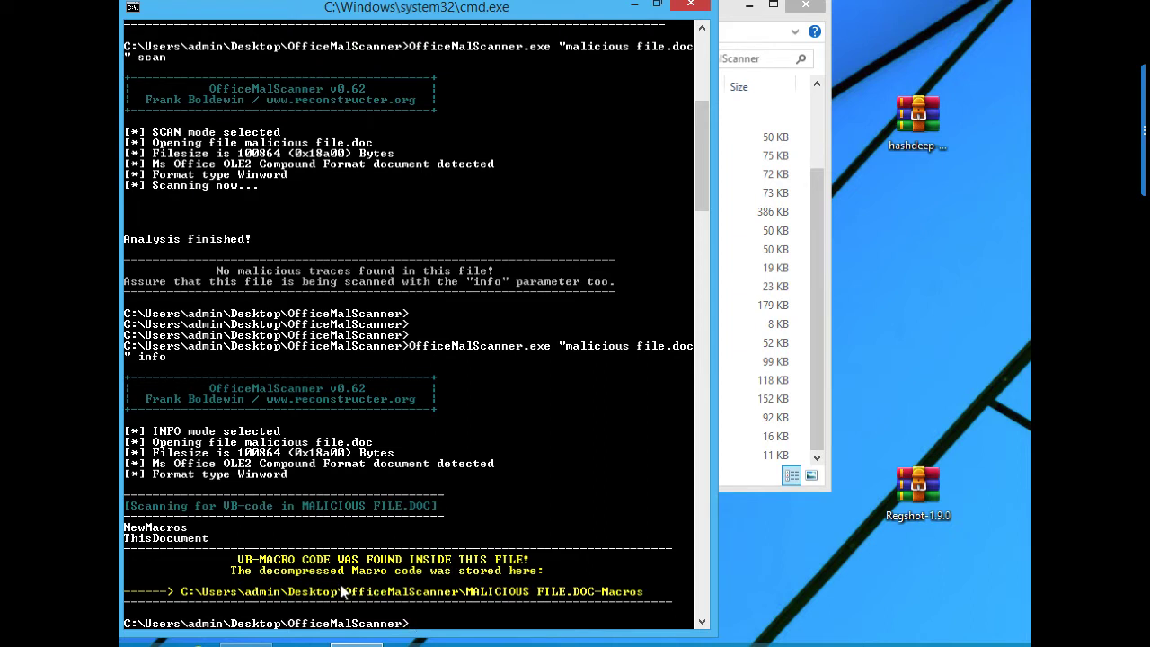
pyautogui.moveTo(238, 609)
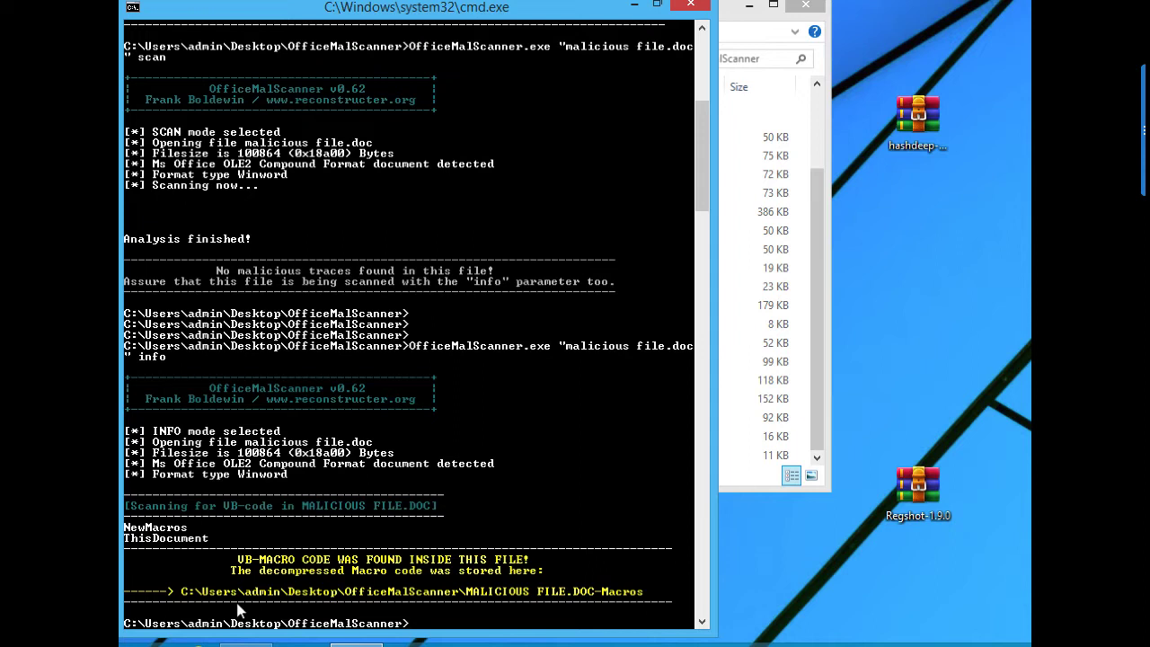
pyautogui.moveTo(310, 610)
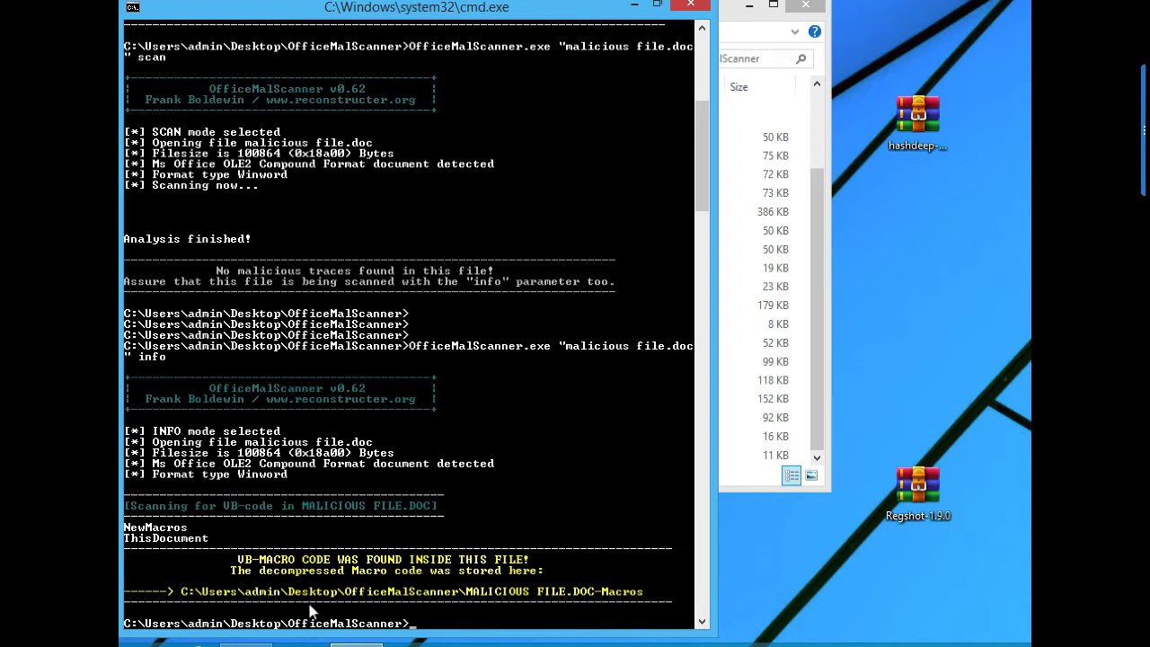
pyautogui.moveTo(453, 613)
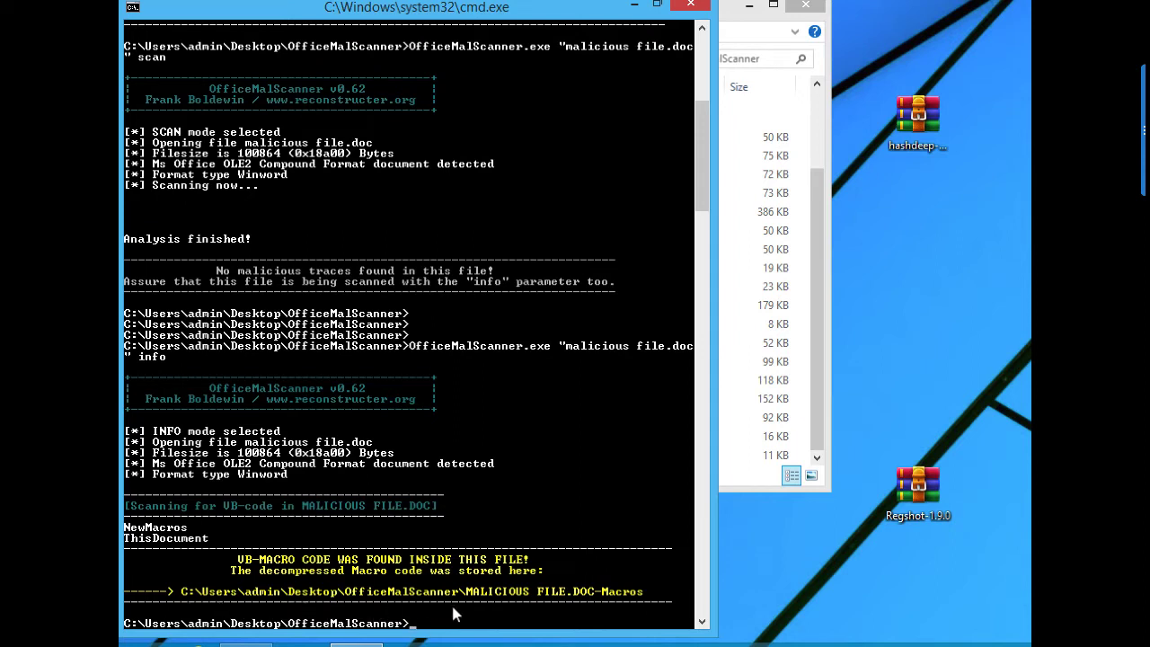
pyautogui.moveTo(609, 608)
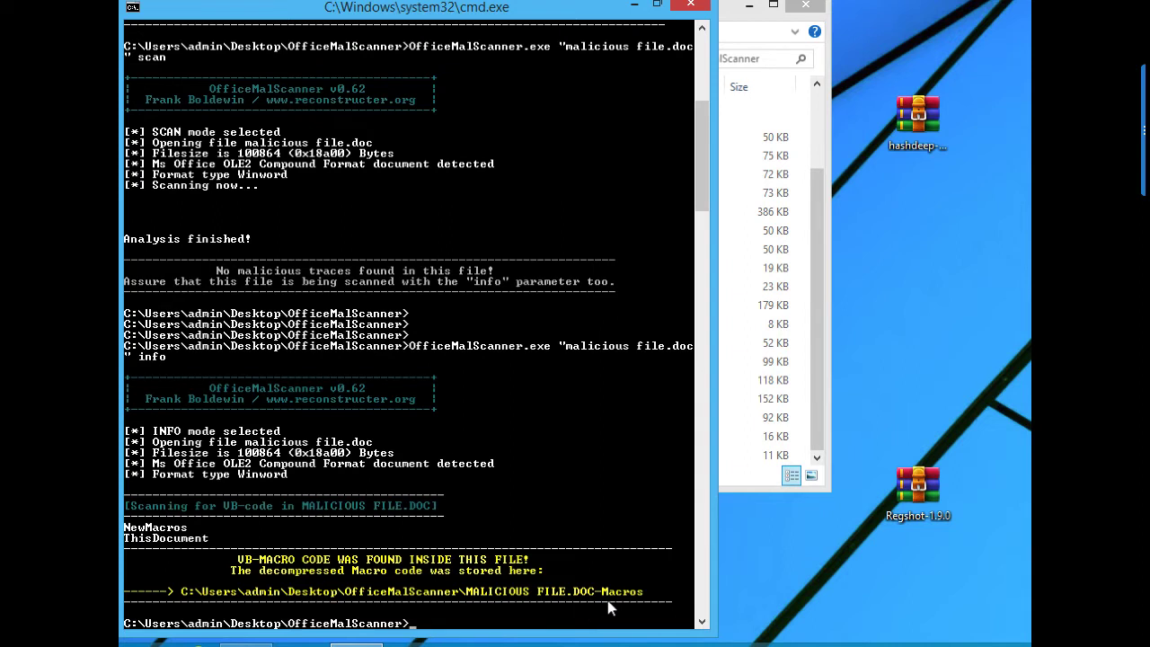
pyautogui.moveTo(534, 582)
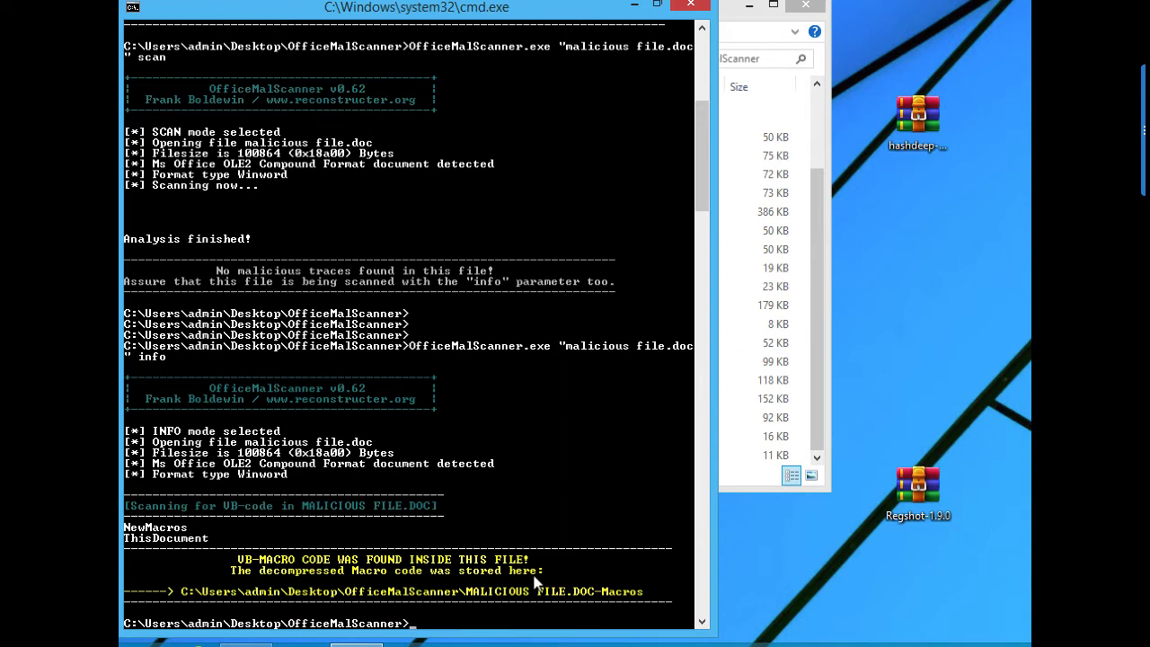
pyautogui.click(764, 231)
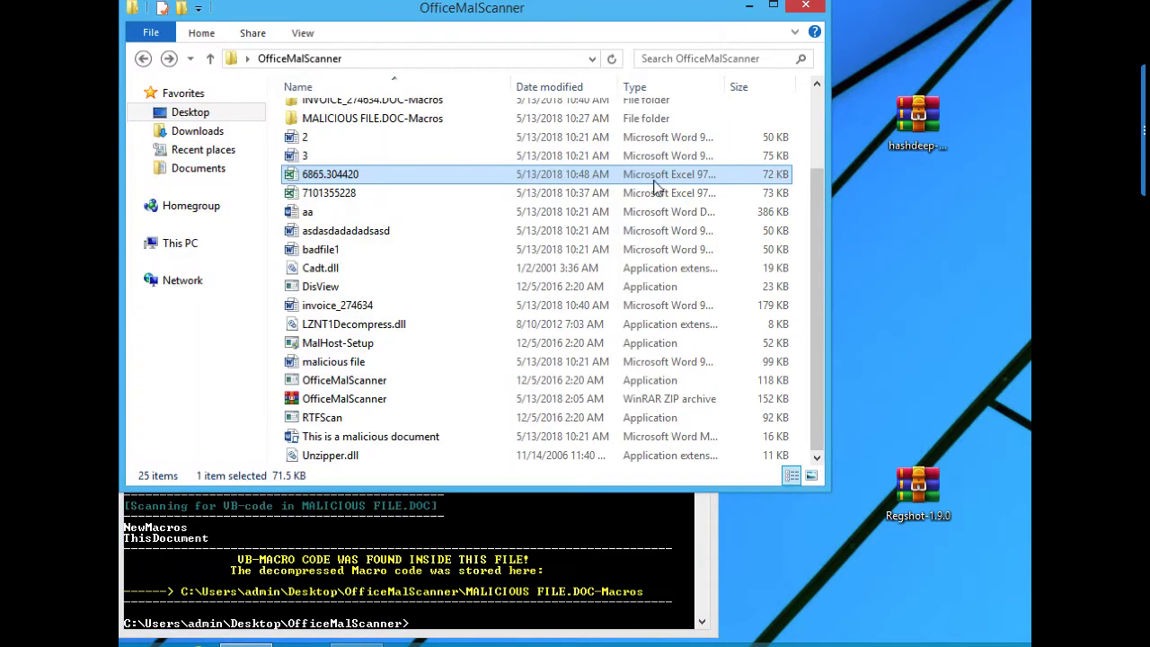
# Enter the MALICIOUS FILE.DOC-Macros folder and edit NewMacros with Notepad++
pyautogui.click(305, 155)
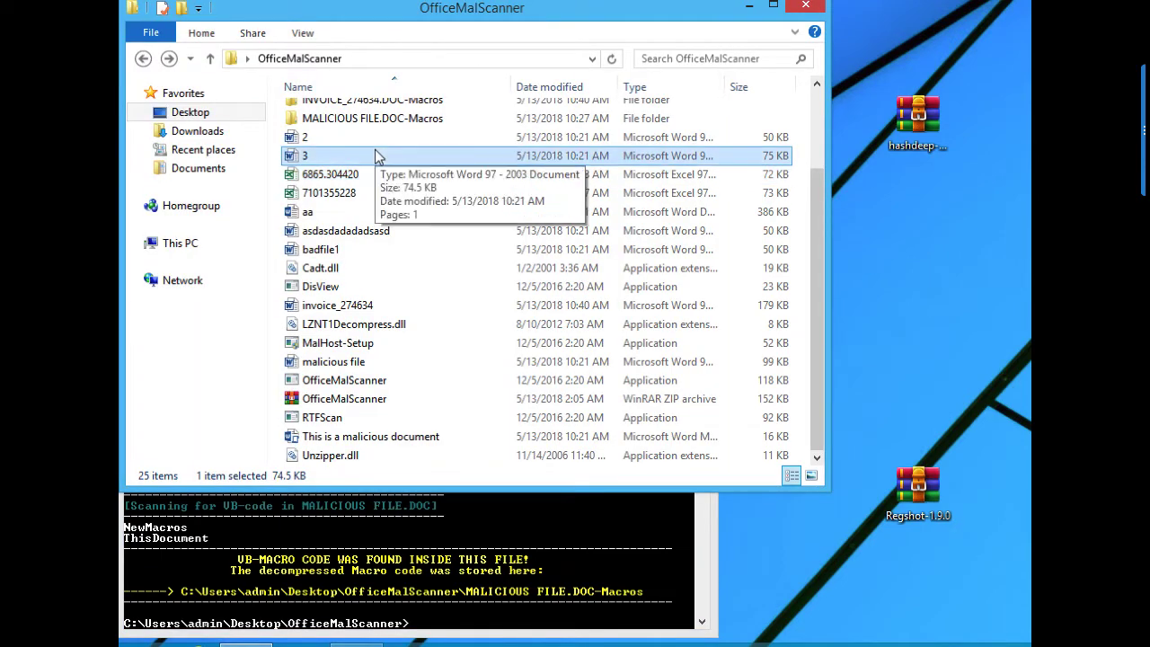
pyautogui.click(306, 136)
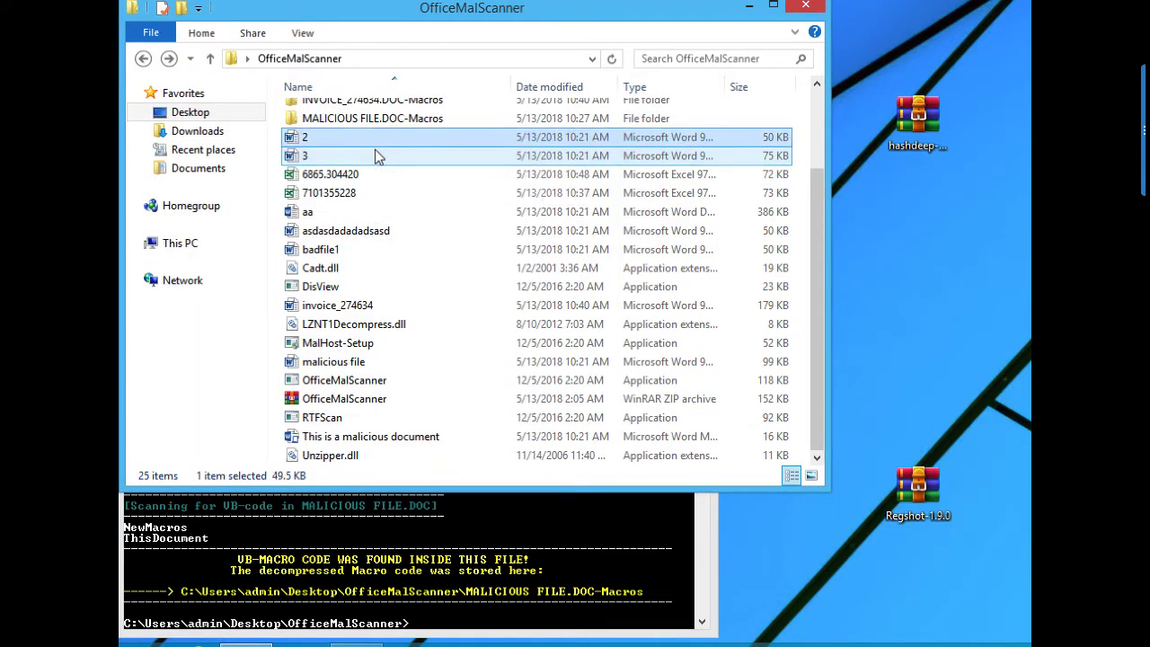
pyautogui.doubleClick(372, 118)
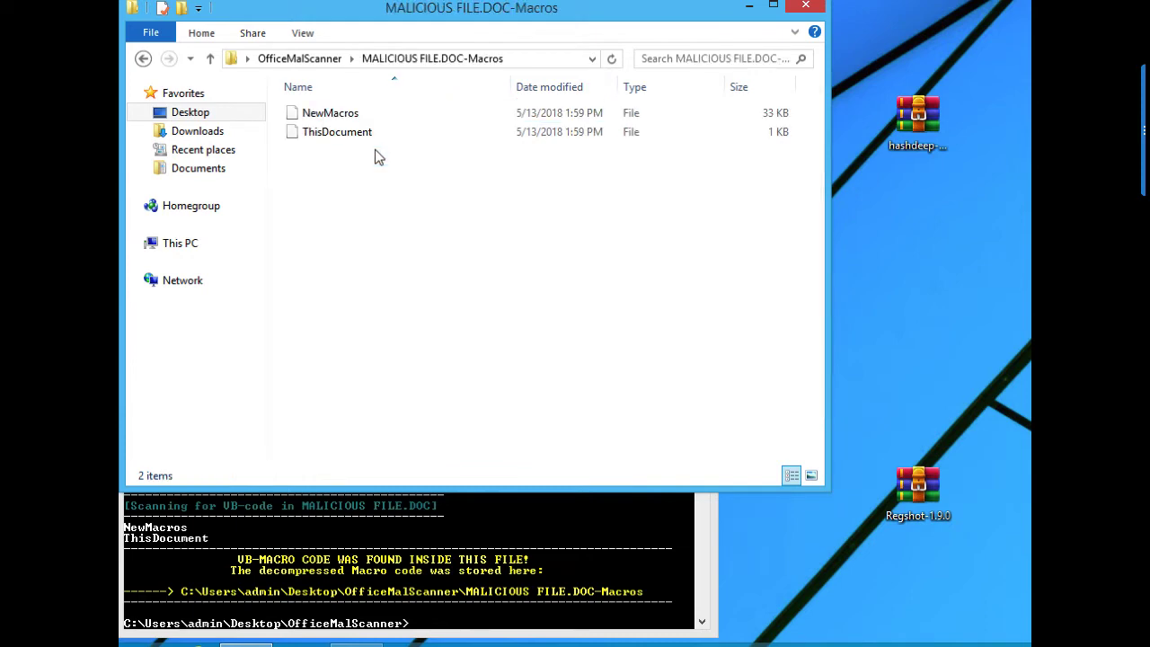
pyautogui.click(337, 132)
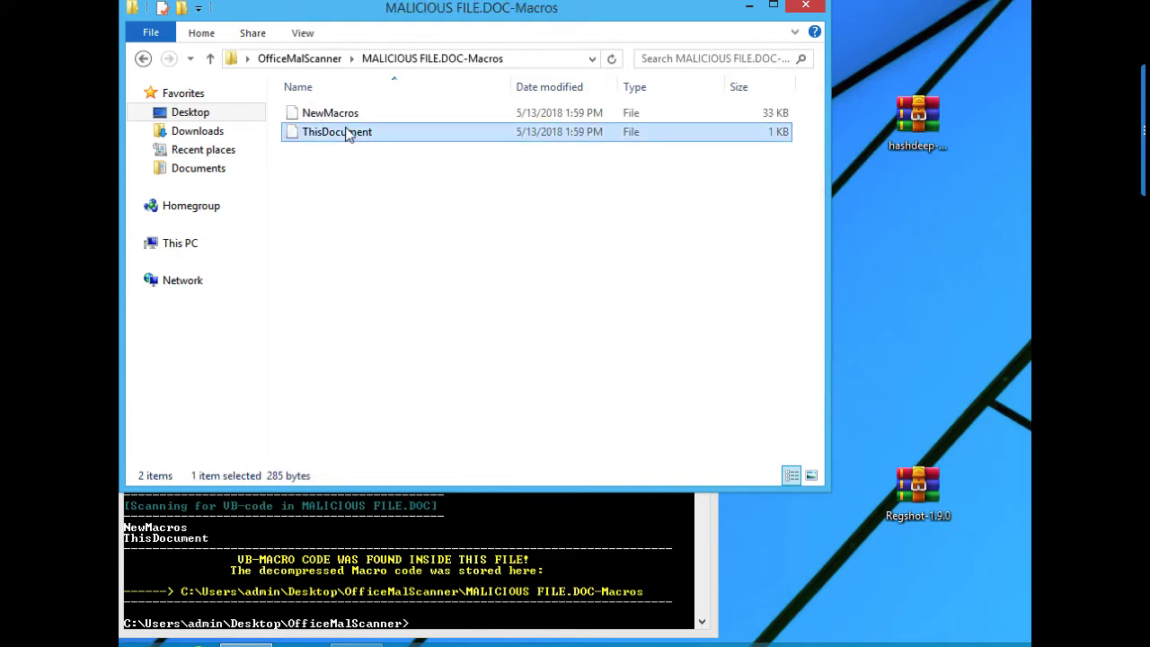
pyautogui.doubleClick(330, 112)
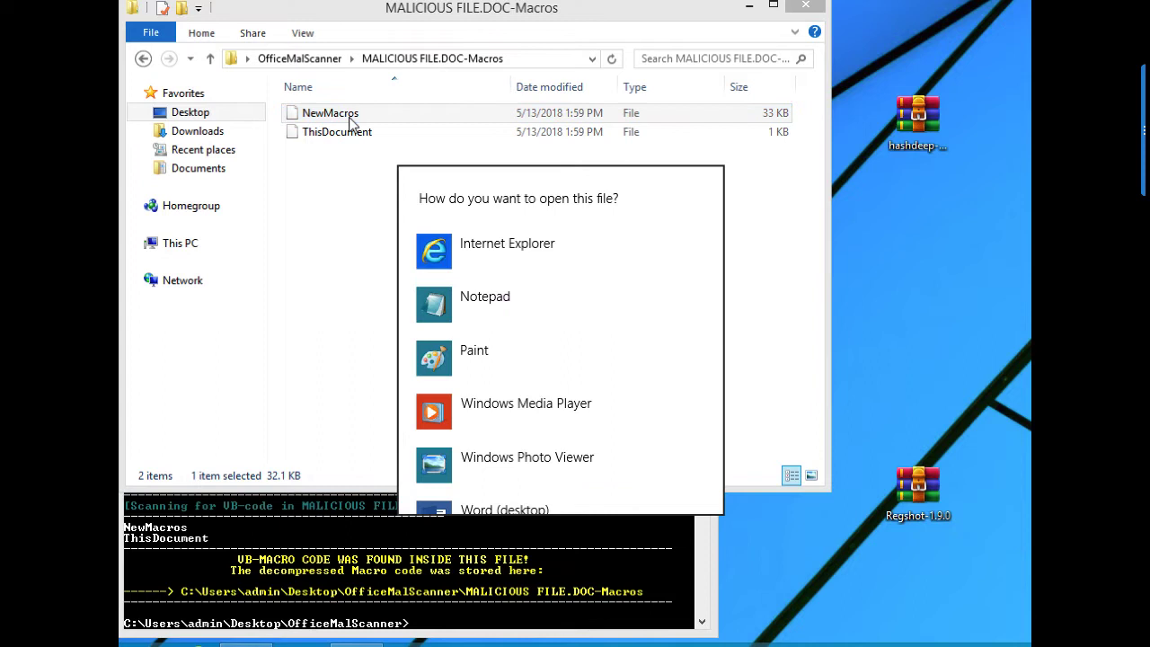
pyautogui.scroll(-3)
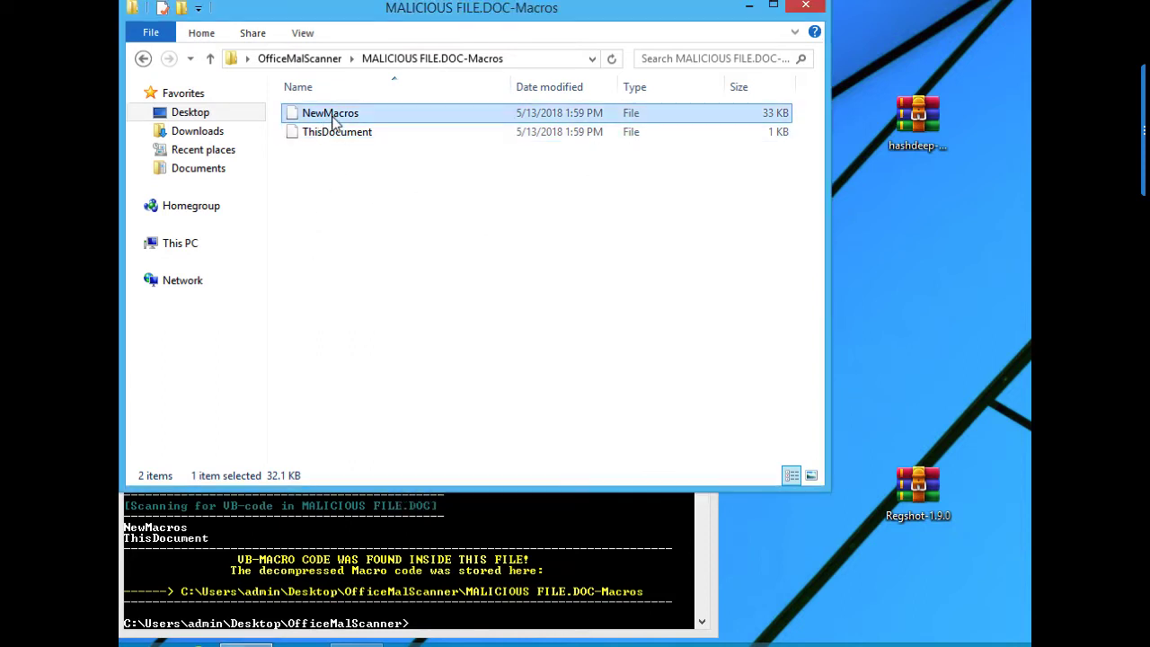
pyautogui.rightClick(330, 112)
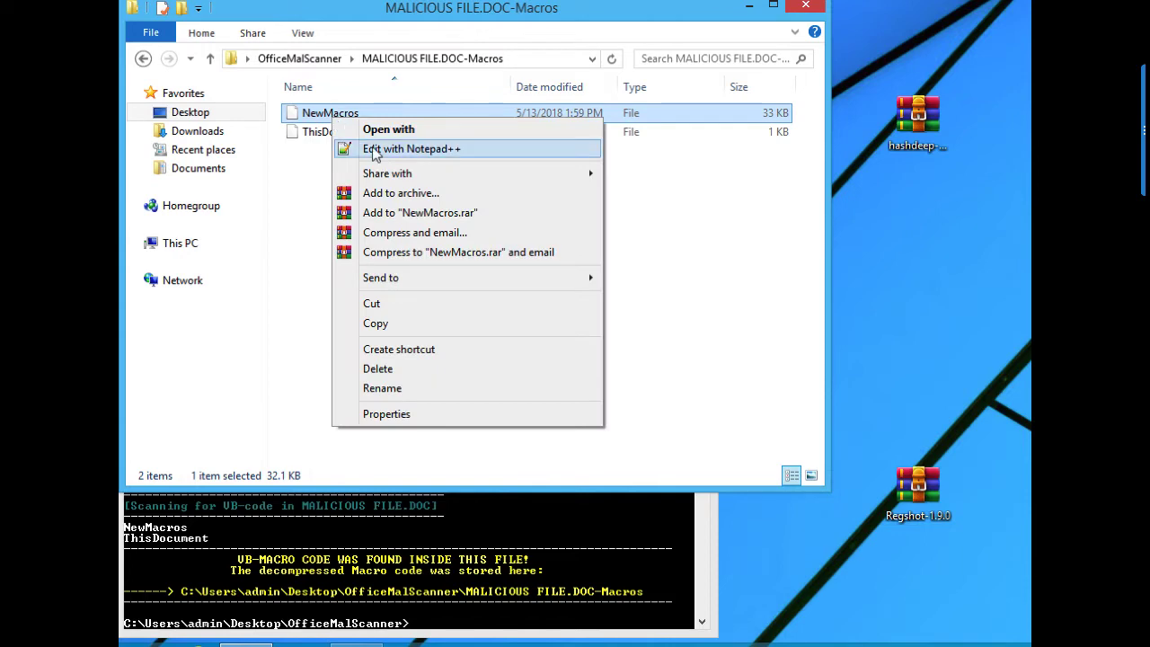
pyautogui.click(412, 148)
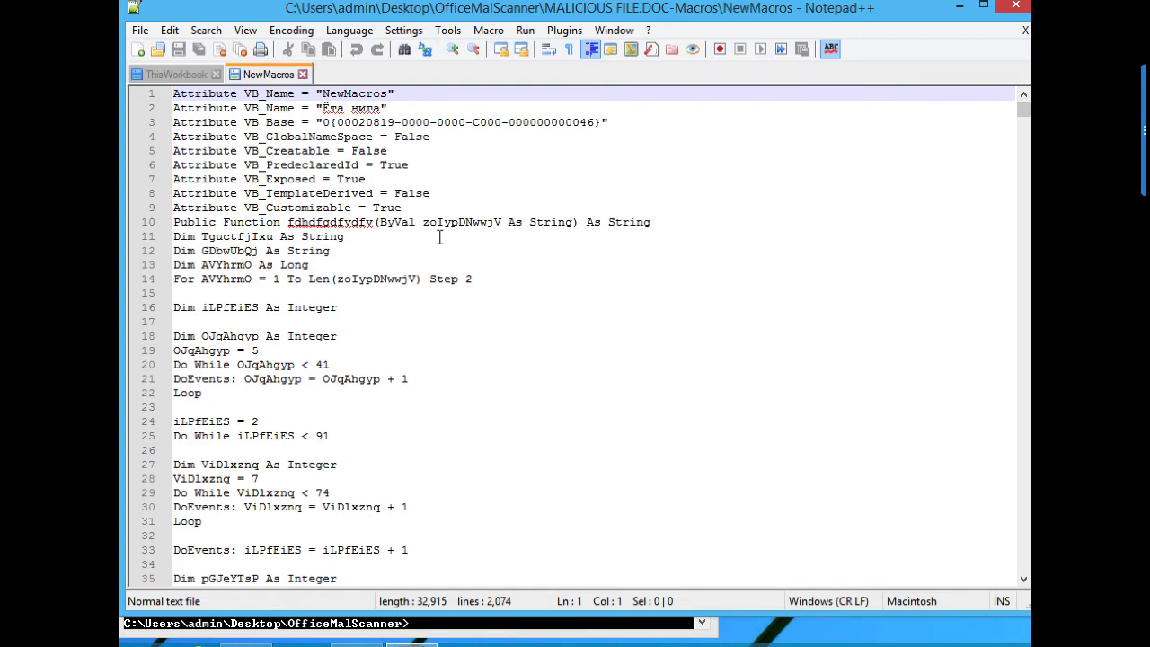
# Scroll the NewMacros code to the hex-encoded string on line 874, then close Notepad++
pyautogui.scroll(-3)
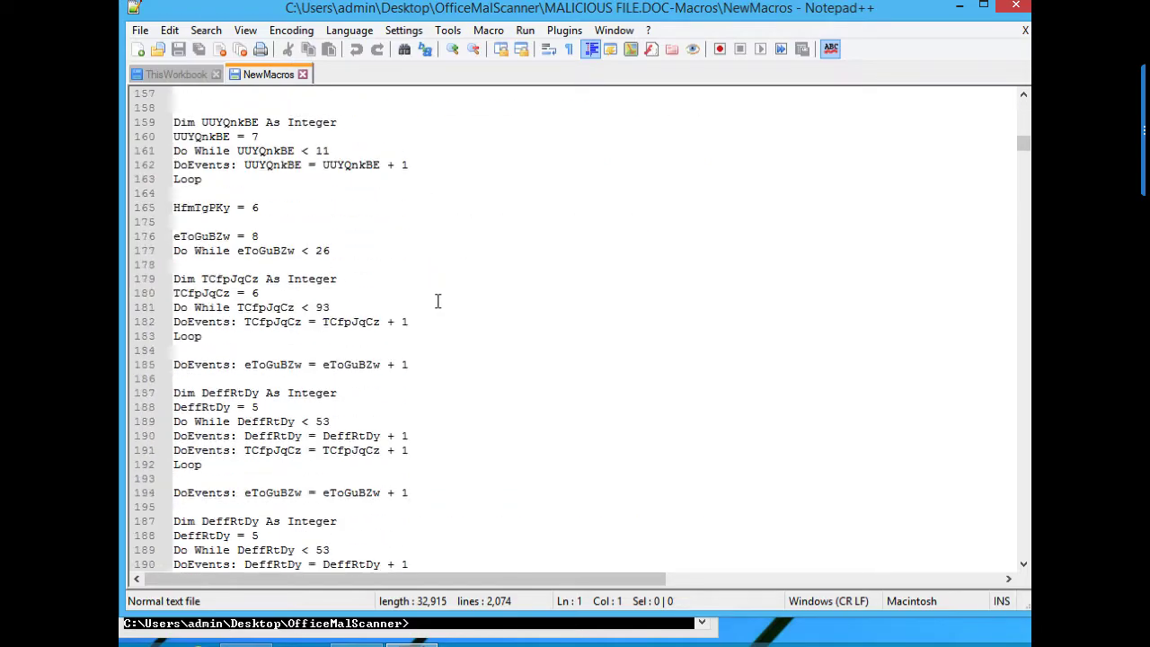
pyautogui.scroll(-3)
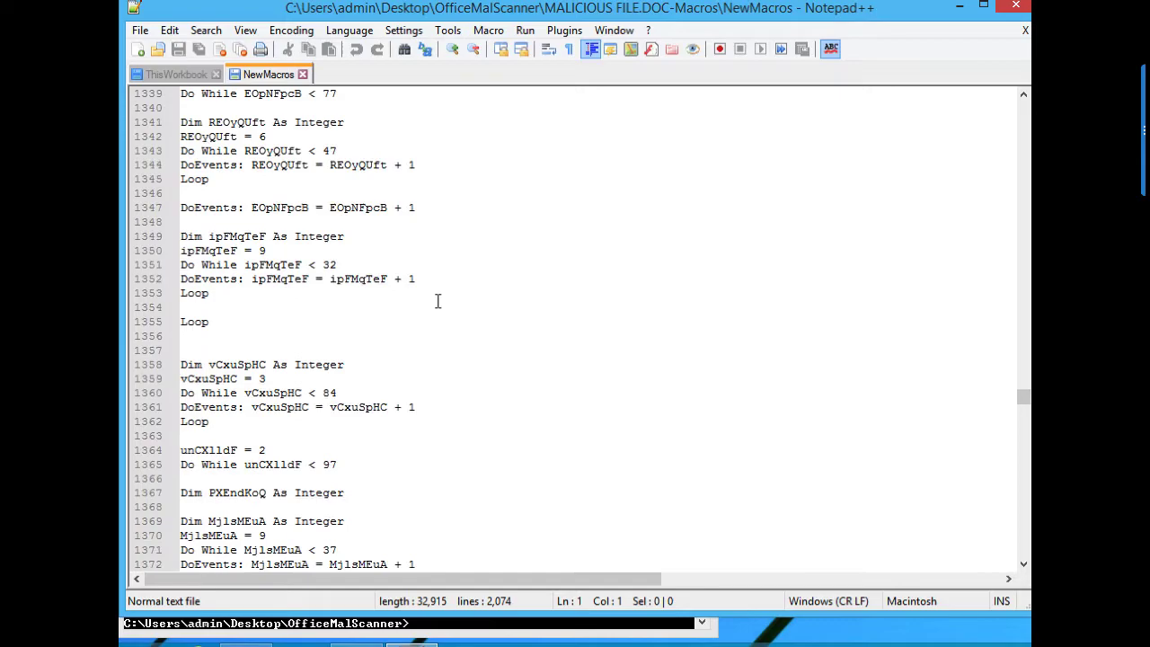
pyautogui.scroll(3)
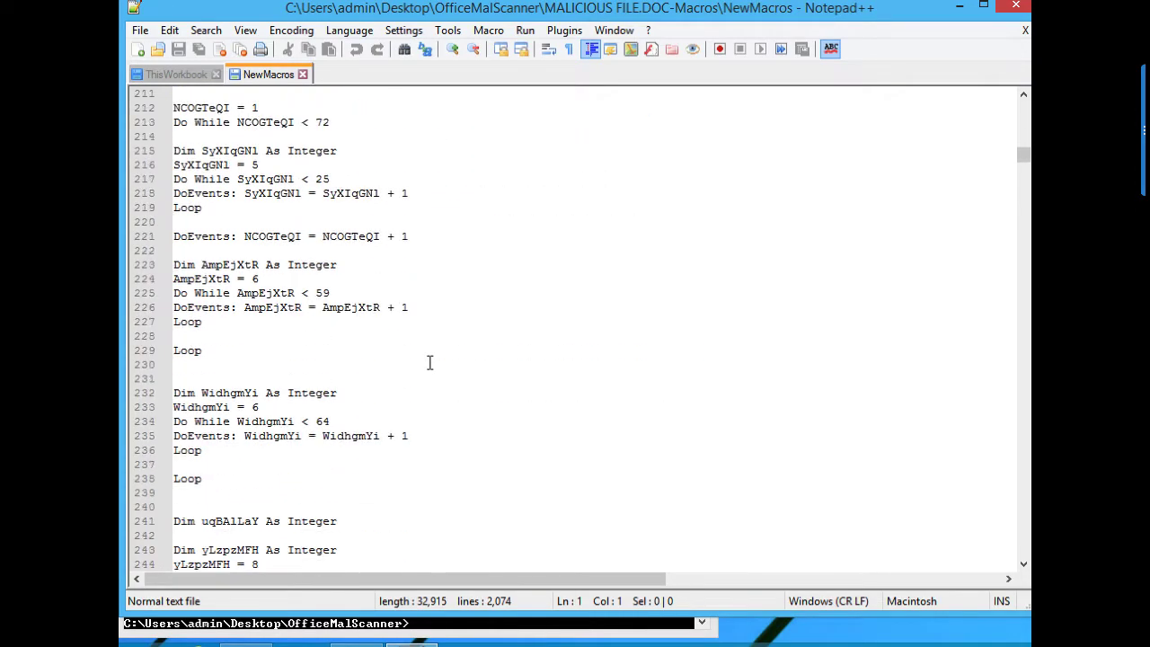
pyautogui.scroll(-3)
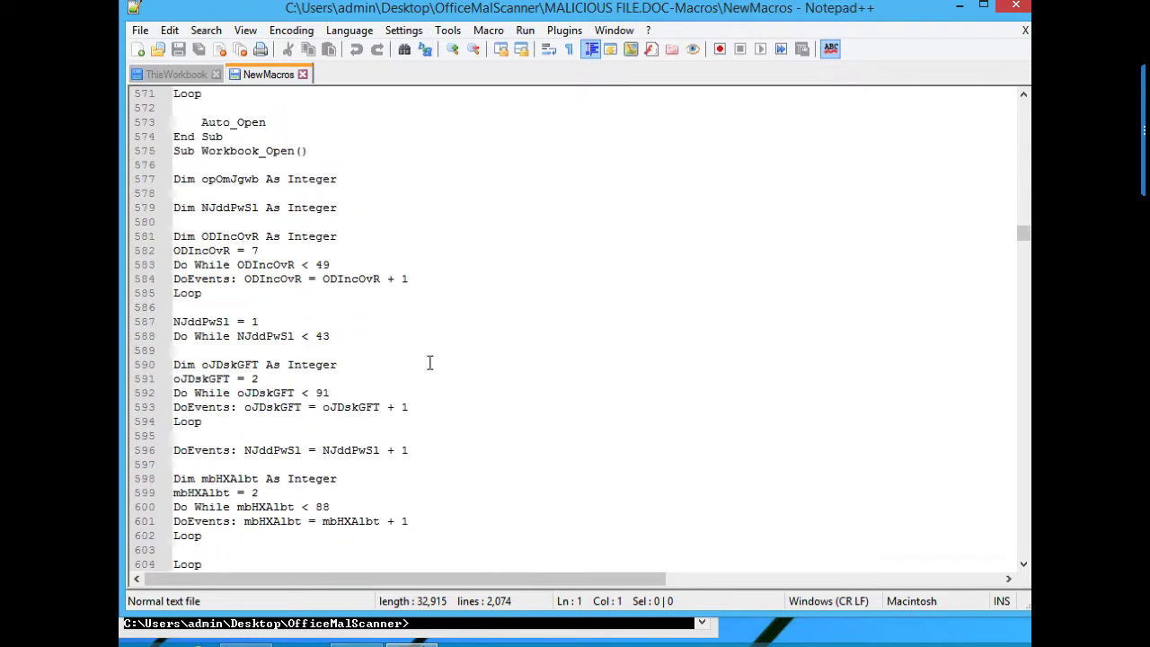
pyautogui.scroll(-3)
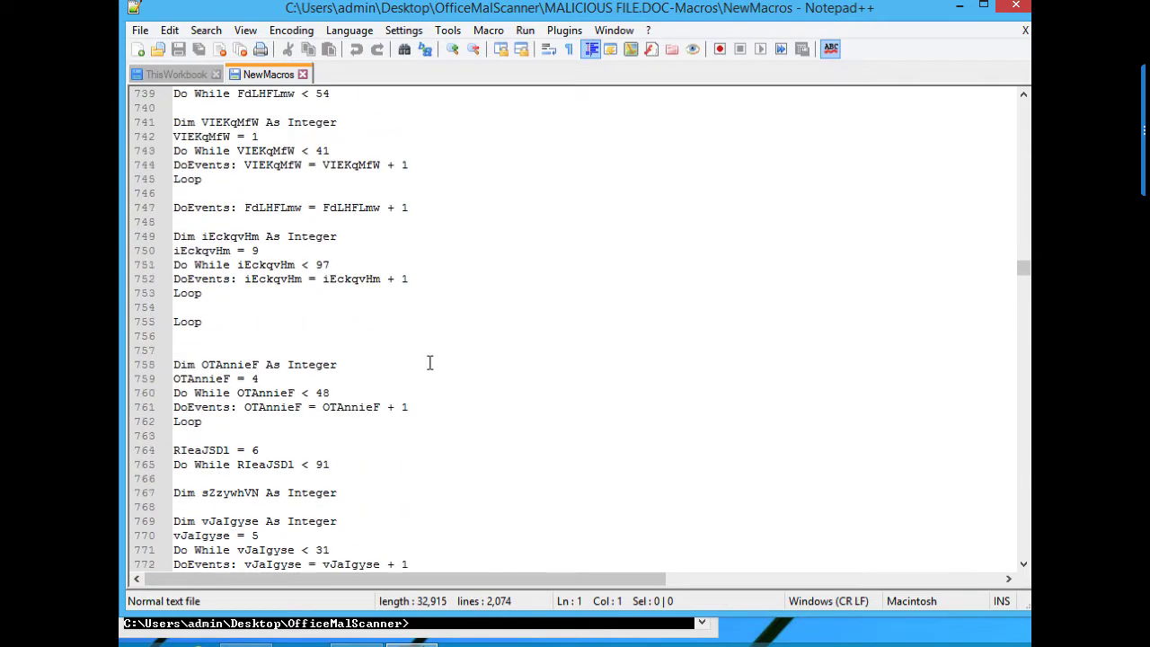
pyautogui.scroll(-3)
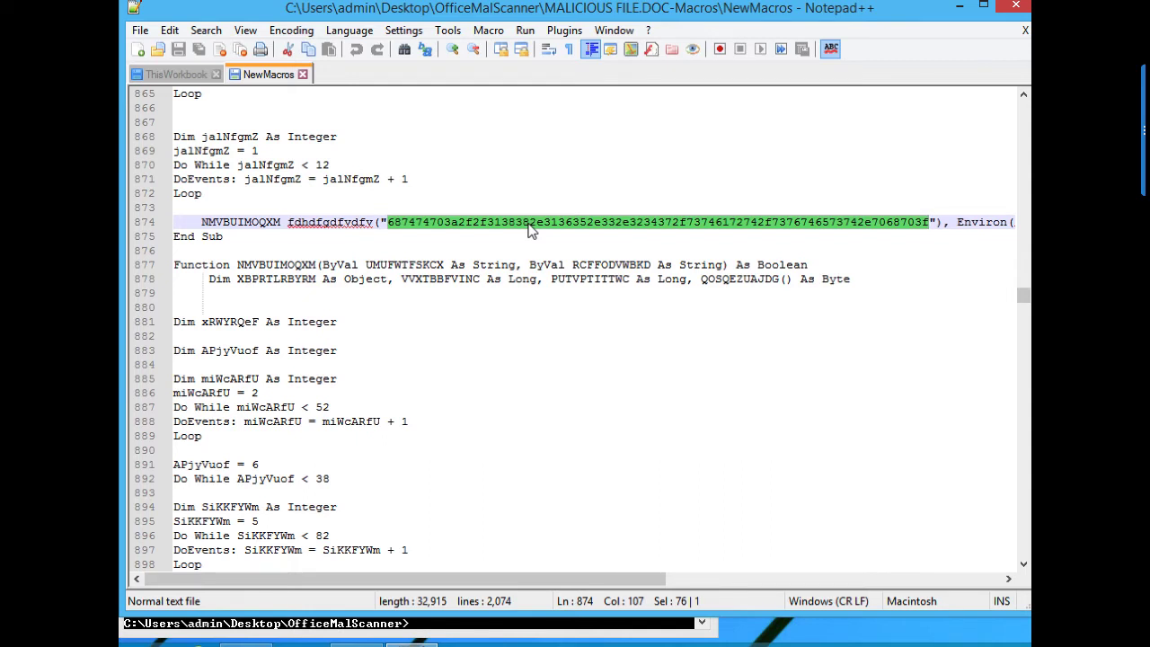
pyautogui.moveTo(795, 97)
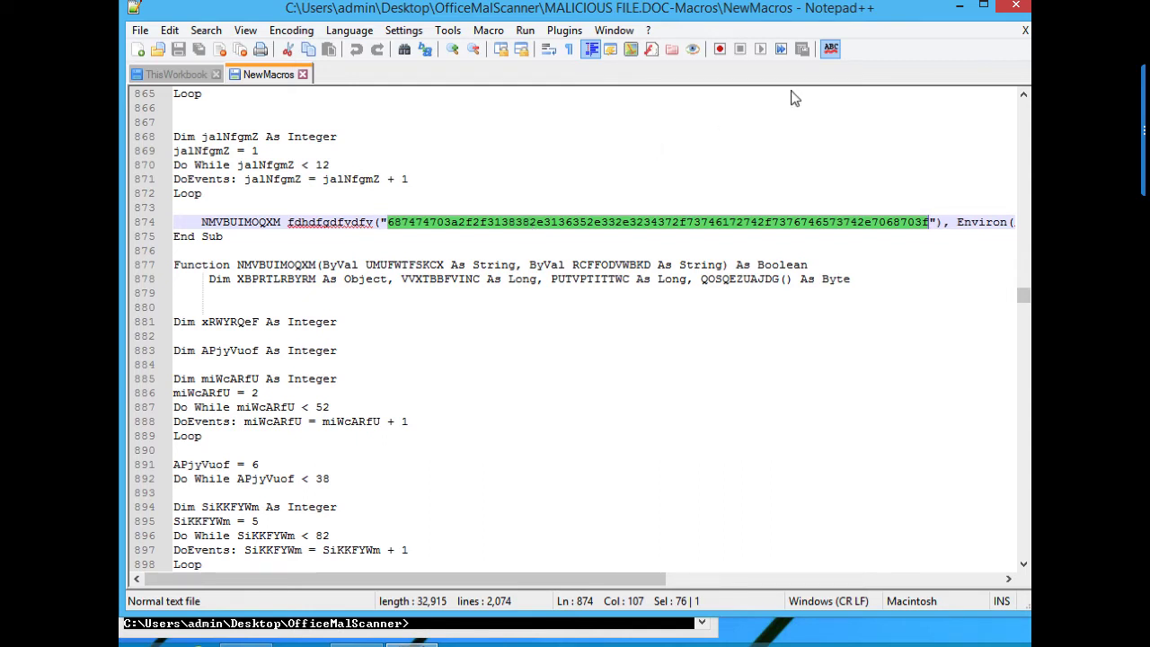
pyautogui.moveTo(1013, 8)
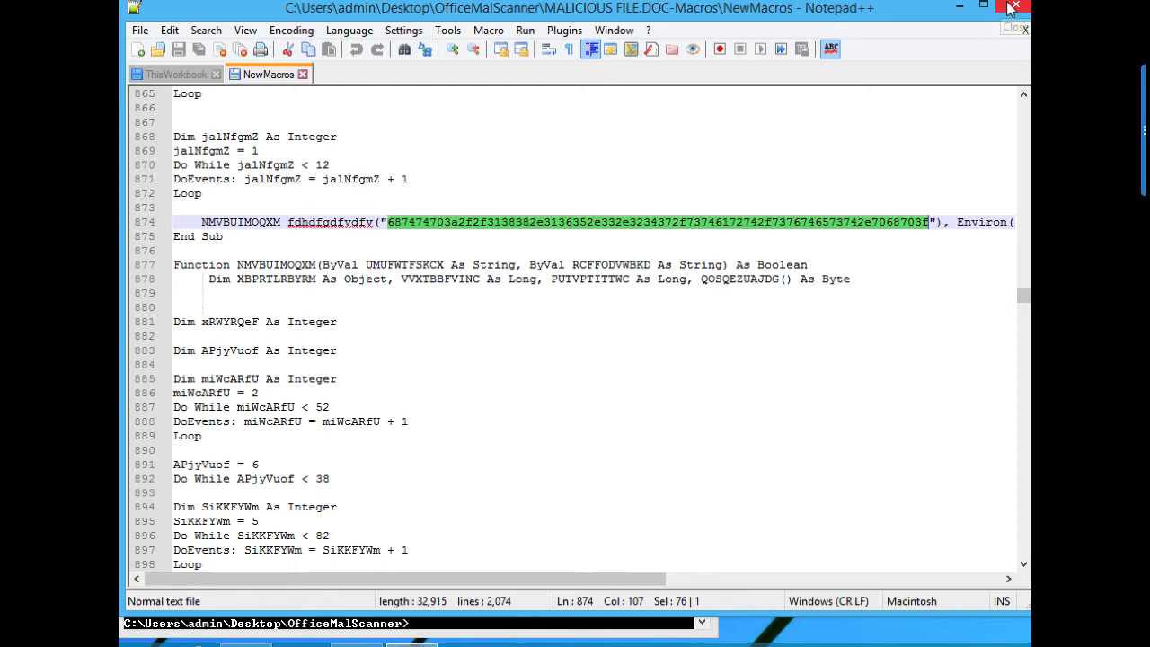
pyautogui.click(1009, 8)
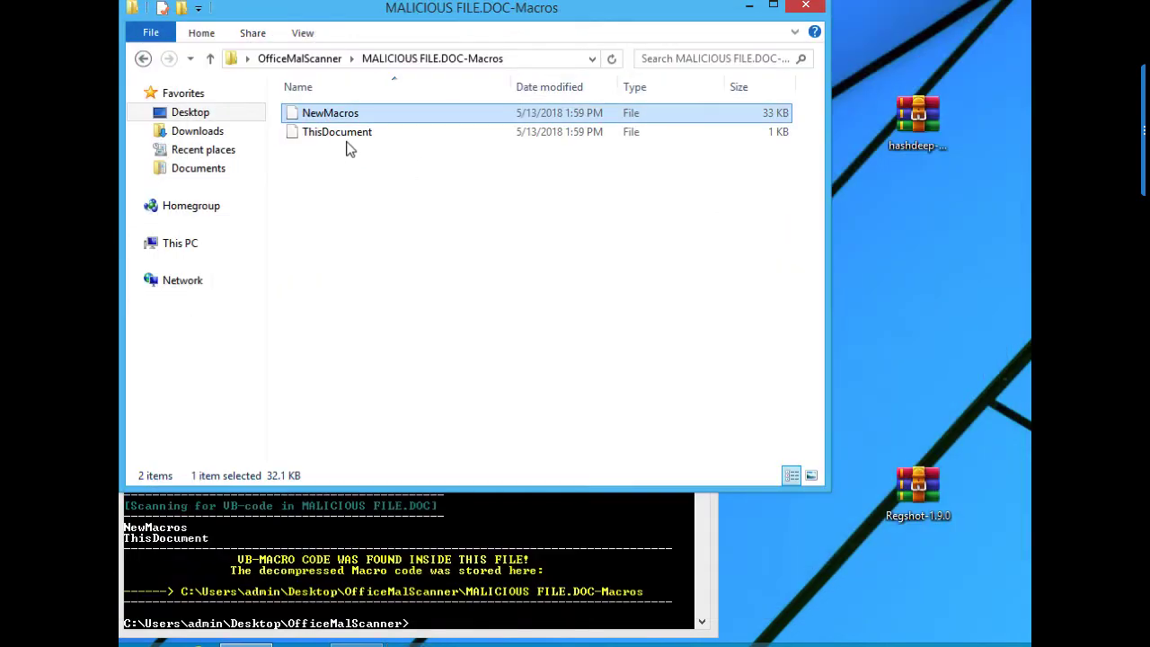
pyautogui.rightClick(337, 132)
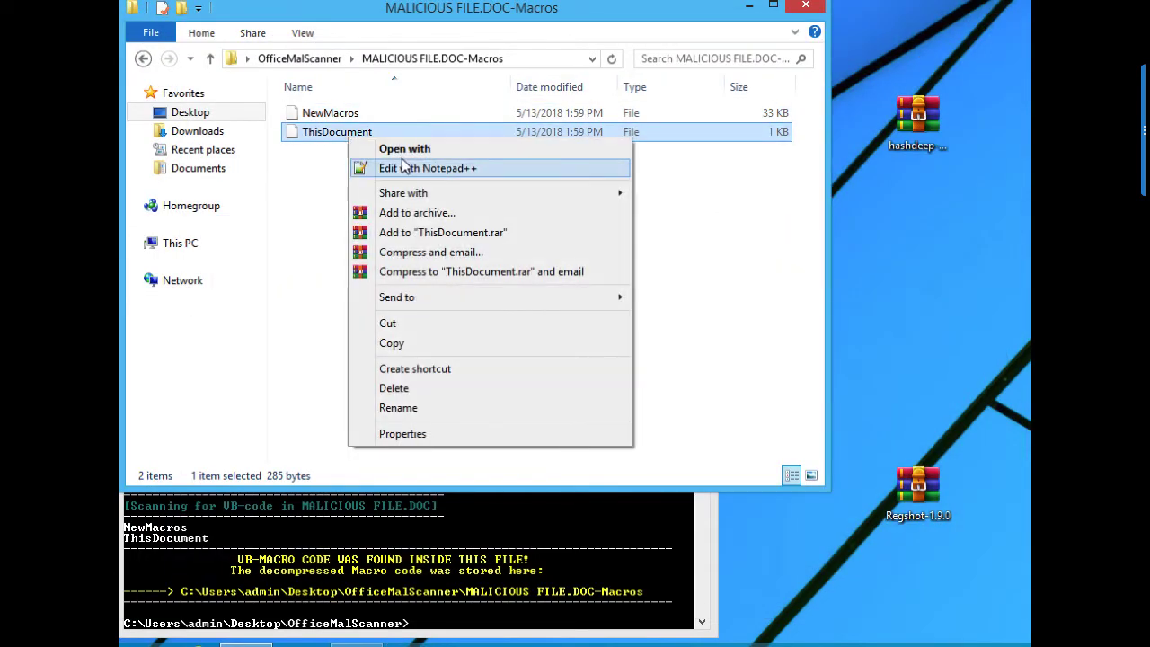
pyautogui.click(428, 168)
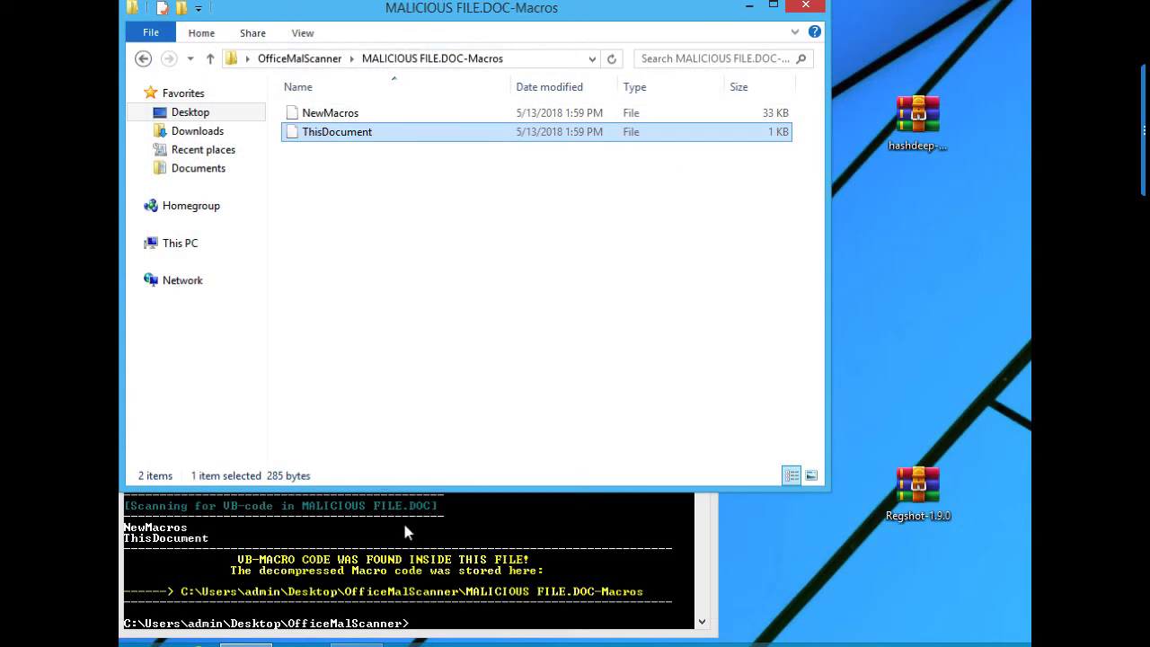
# Run OfficeMalScanner.exe 2.doc info, extracting NewMacros and ThisDocument into 2.DOC-Macros
pyautogui.click(404, 557)
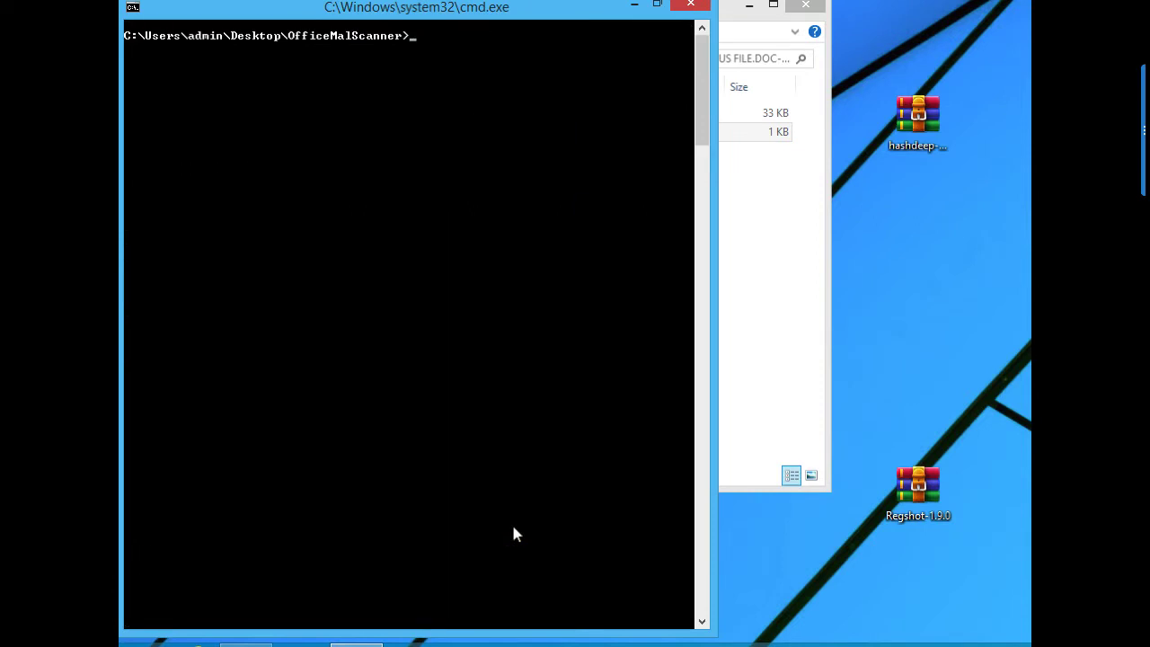
pyautogui.write('of')
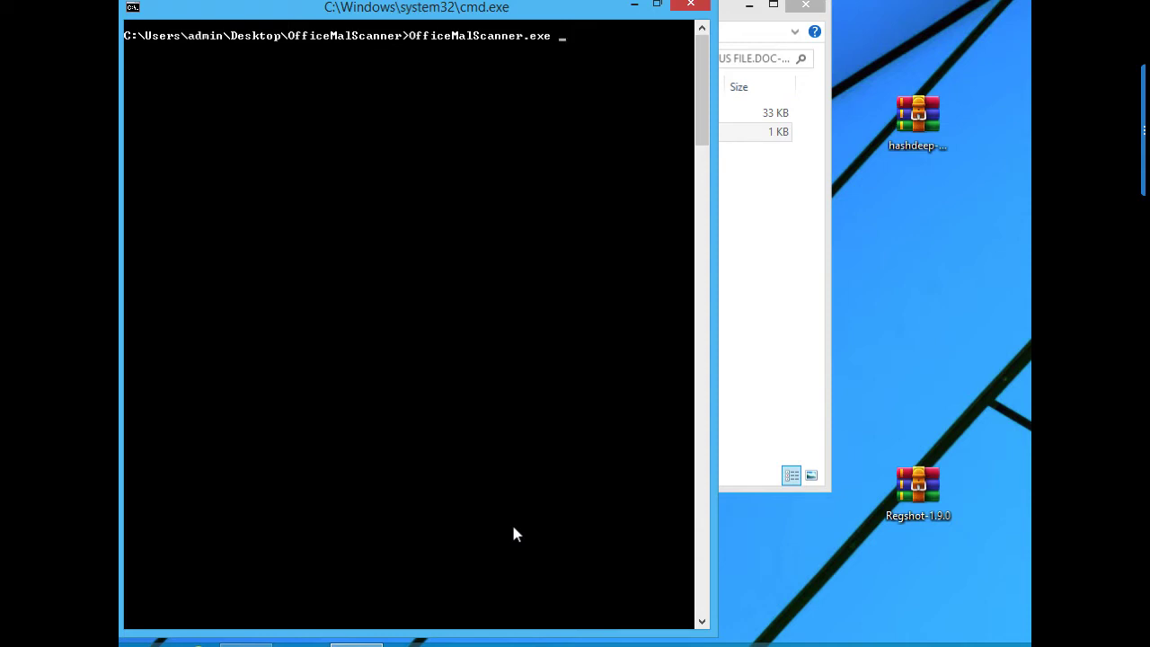
pyautogui.write('2.do')
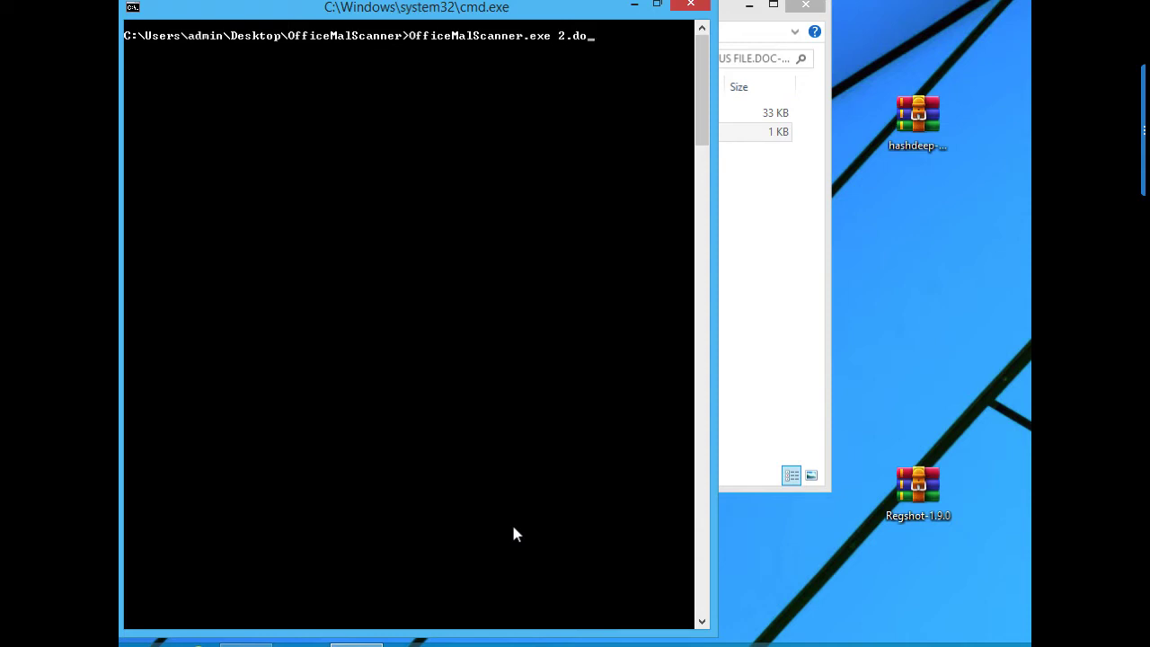
pyautogui.write('c in')
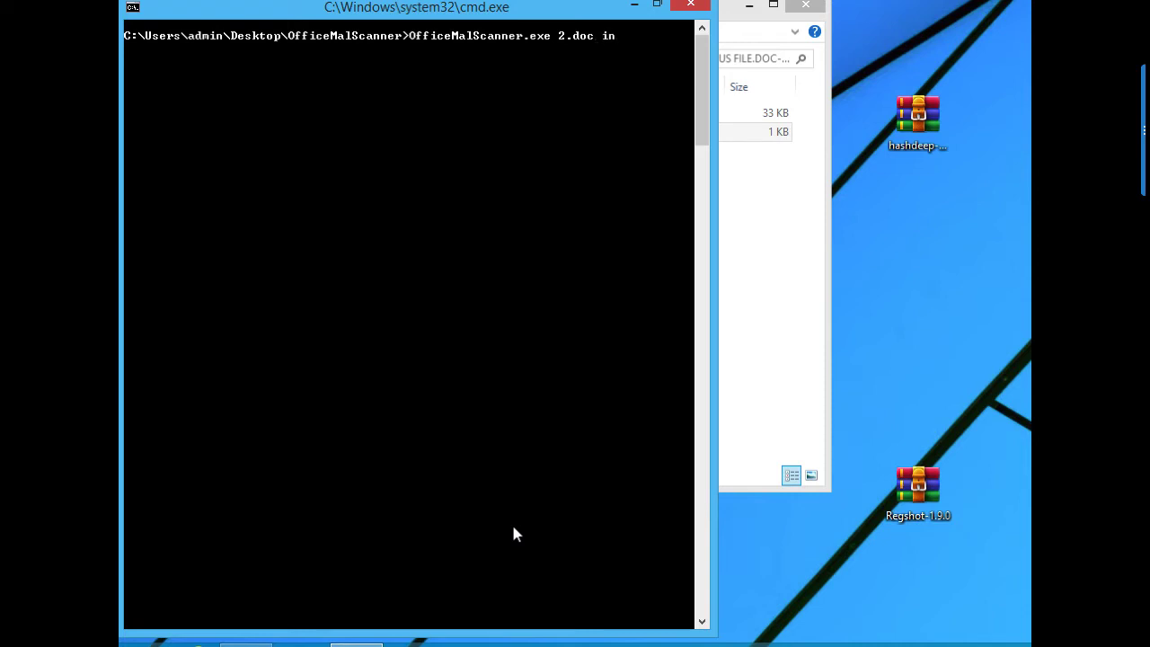
pyautogui.write('fo')
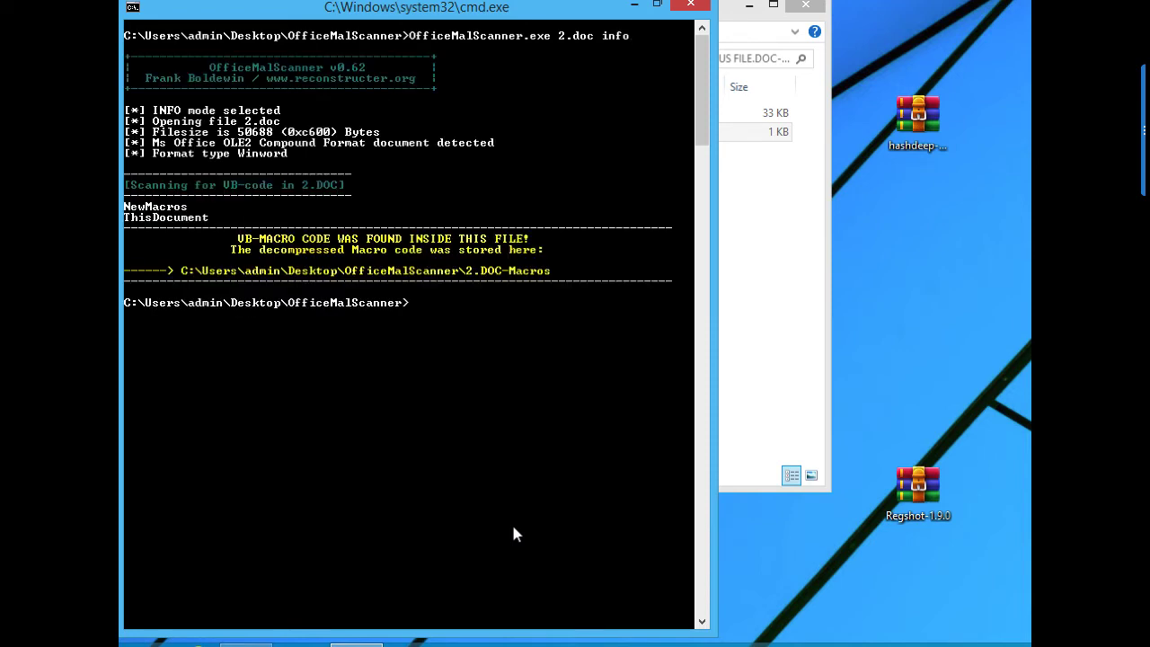
pyautogui.moveTo(409, 288)
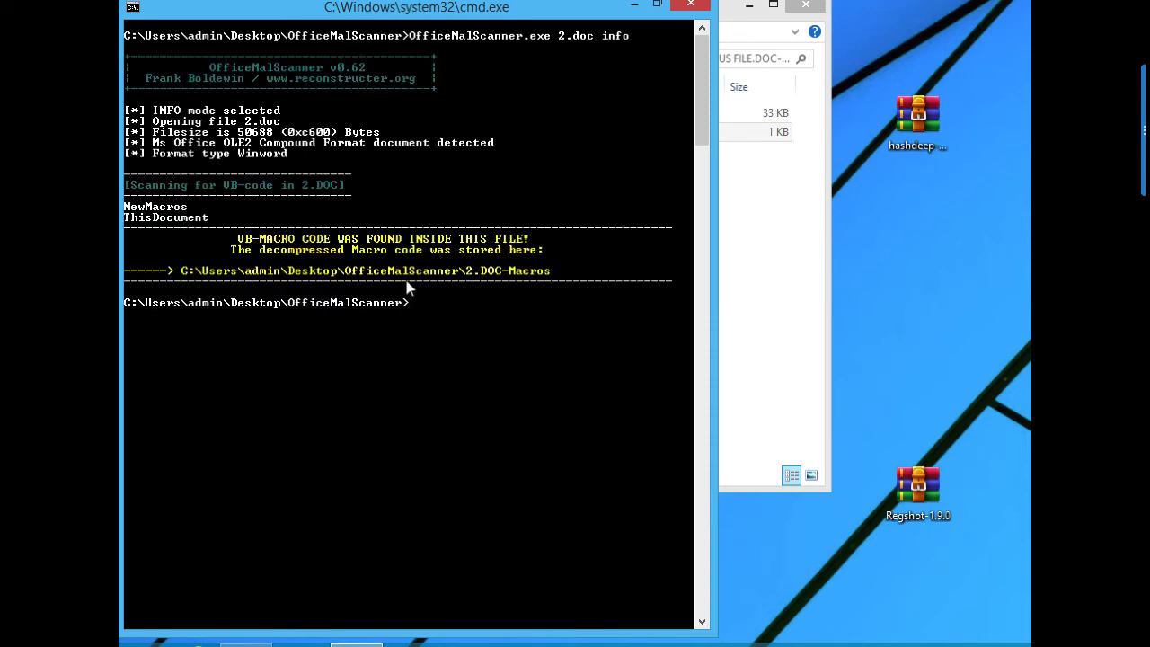
pyautogui.moveTo(204, 225)
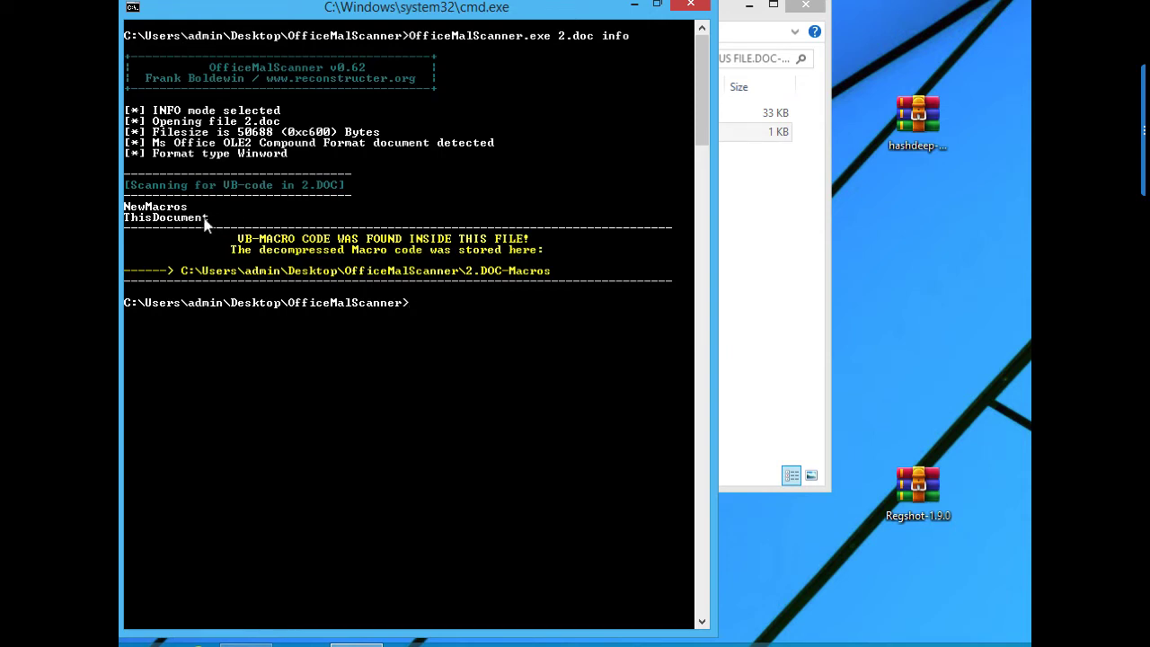
pyautogui.moveTo(215, 154)
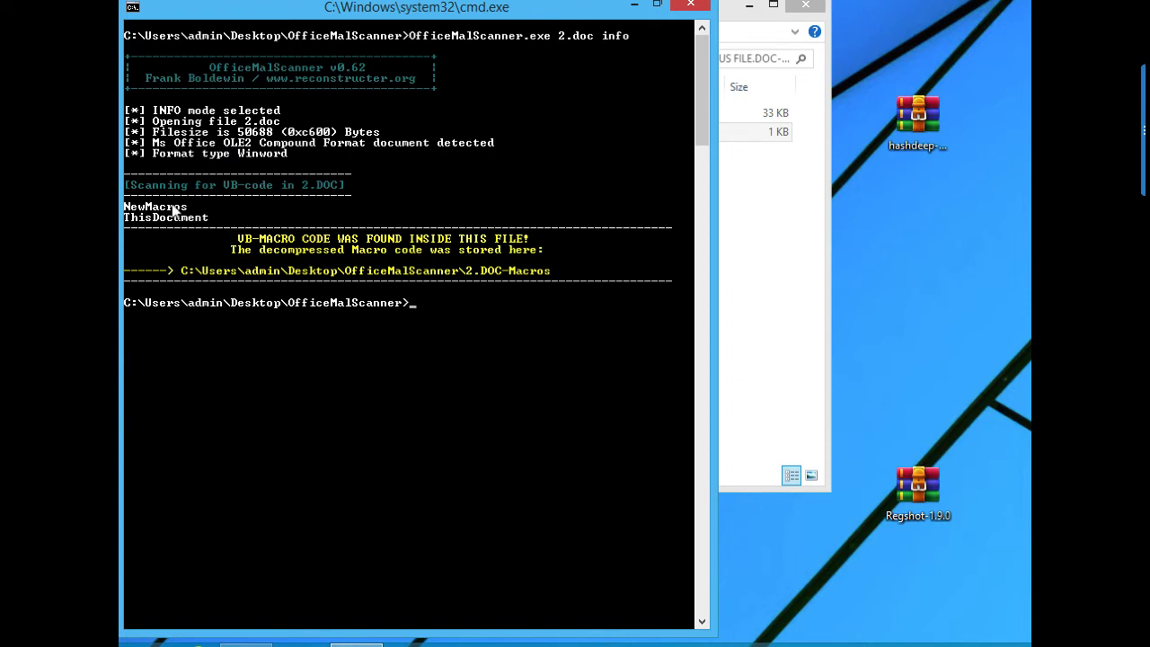
pyautogui.moveTo(157, 237)
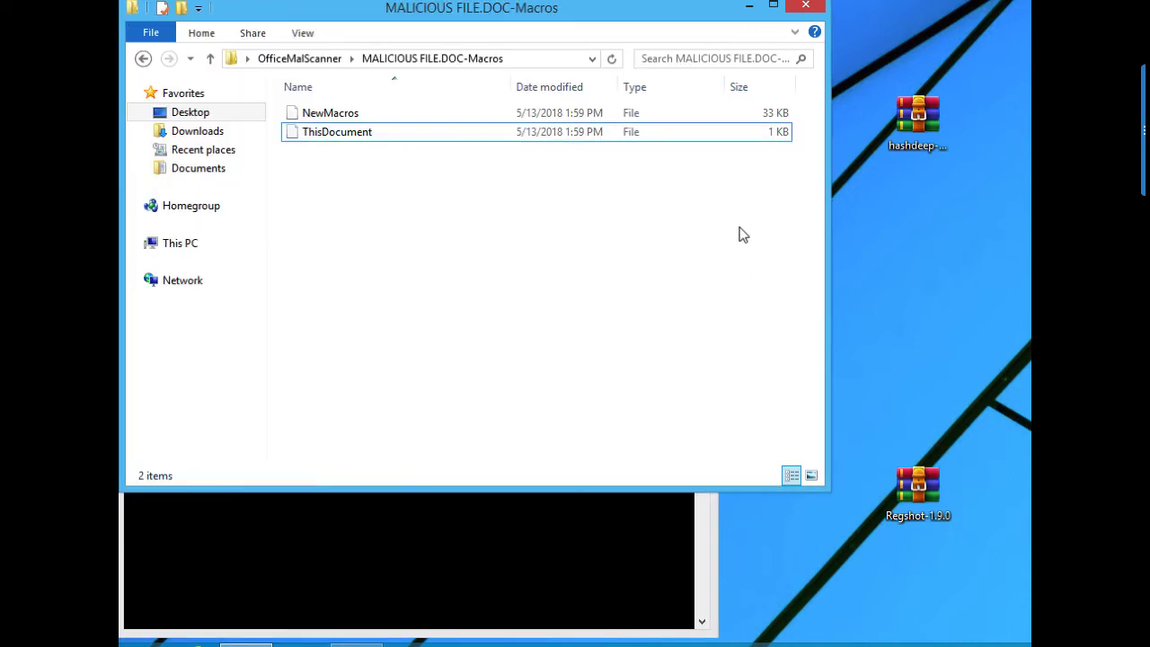
# Go into the 2.DOC-Macros folder and edit NewMacros with Notepad++
pyautogui.click(143, 59)
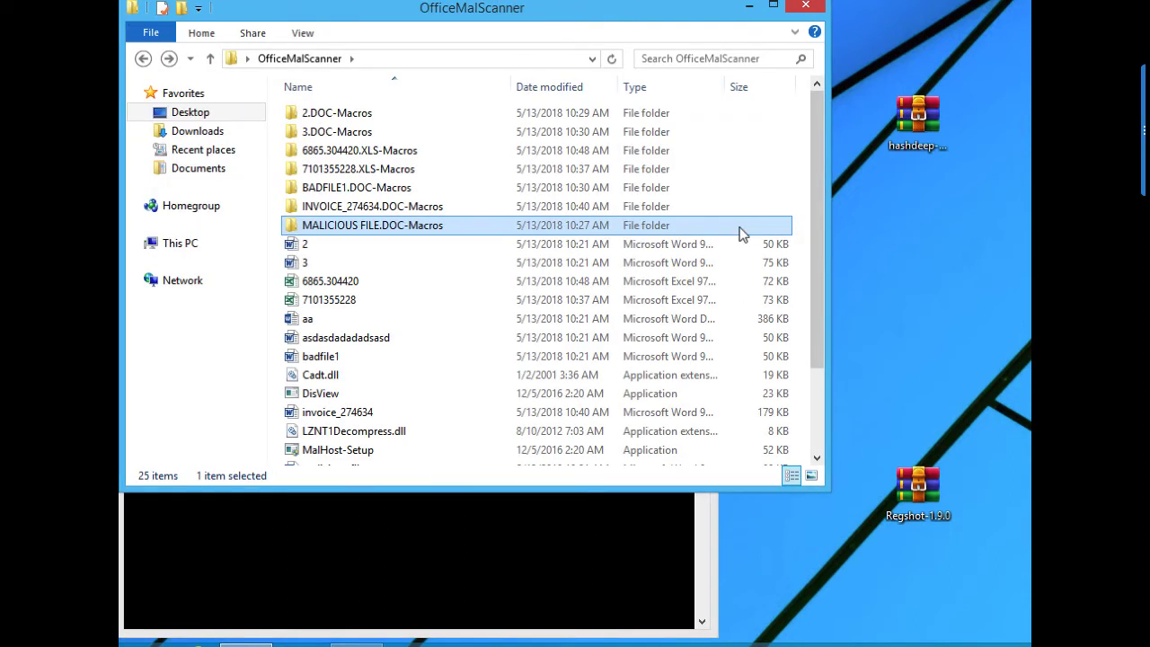
pyautogui.doubleClick(335, 112)
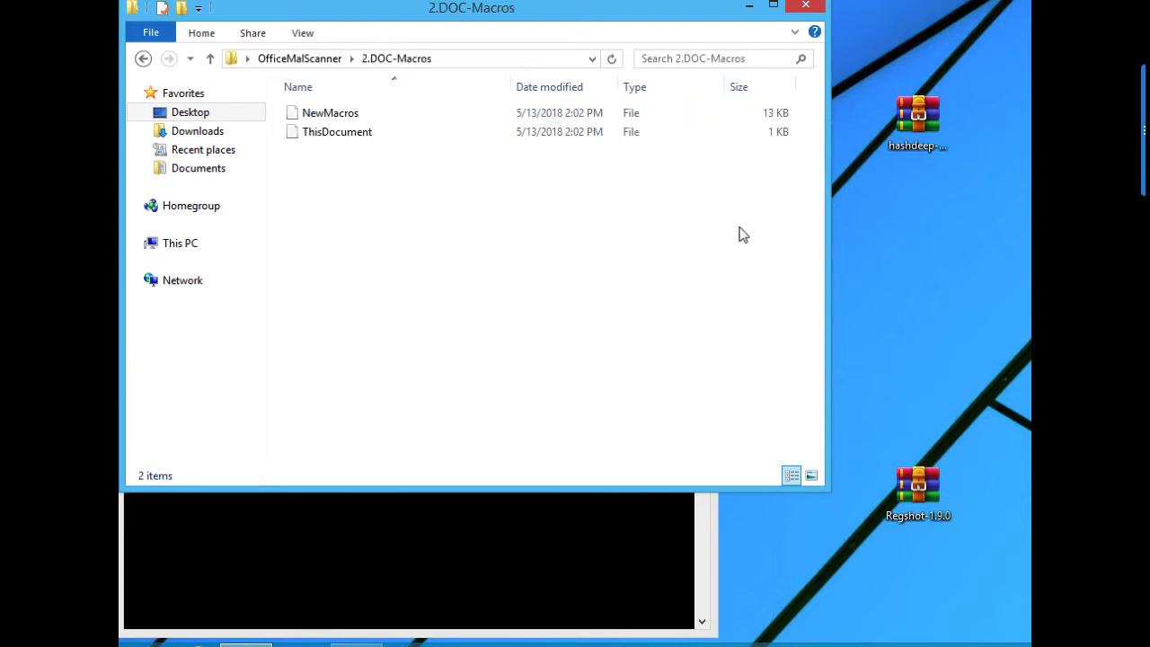
pyautogui.click(359, 113)
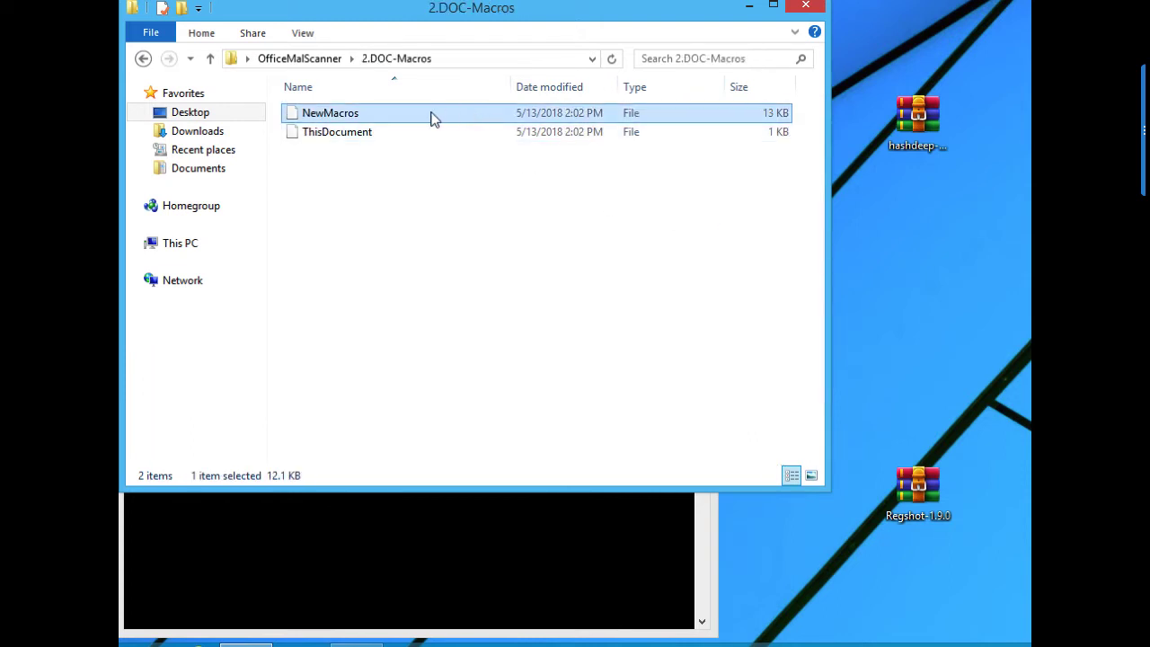
pyautogui.rightClick(329, 113)
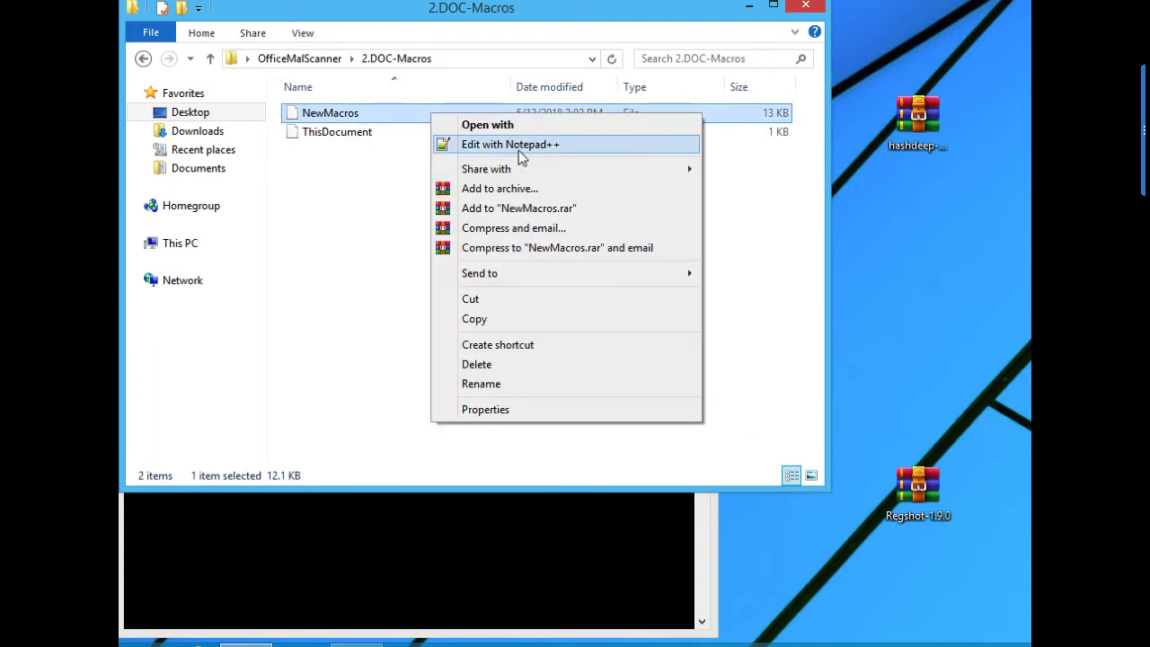
pyautogui.click(510, 144)
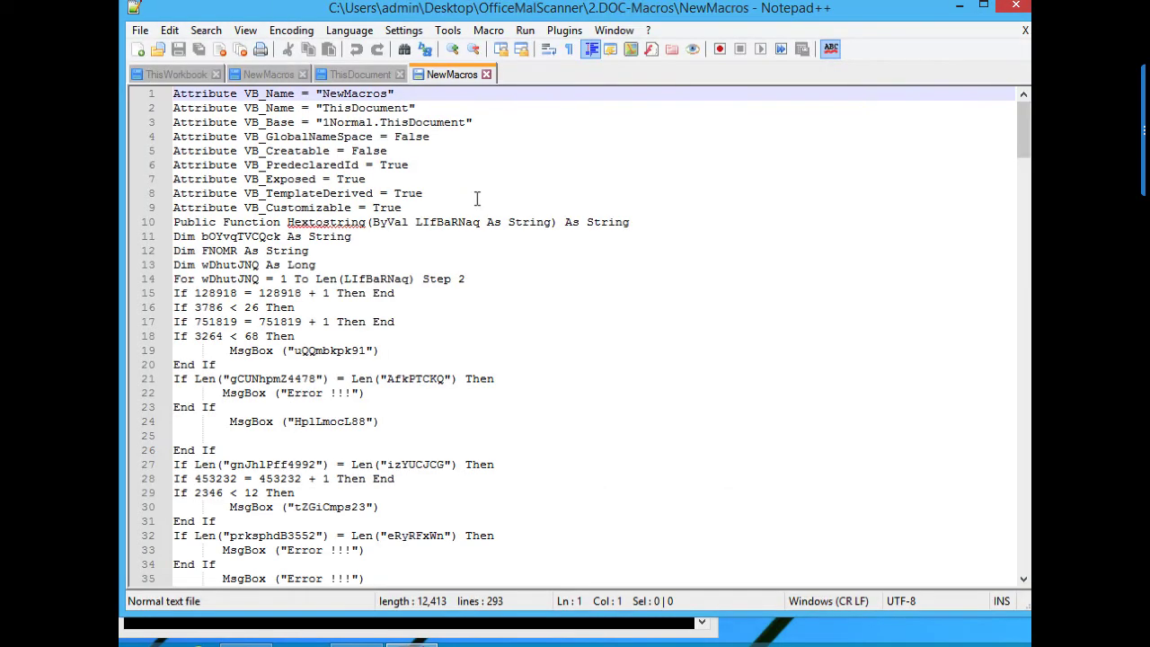
# Scroll through 2.doc's NewMacros, spotting hex-encoded CreateObject, Open and Send calls
pyautogui.scroll(-3)
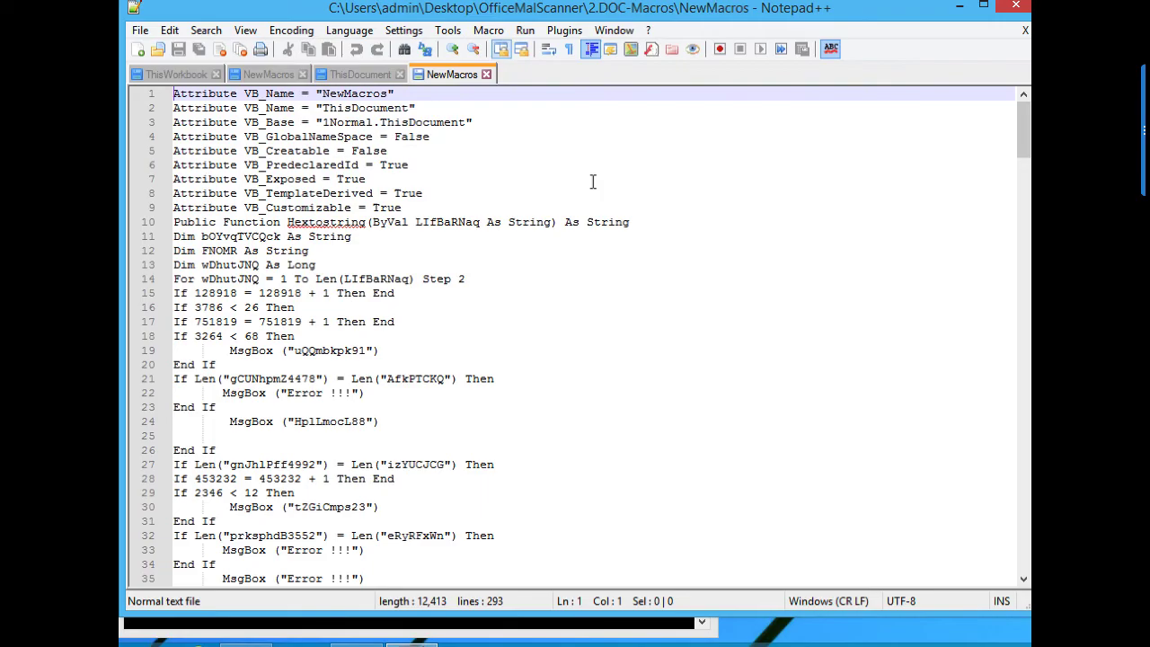
pyautogui.scroll(-3)
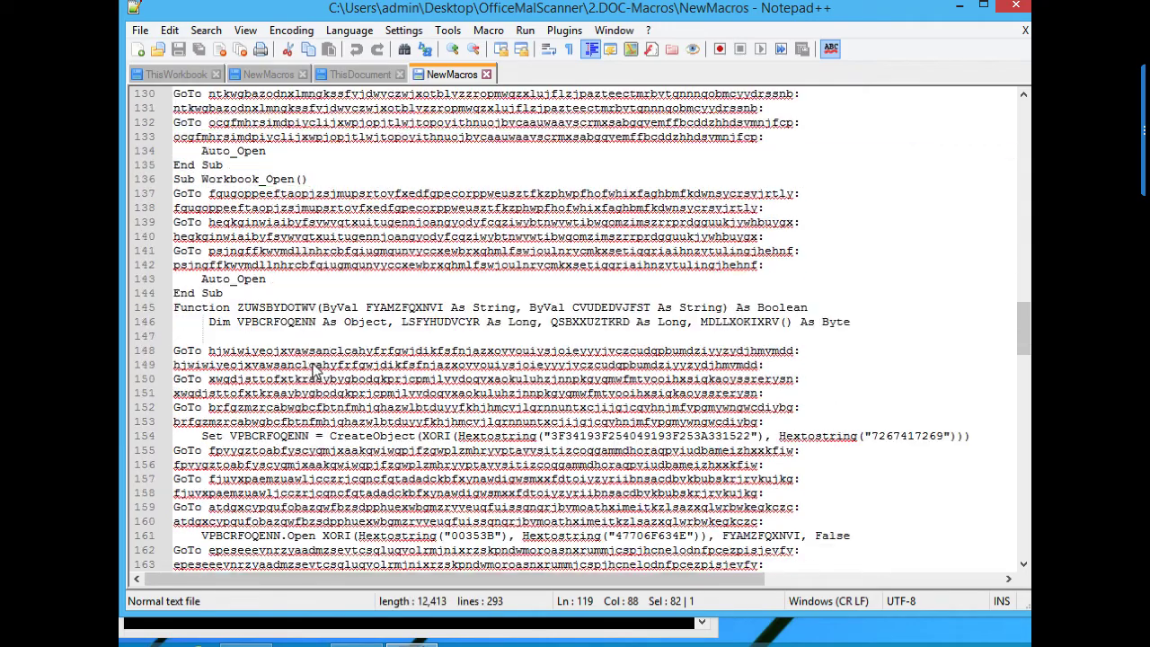
pyautogui.scroll(-3)
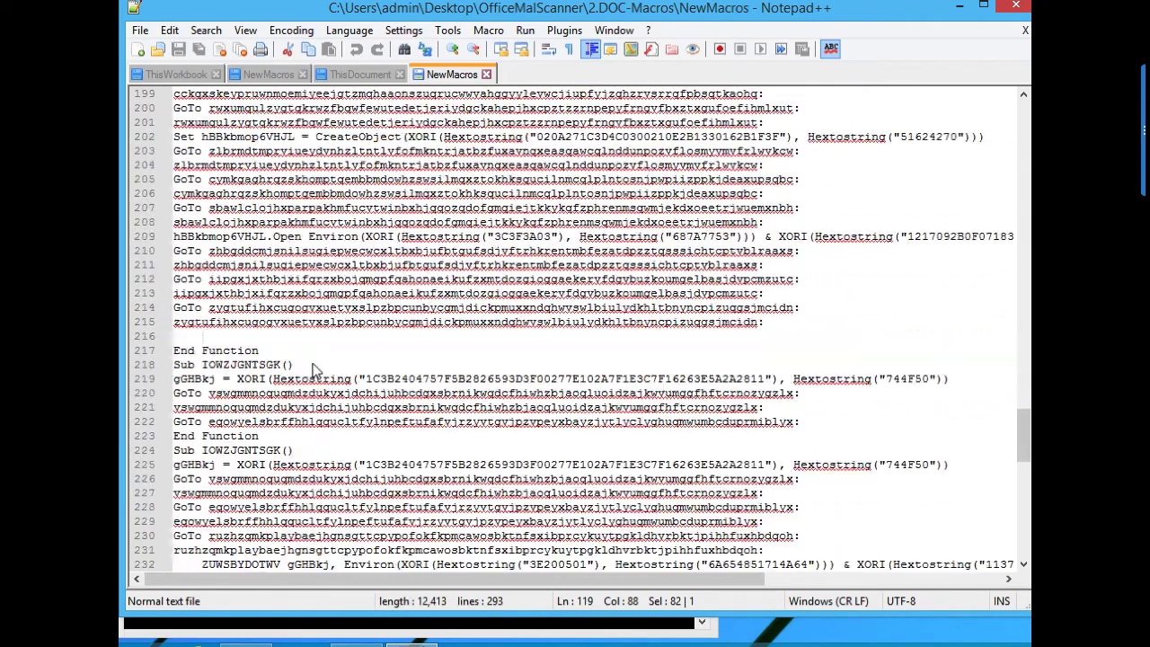
pyautogui.scroll(-3)
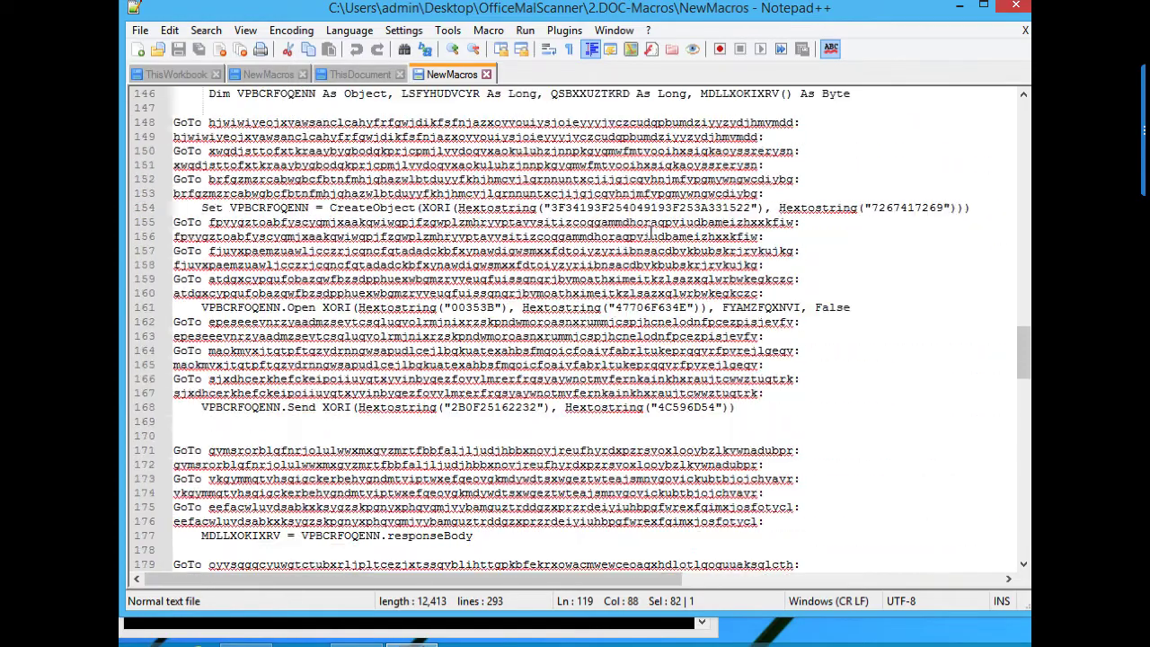
pyautogui.scroll(3)
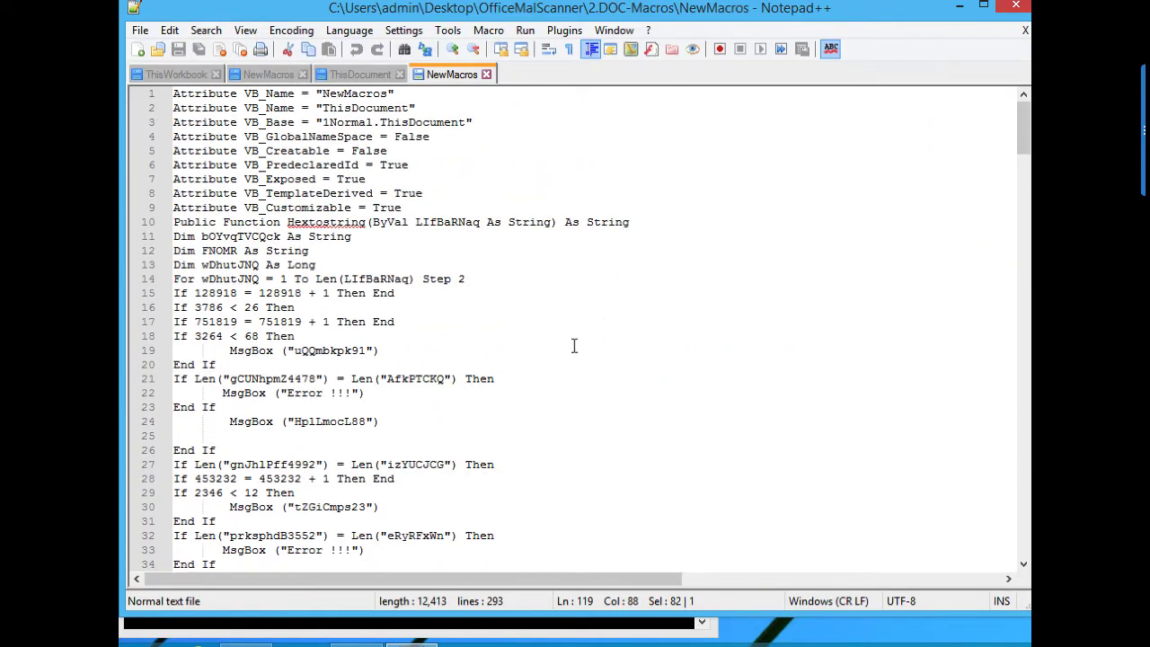
pyautogui.scroll(-3)
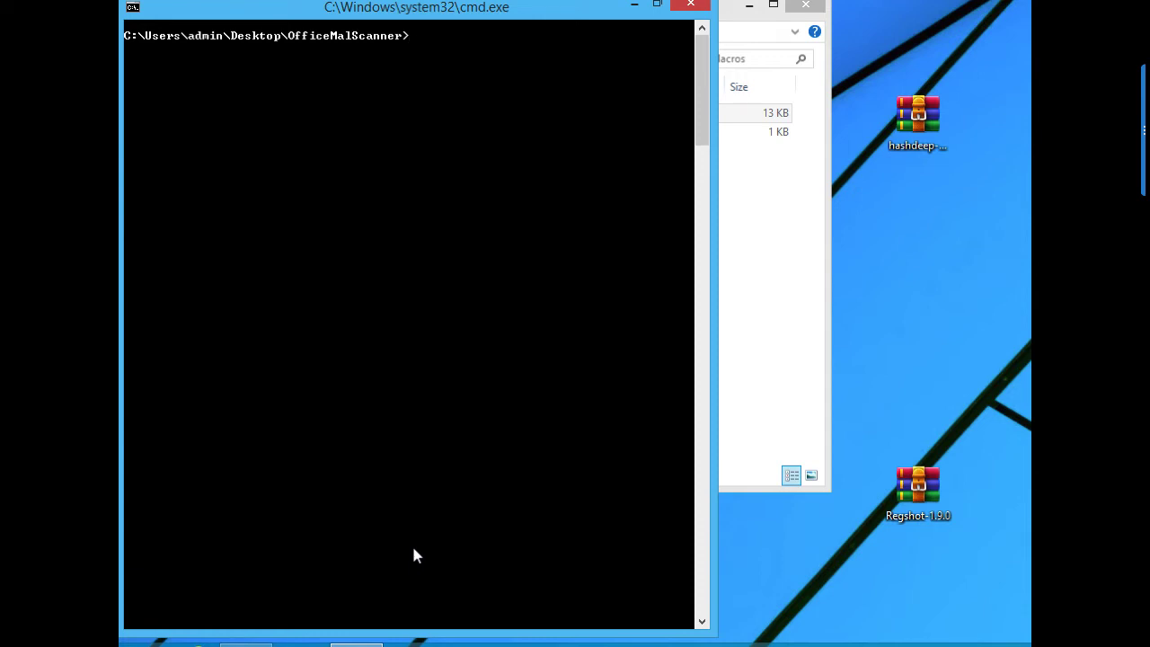
# Clear the screen and scan 7101355228.XLS, which reports no malicious traces
pyautogui.write('cls')
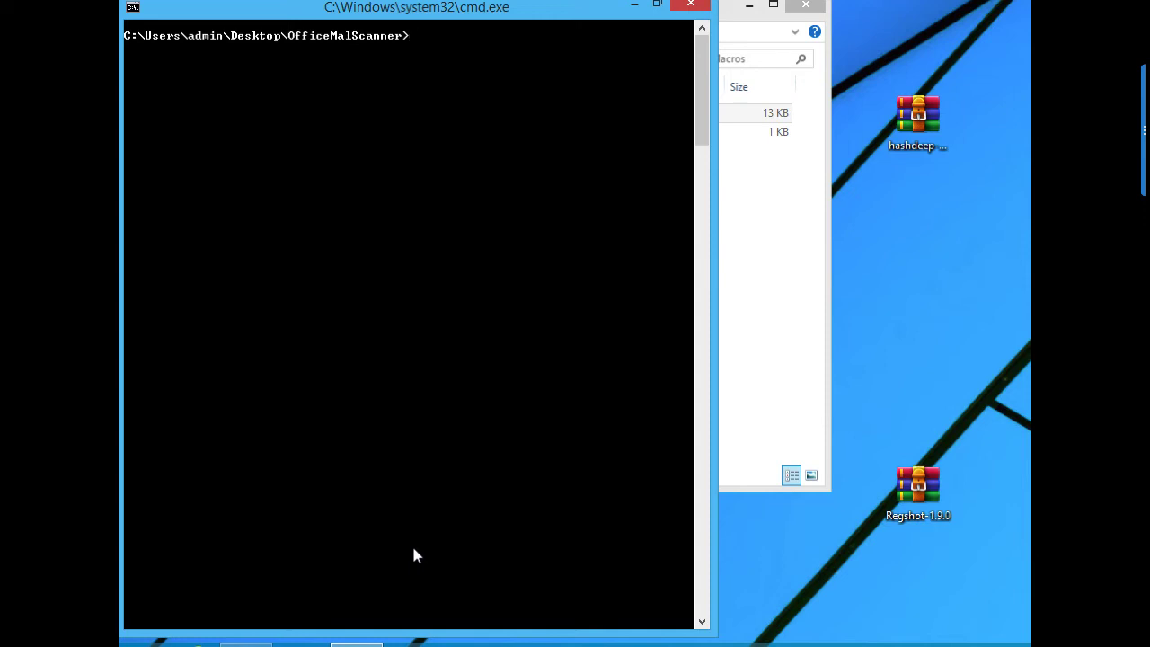
pyautogui.write('OfficeMalScanner.exe')
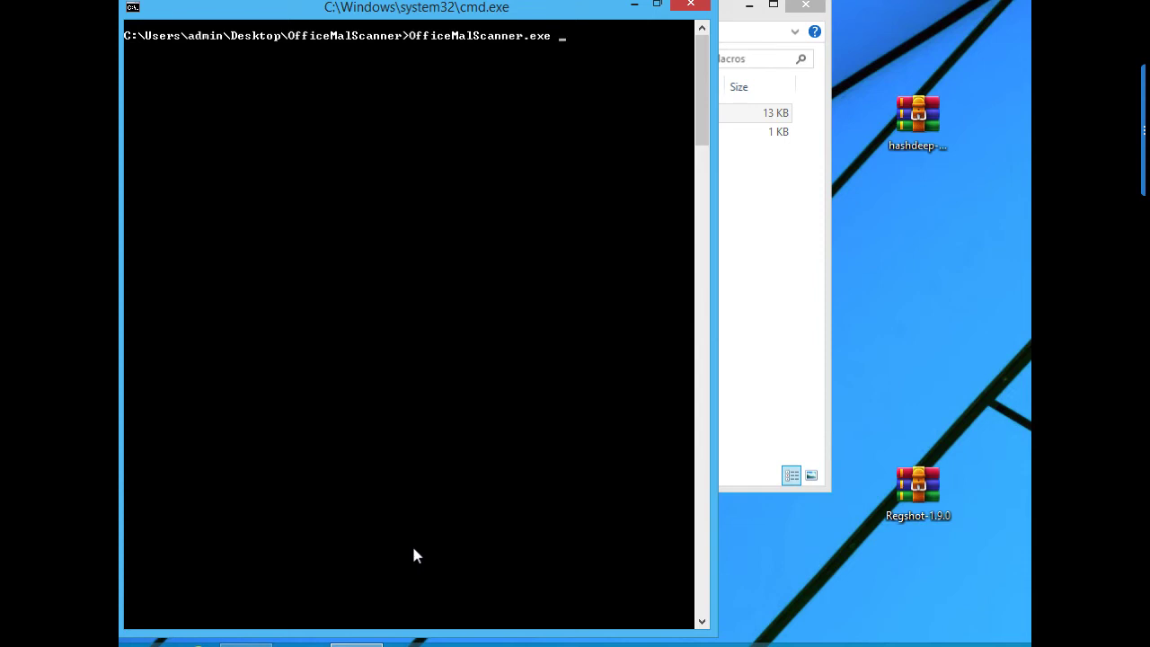
pyautogui.write('7101355228.XLS')
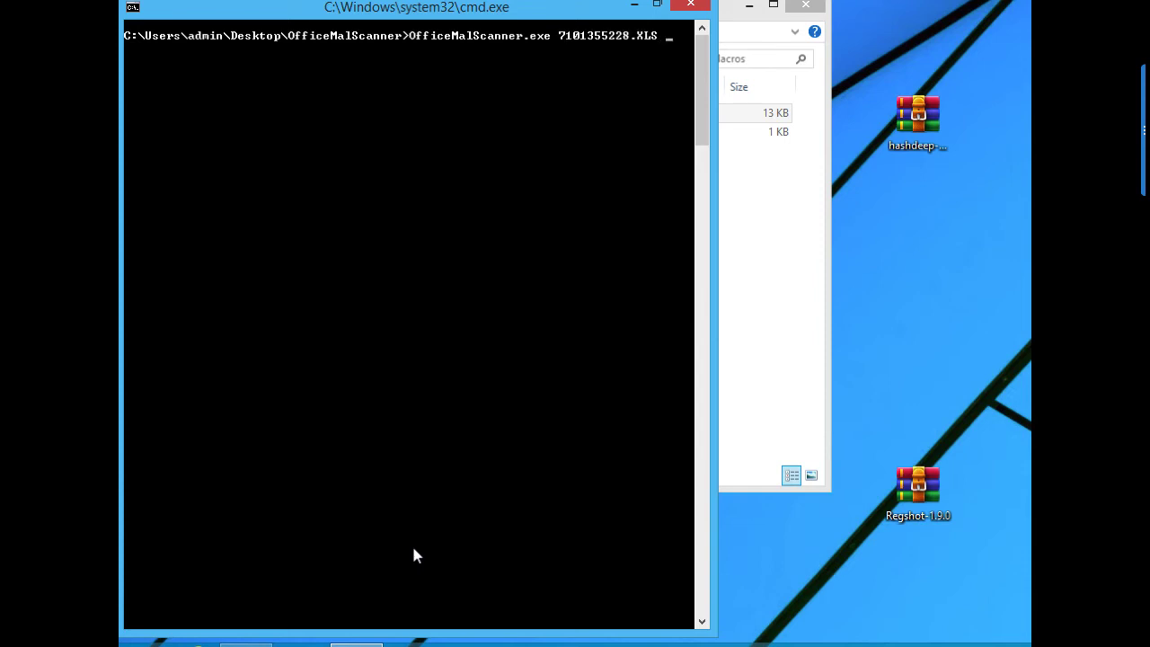
pyautogui.write('scan')
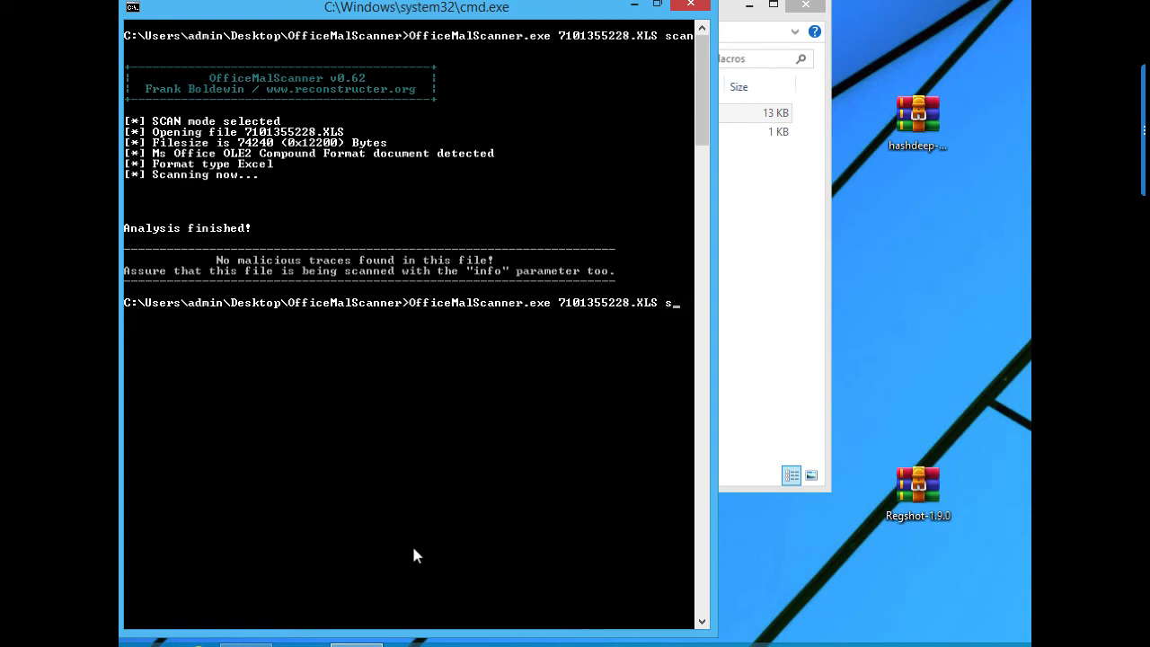
# Run info mode on 7101355228.XLS, saving its VBA macros to 7101355228.XLS-Macros
pyautogui.write('info')
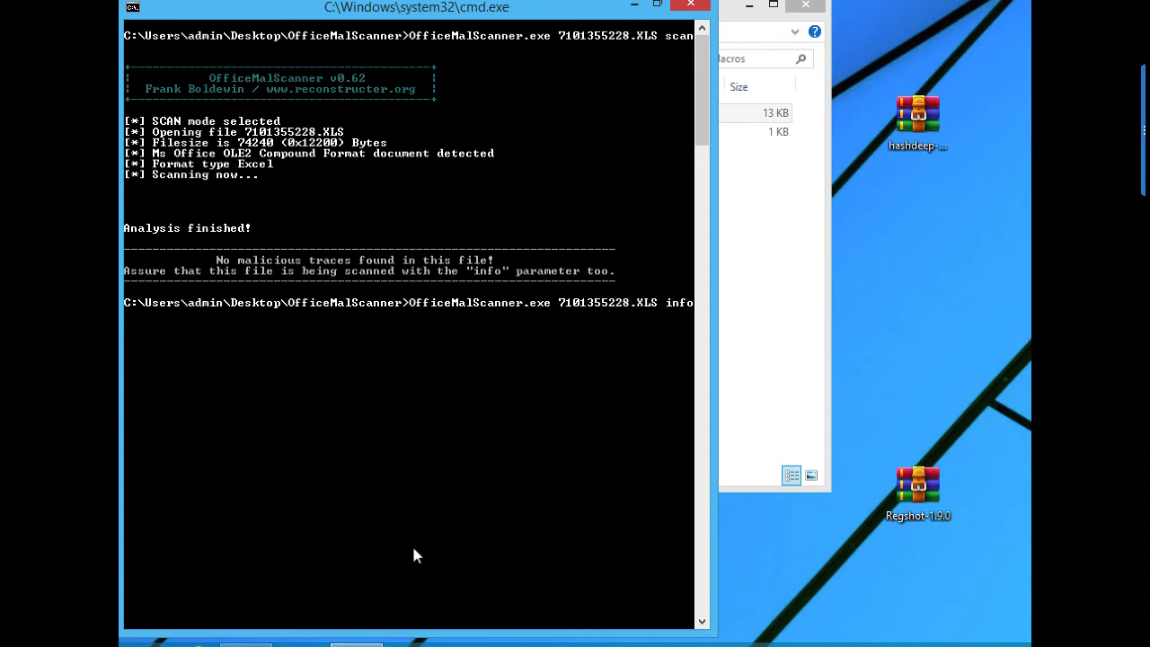
pyautogui.press('enter')
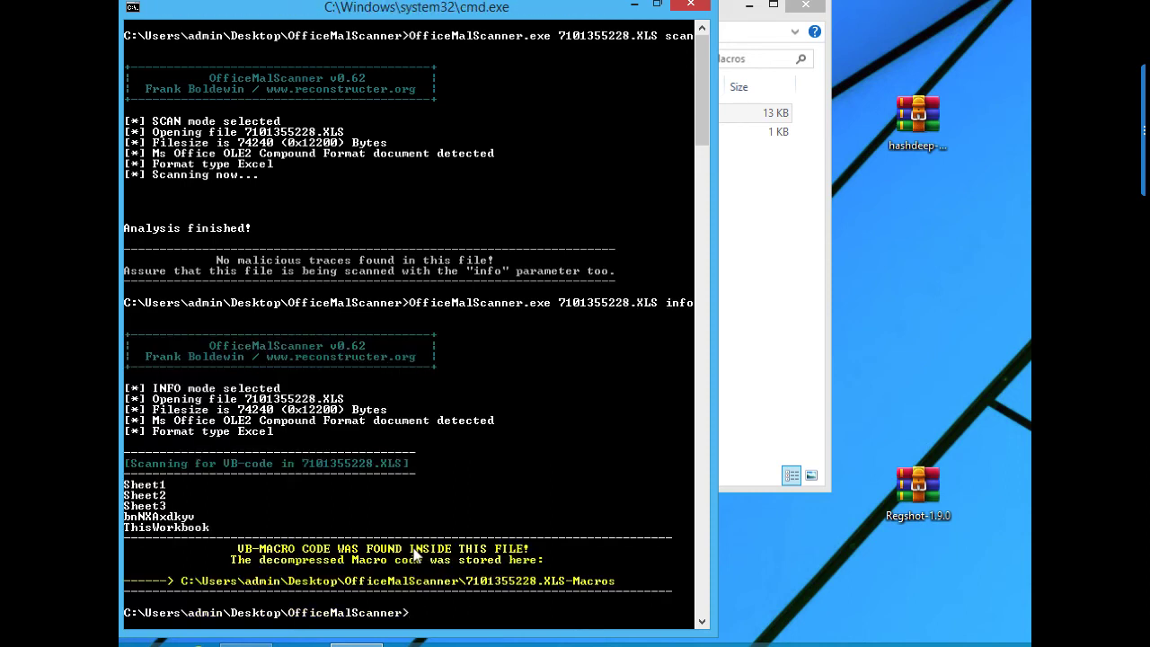
pyautogui.scroll(-3)
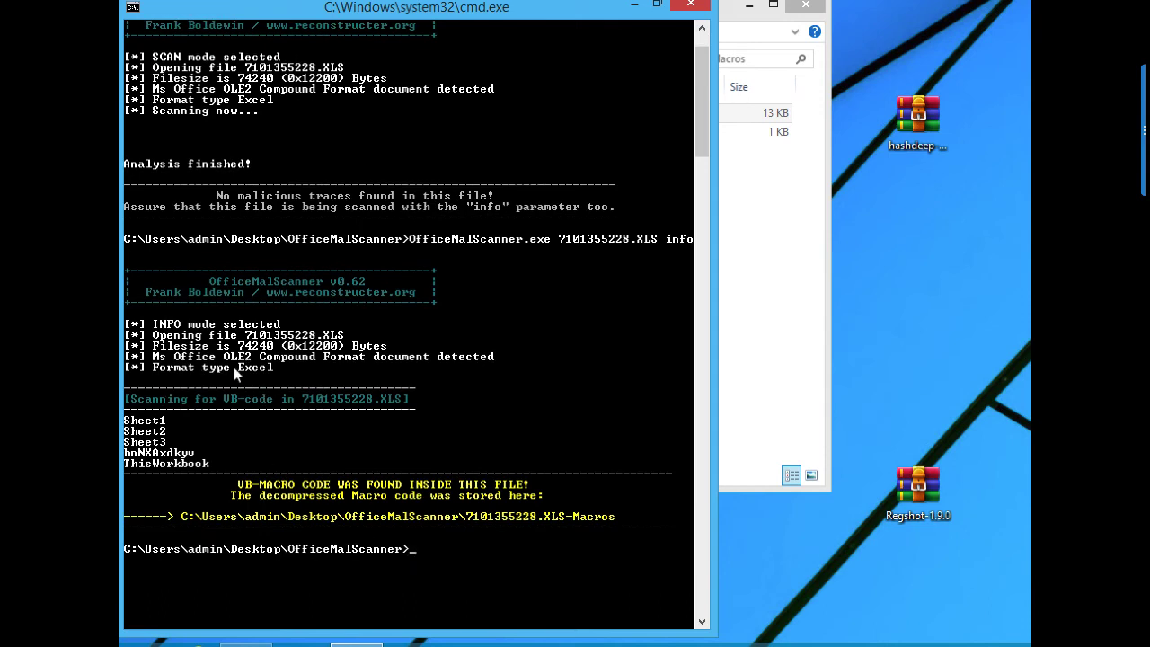
pyautogui.moveTo(216, 414)
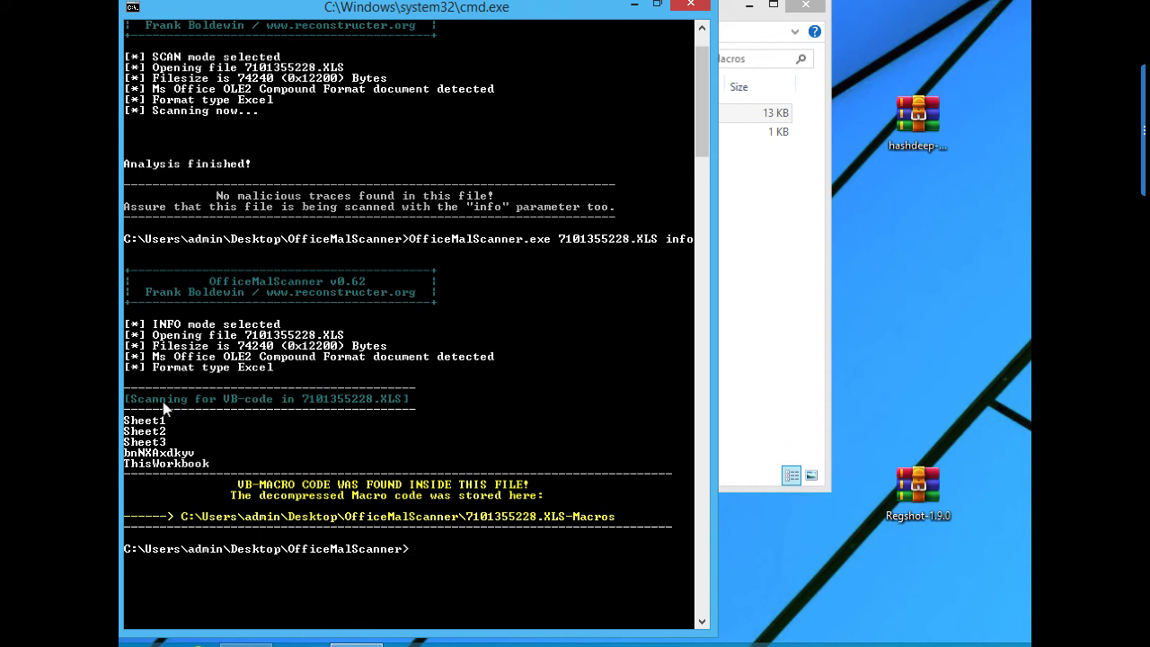
pyautogui.moveTo(177, 419)
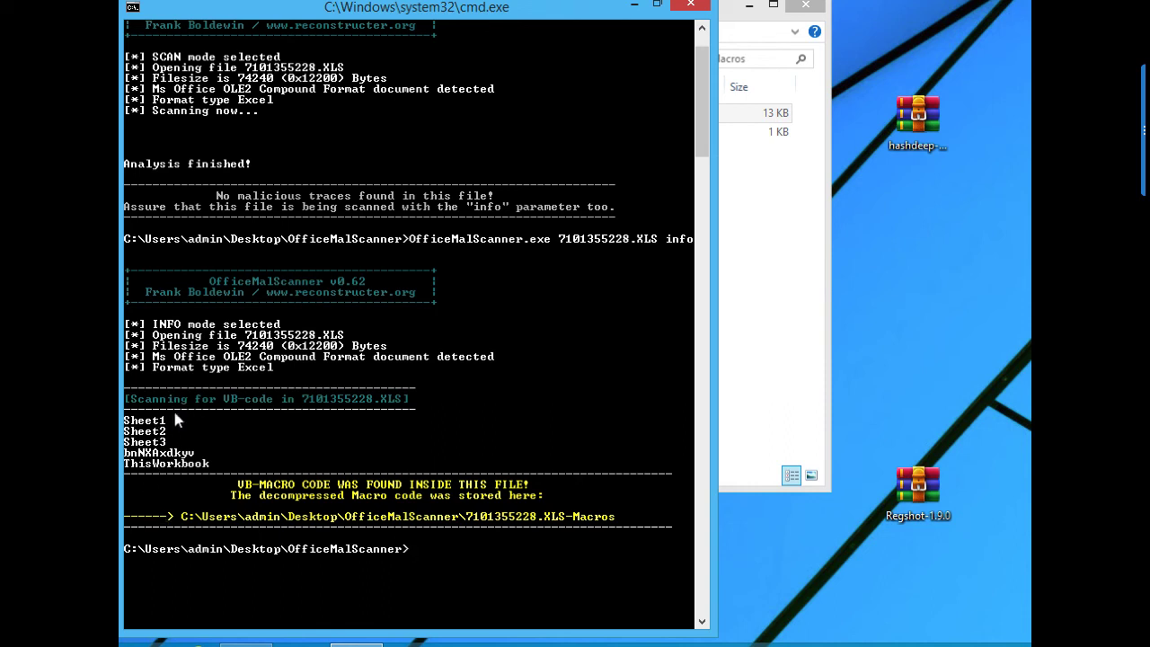
pyautogui.moveTo(220, 453)
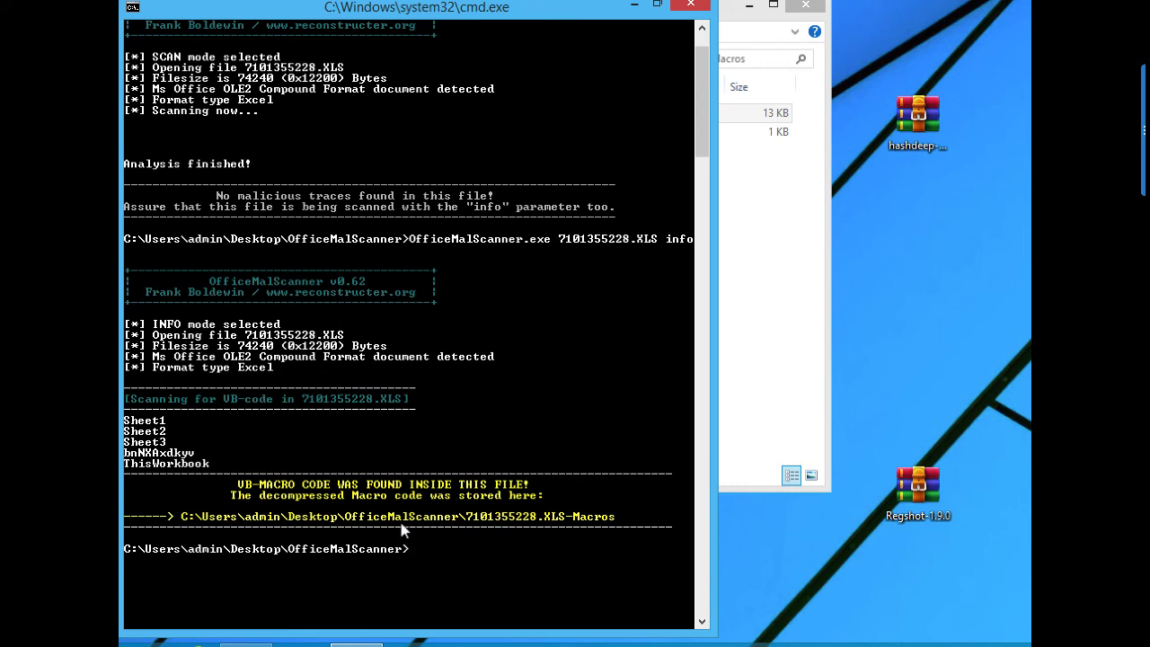
pyautogui.moveTo(902, 301)
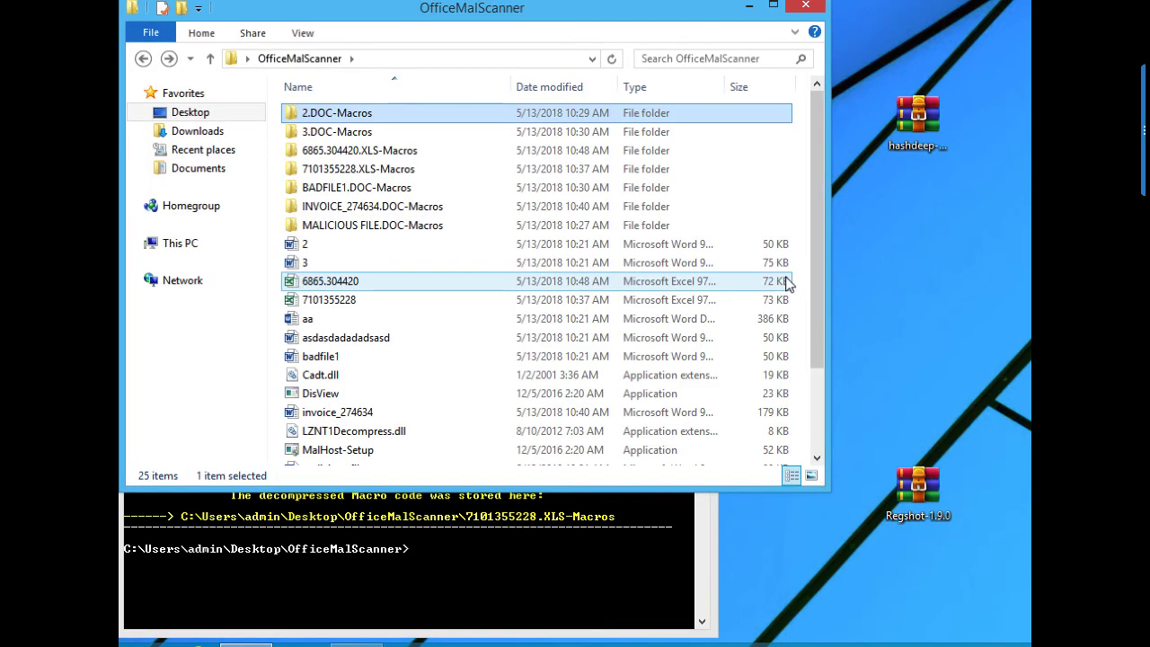
# Open the bnNXAxdkyv macro from the 7101355228.XLS-Macros folder in Notepad++
pyautogui.click(358, 168)
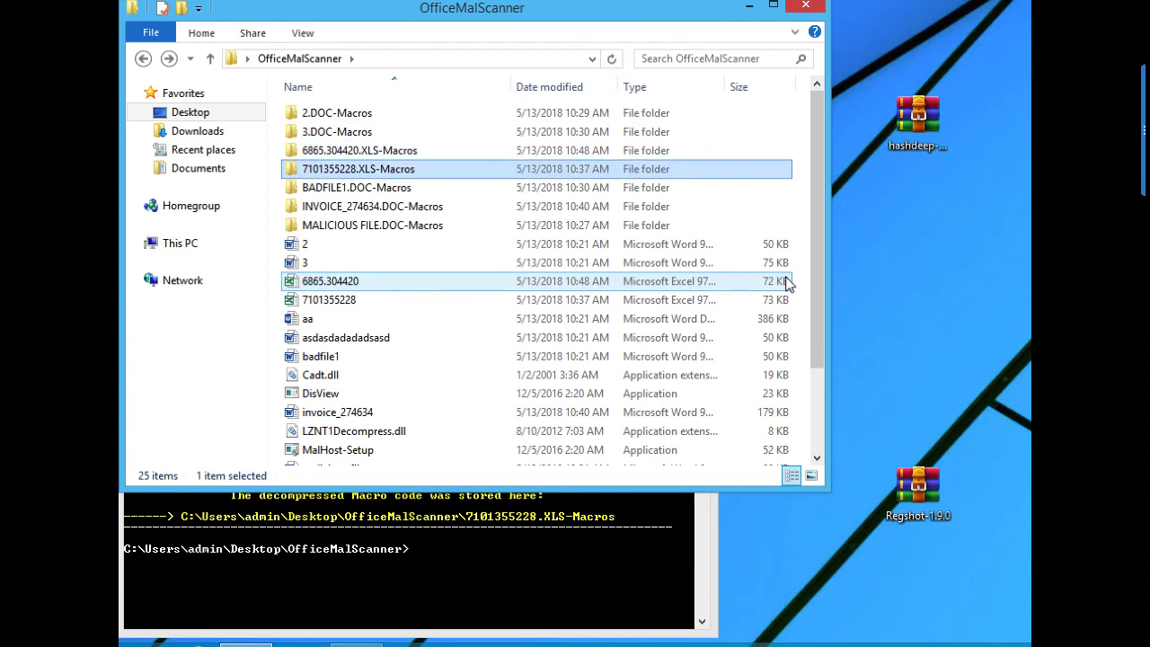
pyautogui.doubleClick(357, 169)
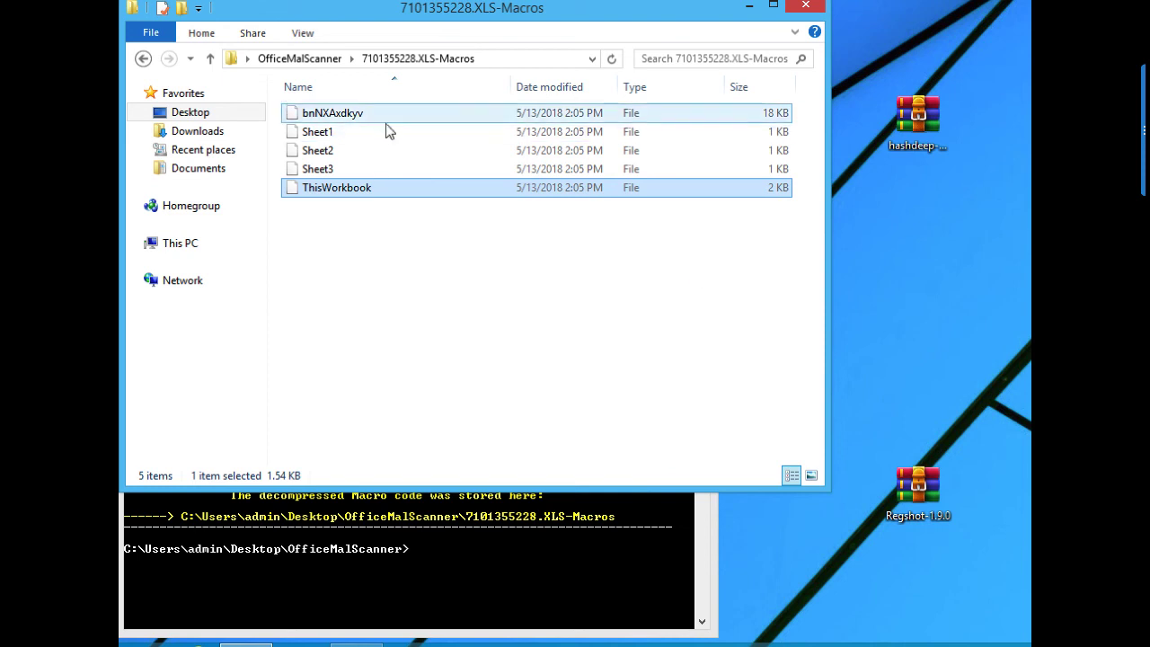
pyautogui.click(332, 112)
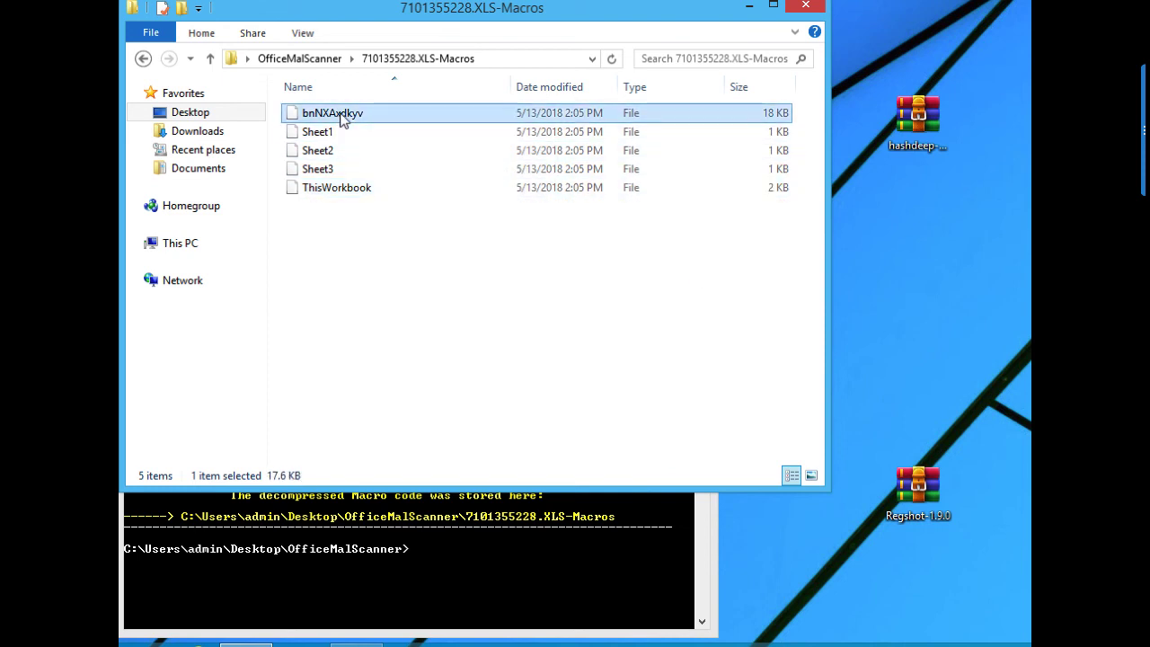
pyautogui.rightClick(332, 112)
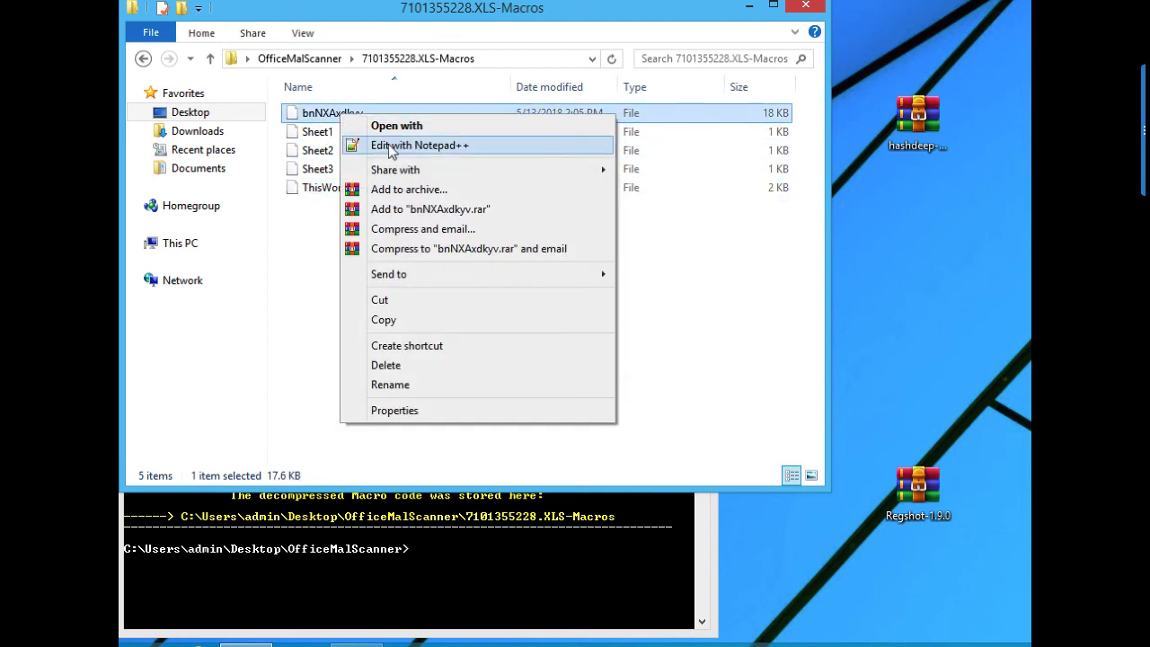
pyautogui.click(419, 145)
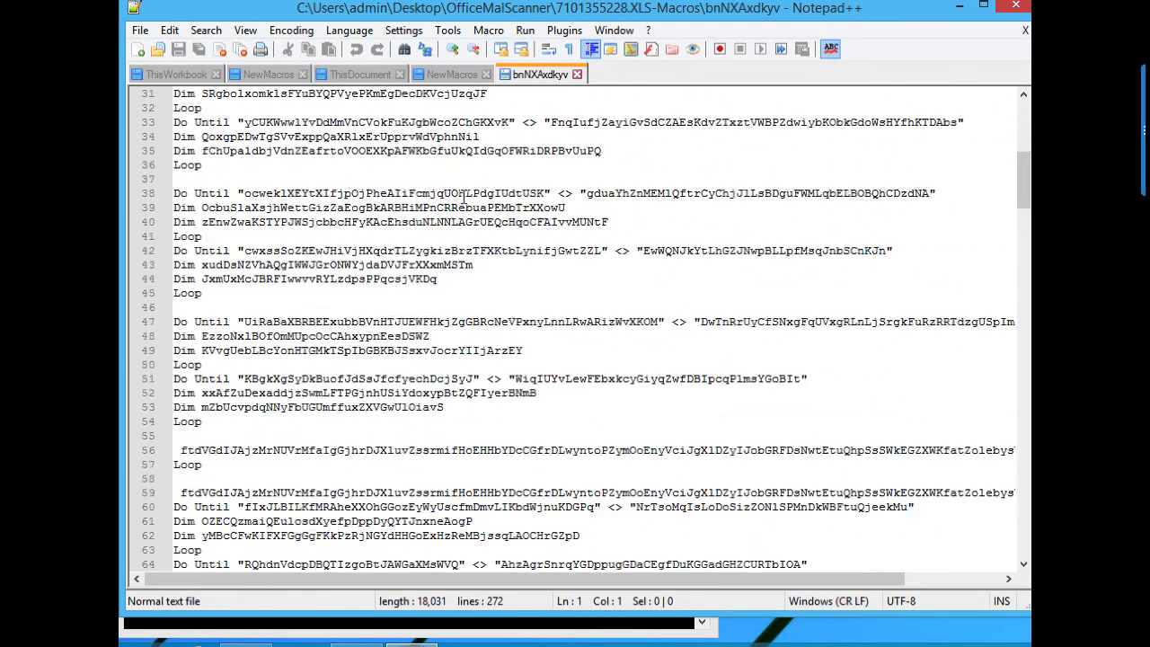
pyautogui.scroll(-3)
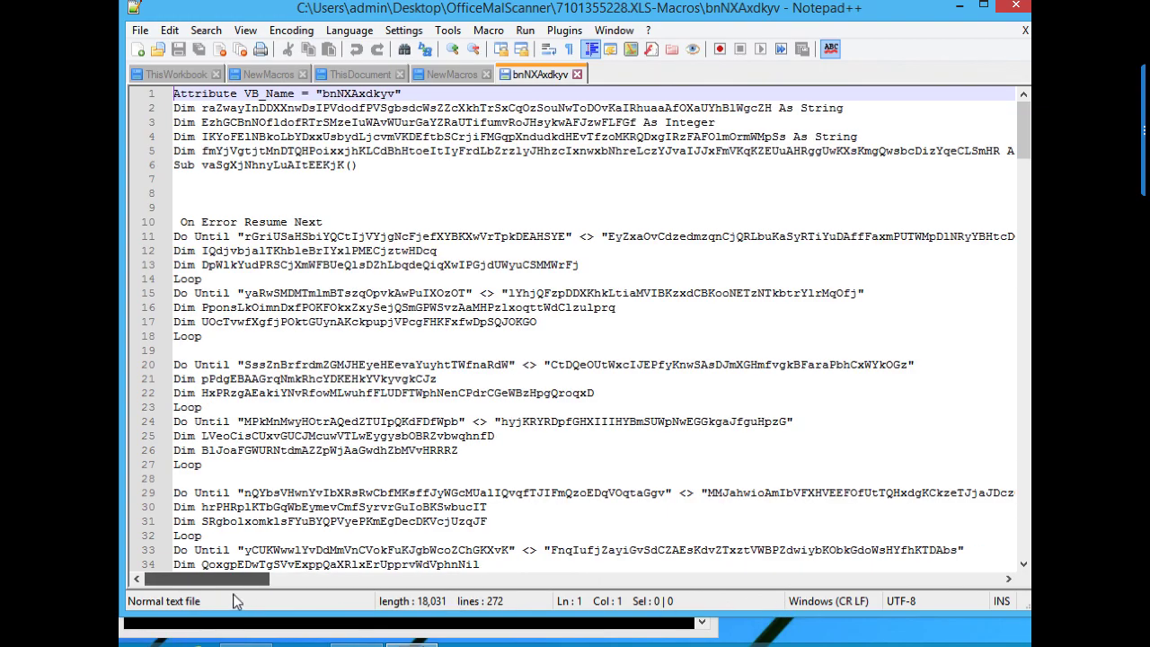
pyautogui.scroll(-3)
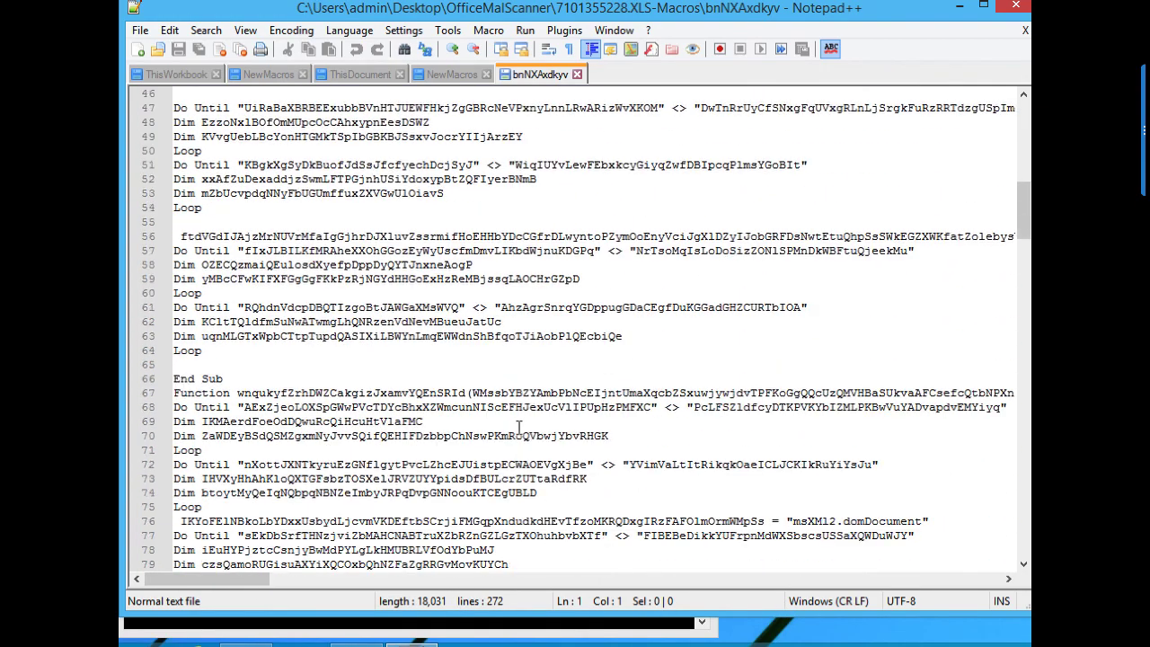
pyautogui.scroll(-3)
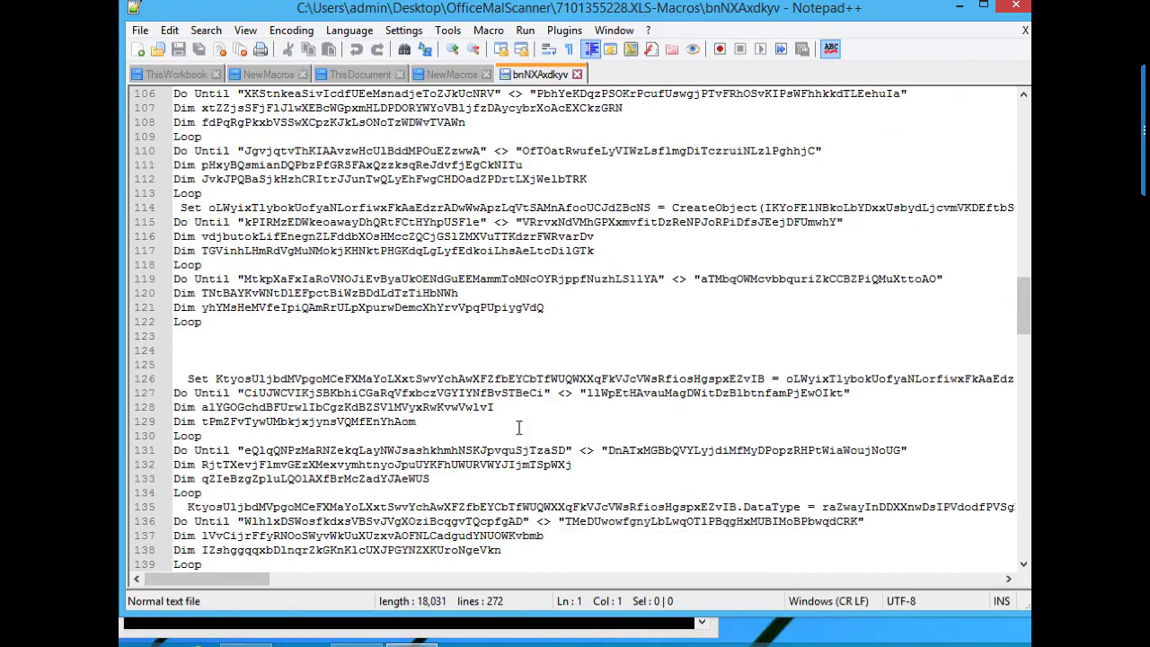
pyautogui.scroll(-3)
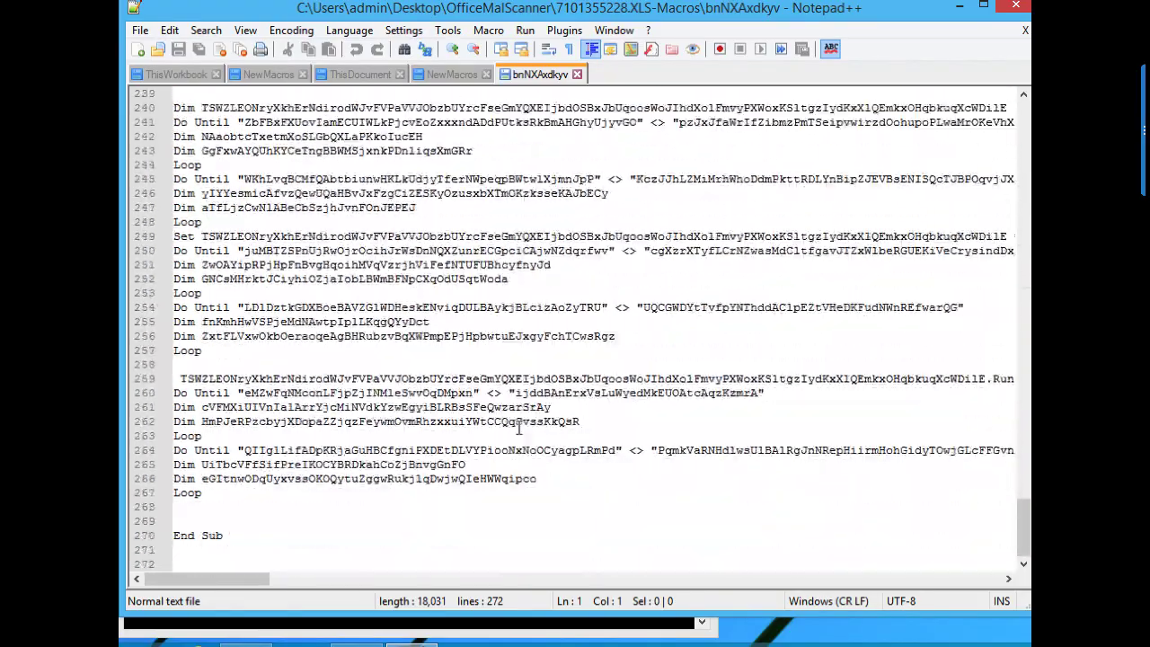